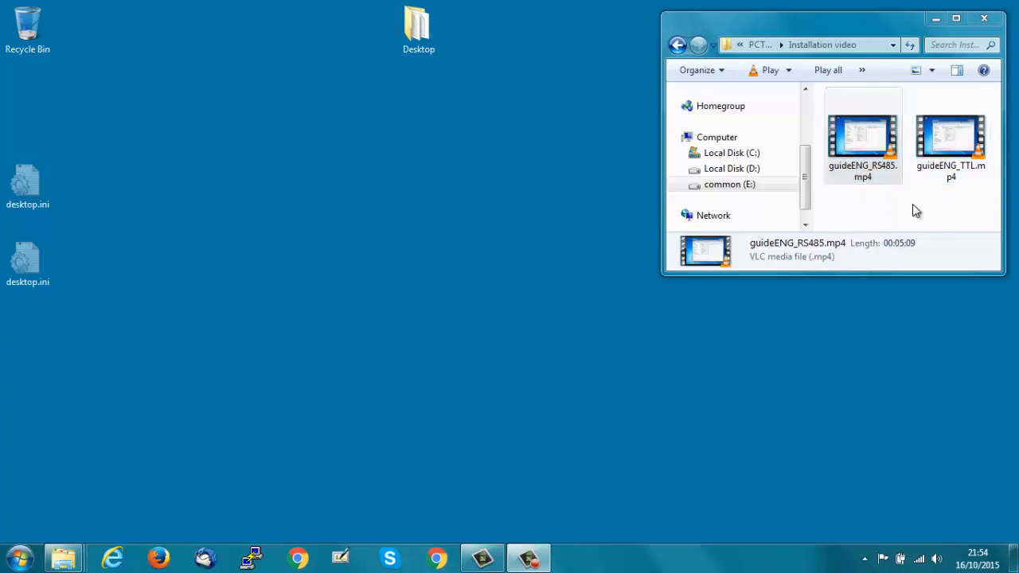
mouse_move(914, 223)
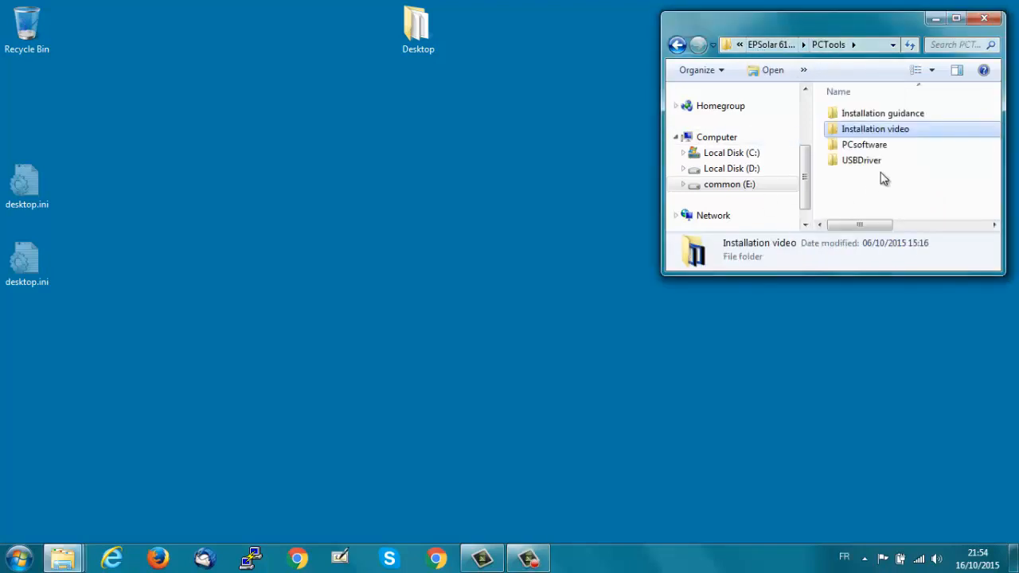
- Run Setup.bat from the USBDriver folder under PCTools to install the USB driver
left_click(861, 159)
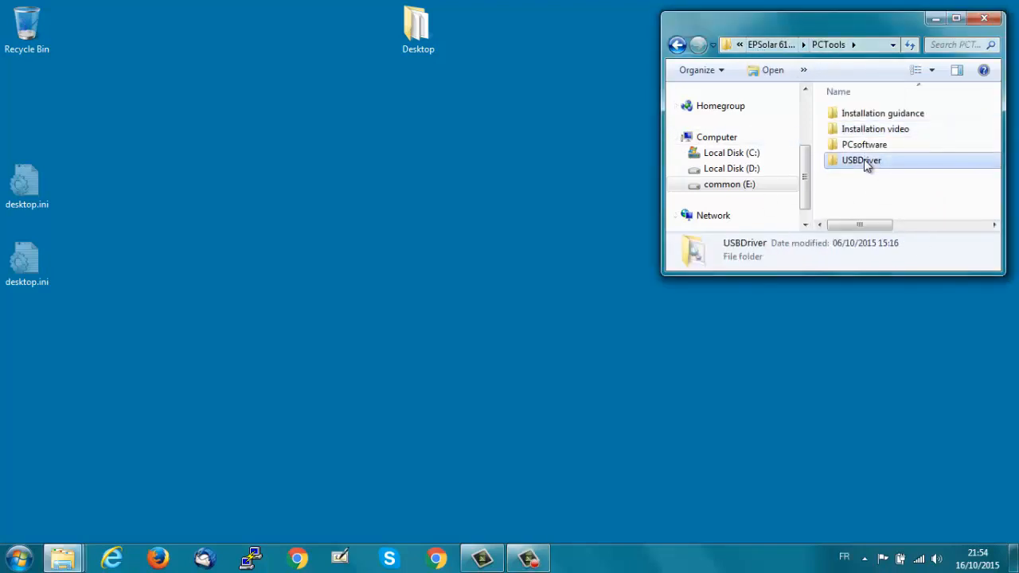
double_click(859, 159)
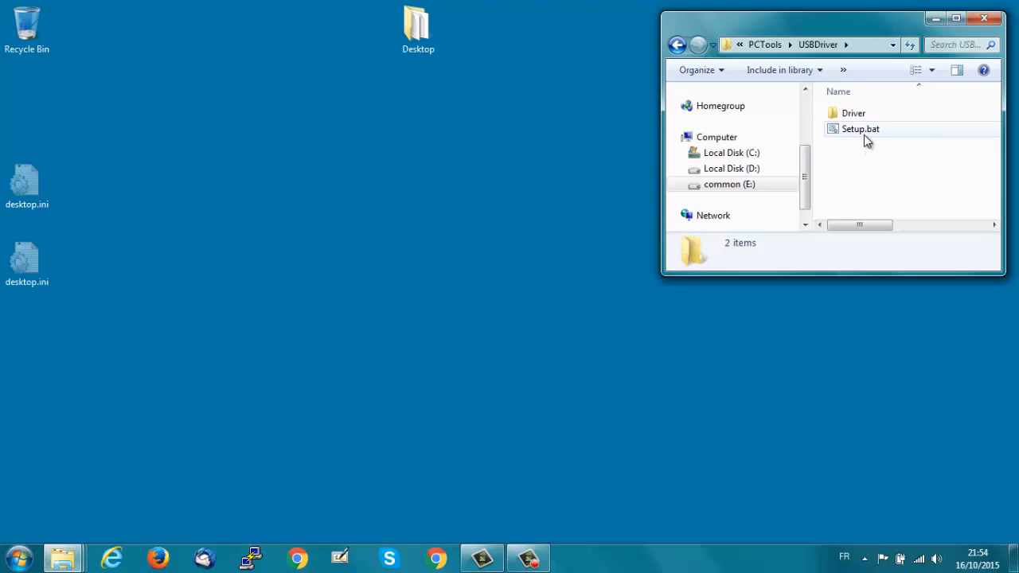
left_click(860, 127)
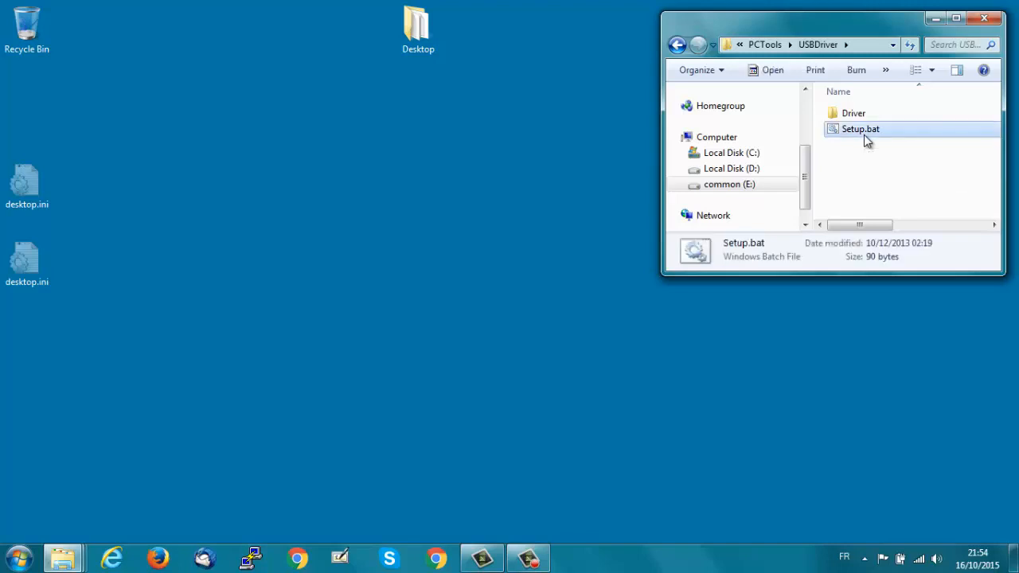
double_click(859, 129)
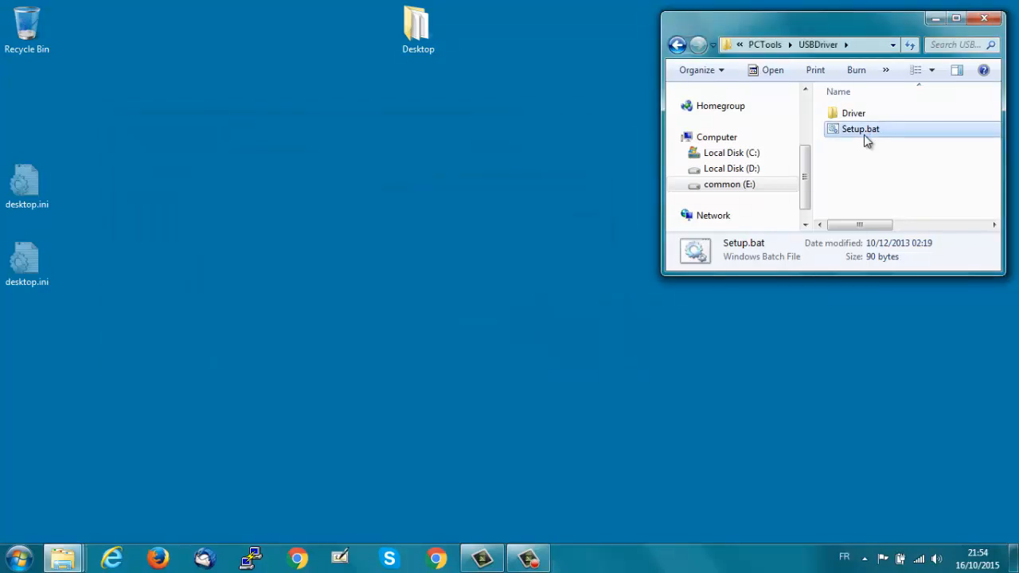
double_click(860, 128)
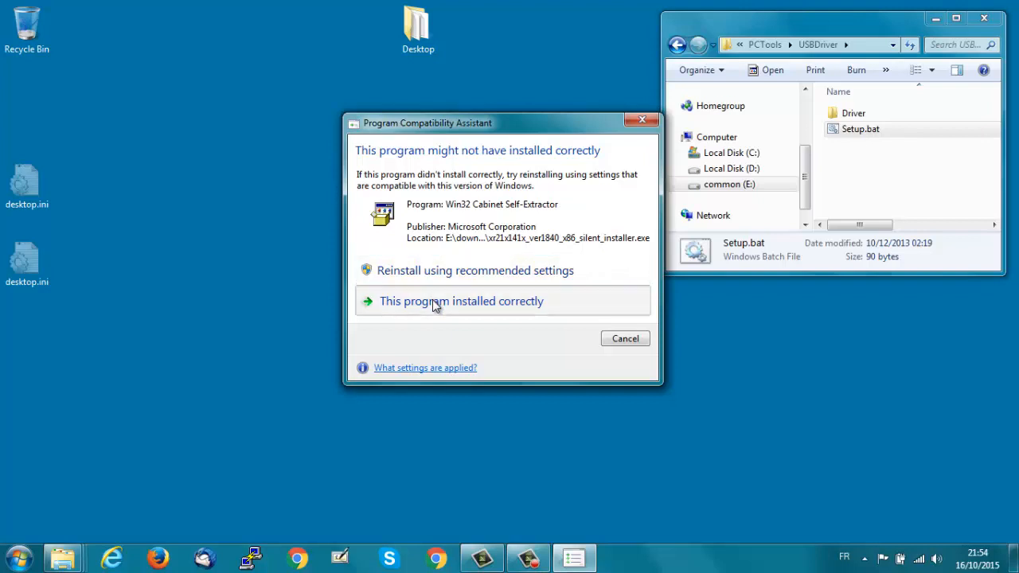
- Confirm the driver installed correctly and close the USB UART device-ready notice
left_click(461, 301)
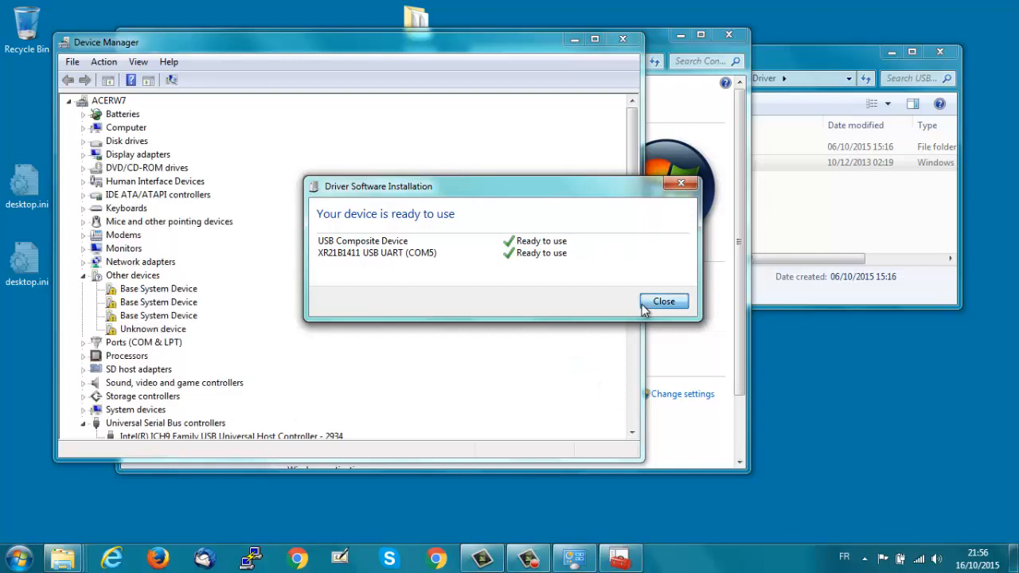
left_click(664, 301)
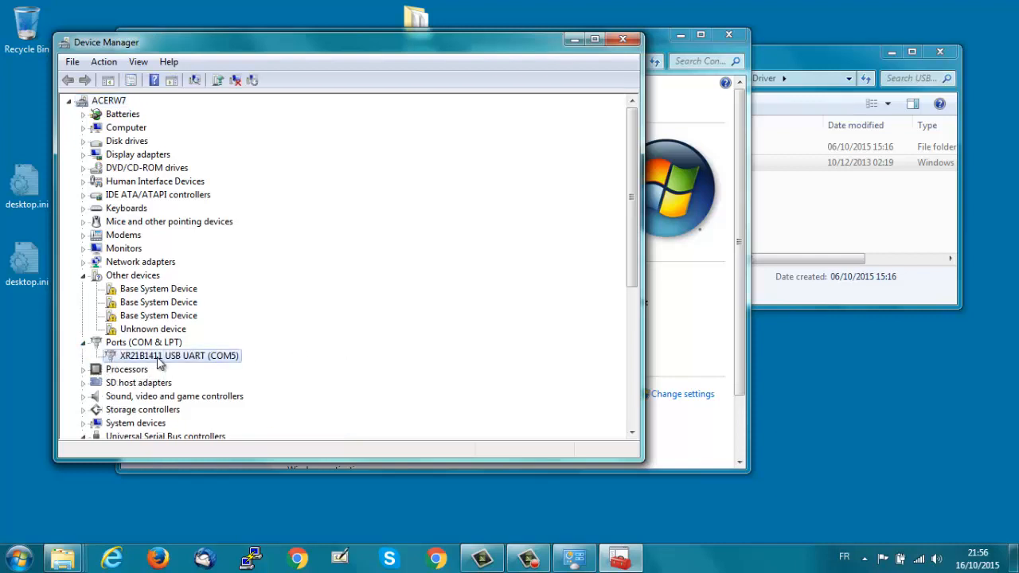
- Set the XR21B1411 USB UART (COM5) to 115200 bits per second with RS-485 enabled
double_click(179, 355)
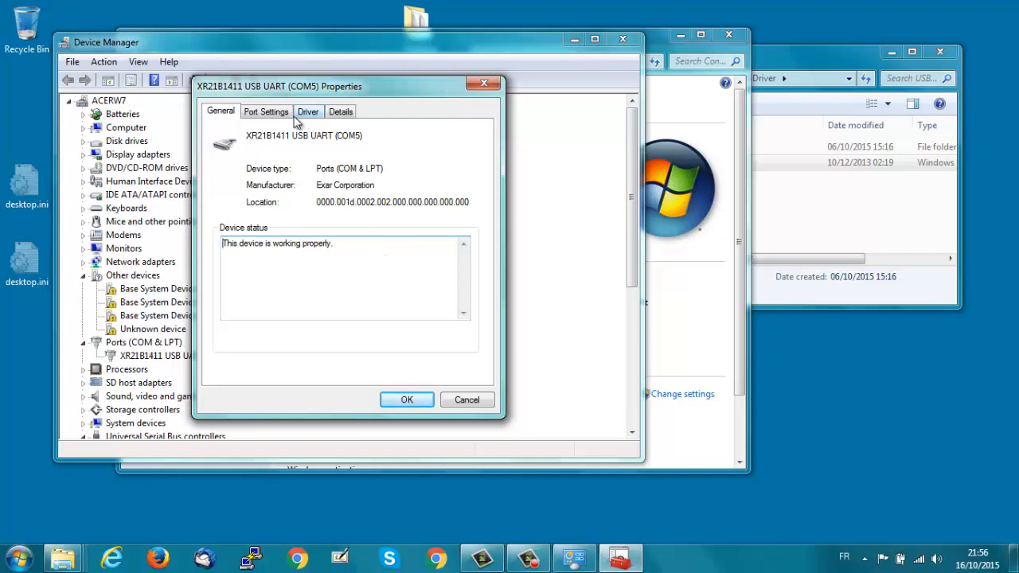
left_click(266, 112)
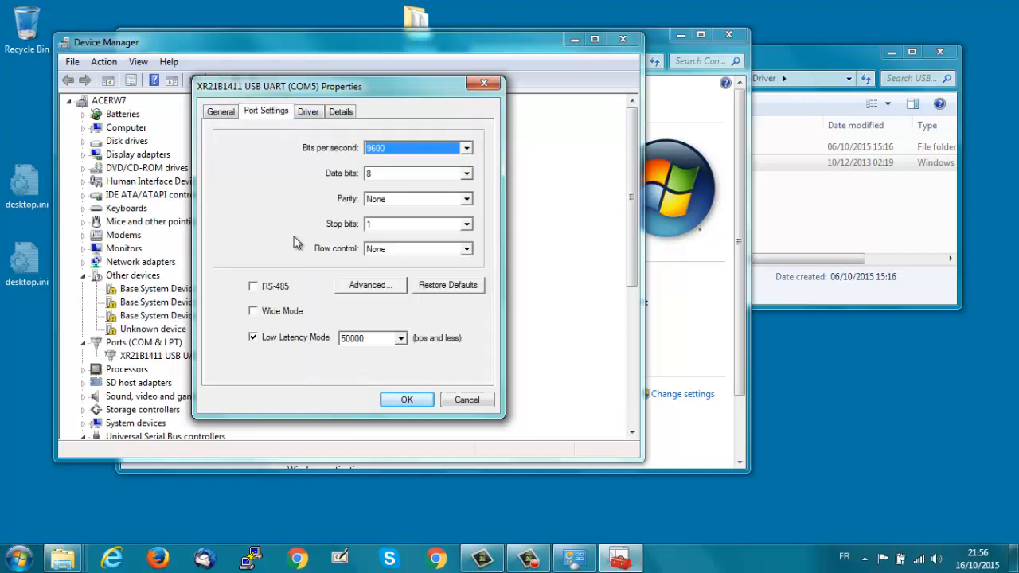
left_click(253, 287)
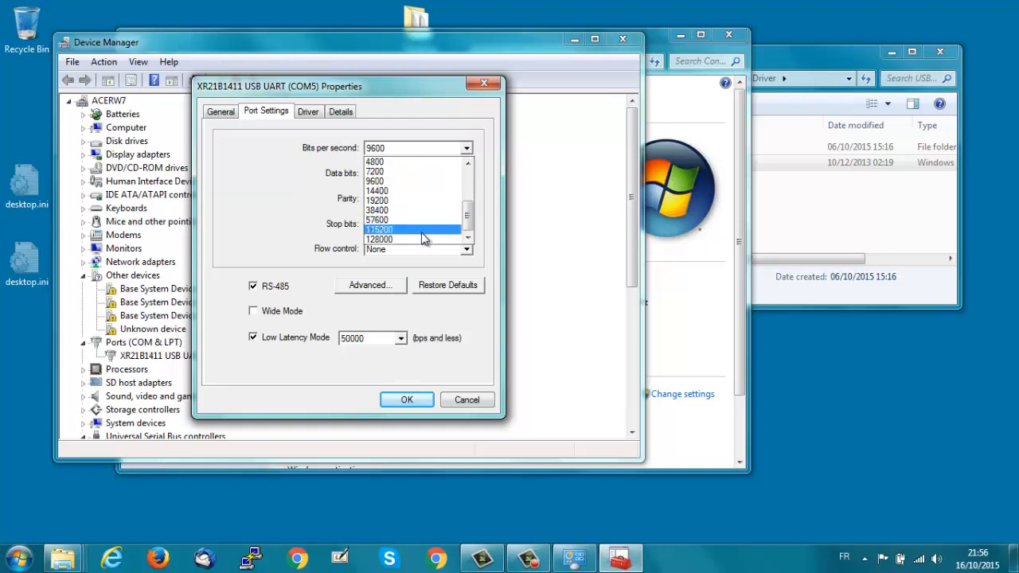
left_click(379, 229)
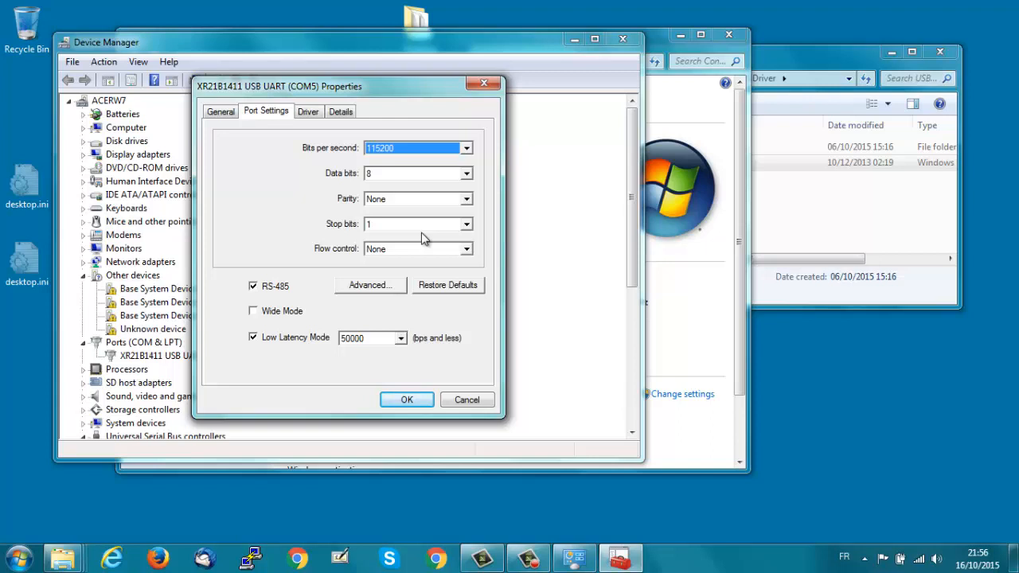
mouse_move(422, 250)
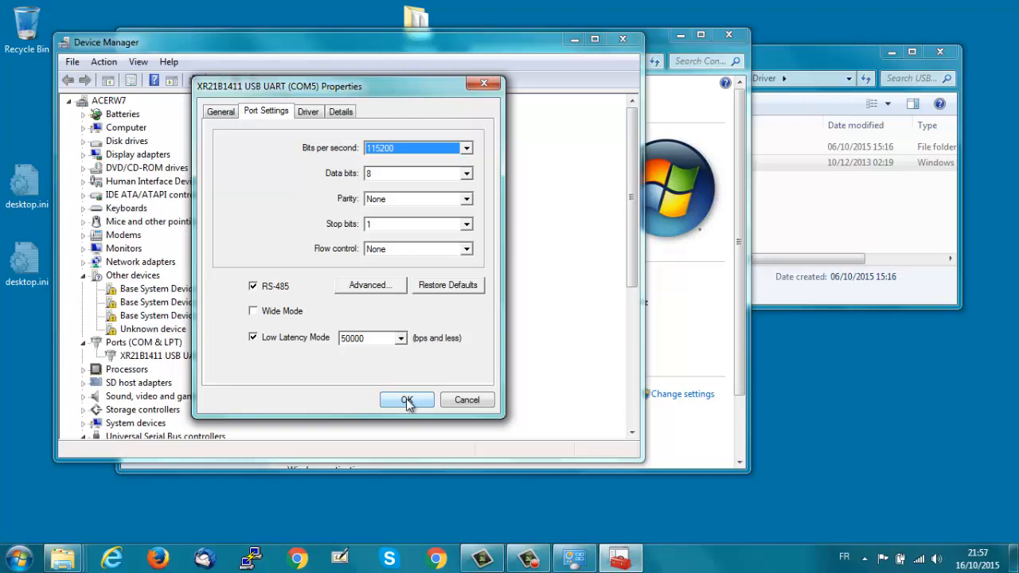
left_click(405, 400)
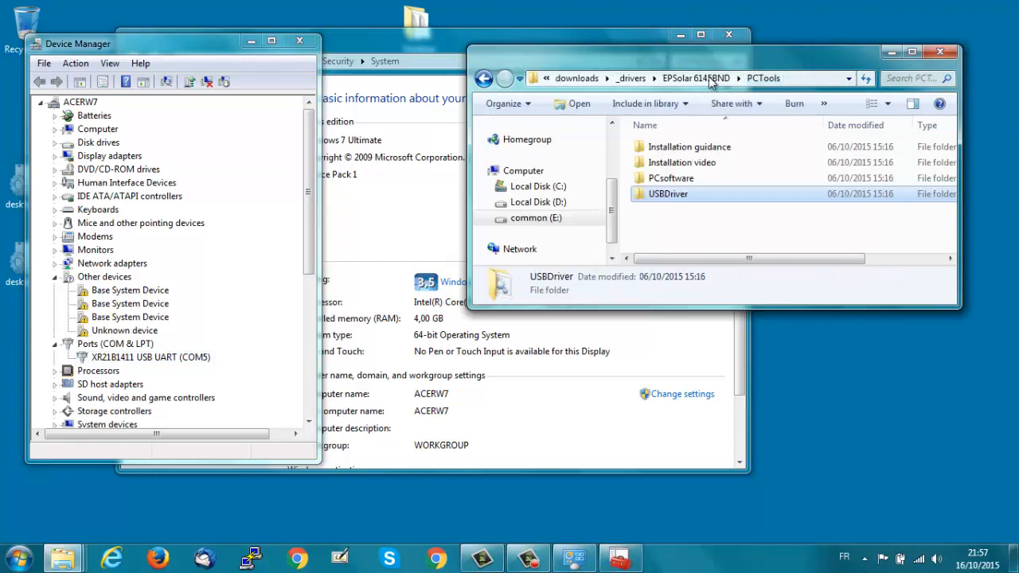
- Run setup.exe from PCsoftware and accept the .NET Framework 4 license
double_click(672, 178)
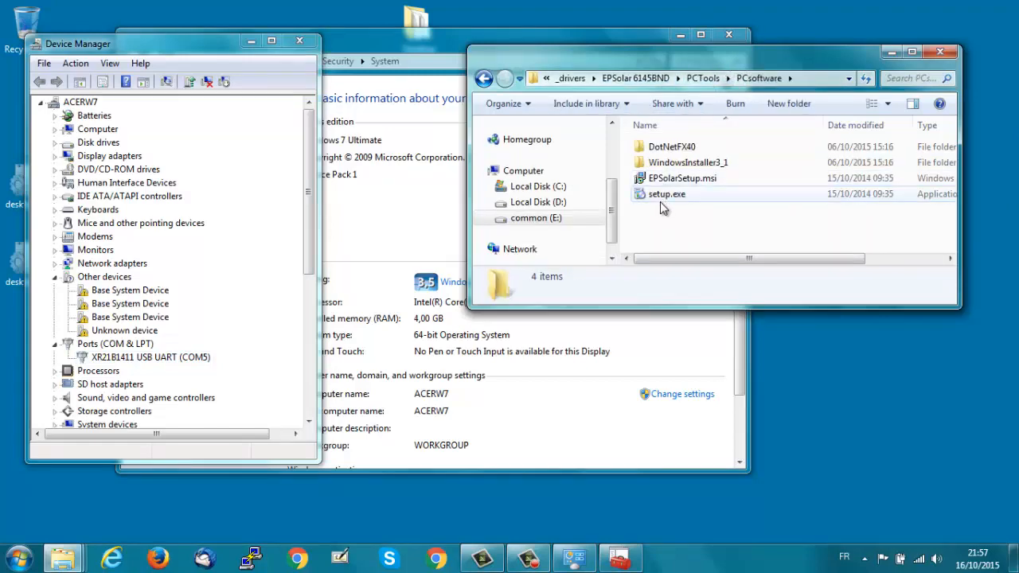
double_click(665, 194)
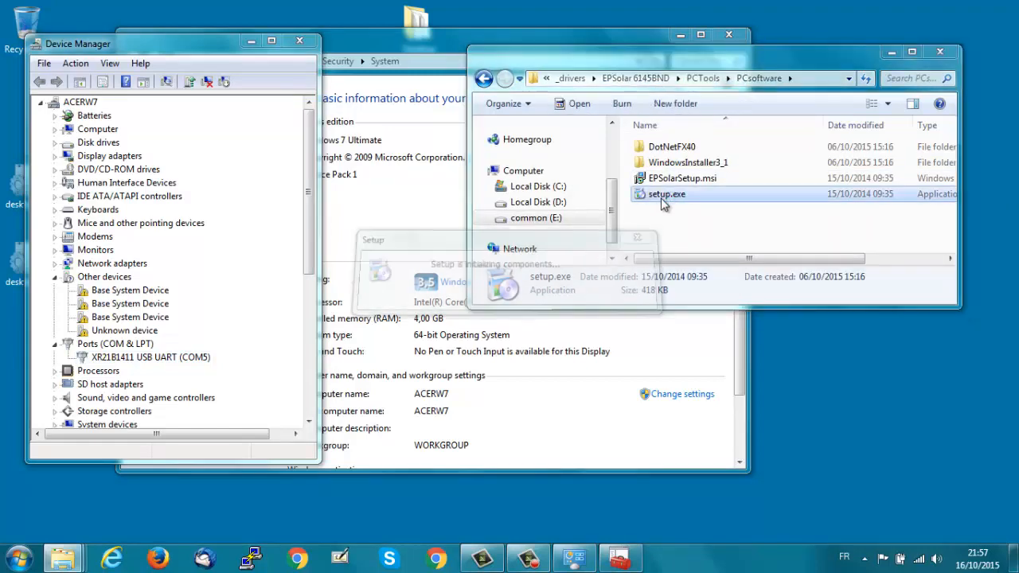
double_click(665, 194)
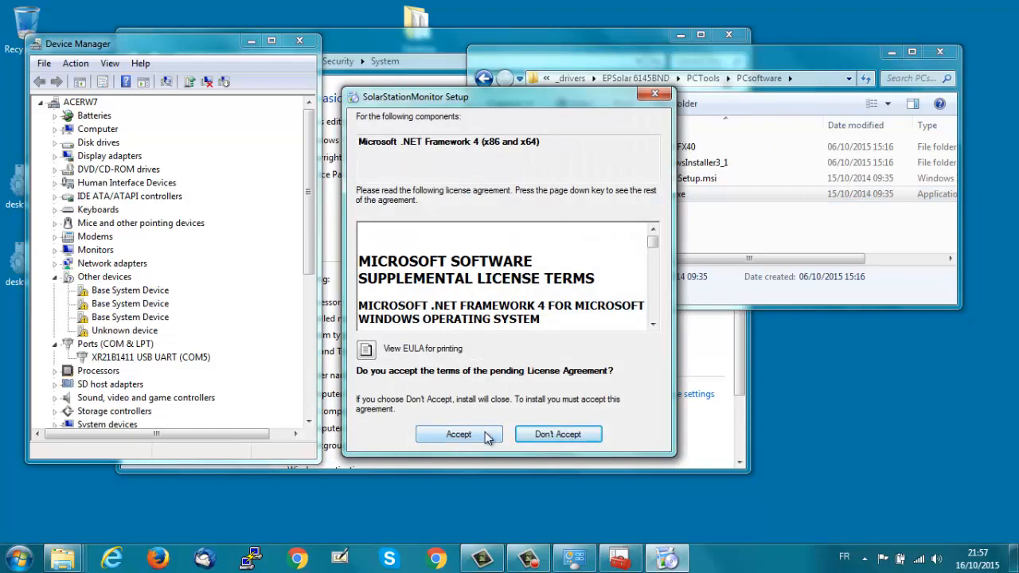
left_click(459, 432)
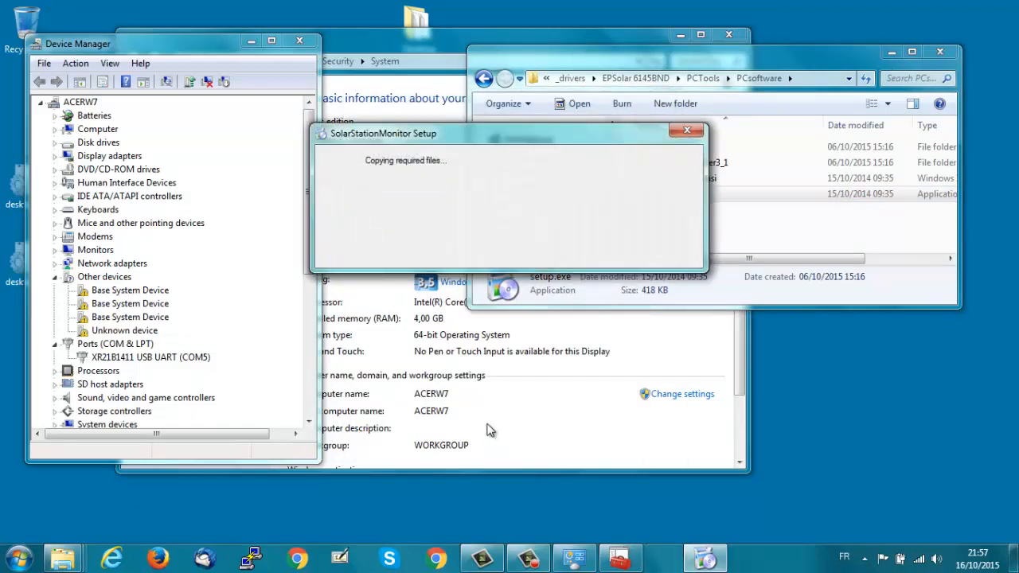
mouse_move(502, 261)
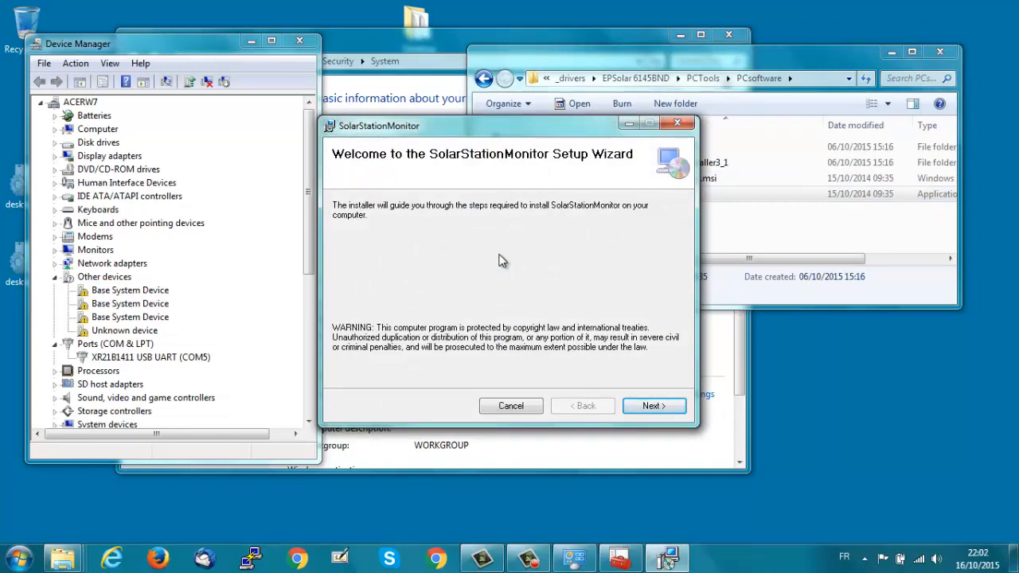
mouse_move(675, 363)
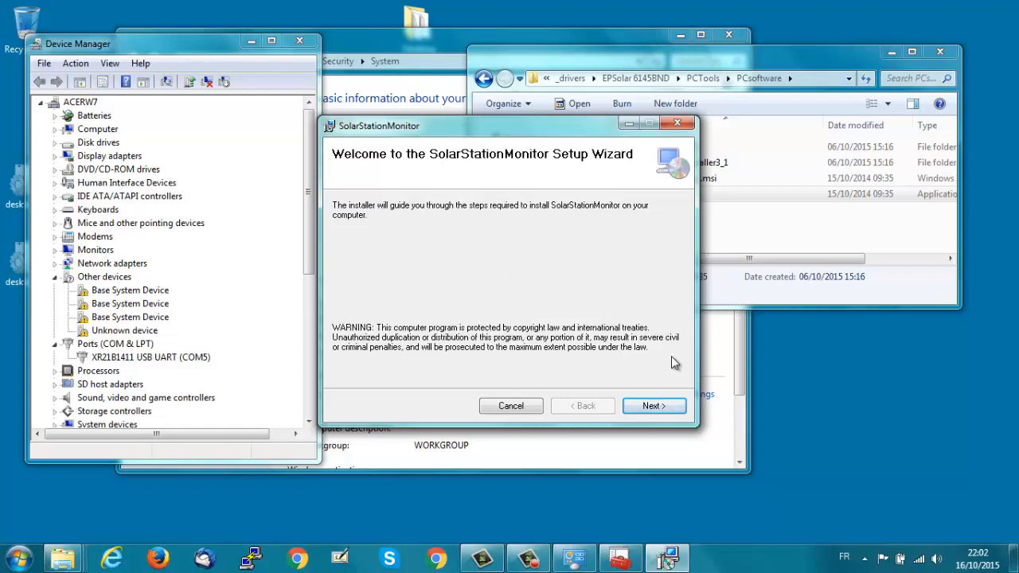
- Install SolarStationMonitor into the default EPSolar folder and close the installer
left_click(652, 406)
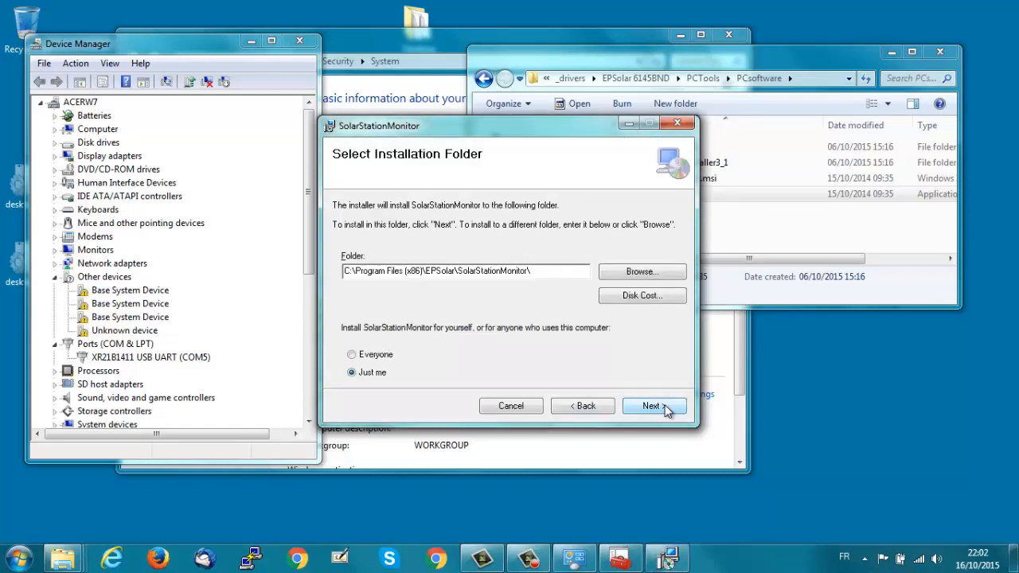
left_click(651, 406)
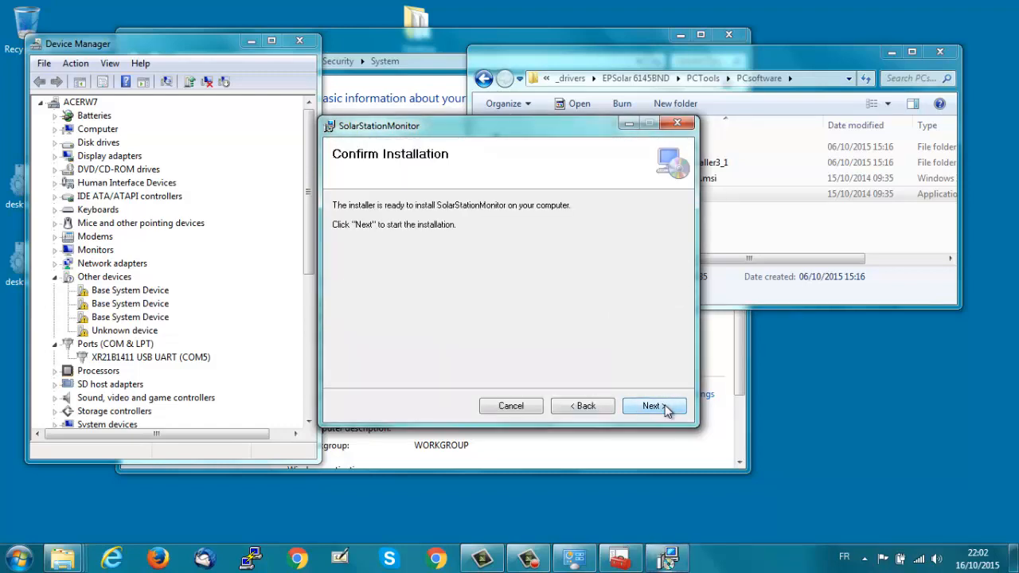
left_click(651, 406)
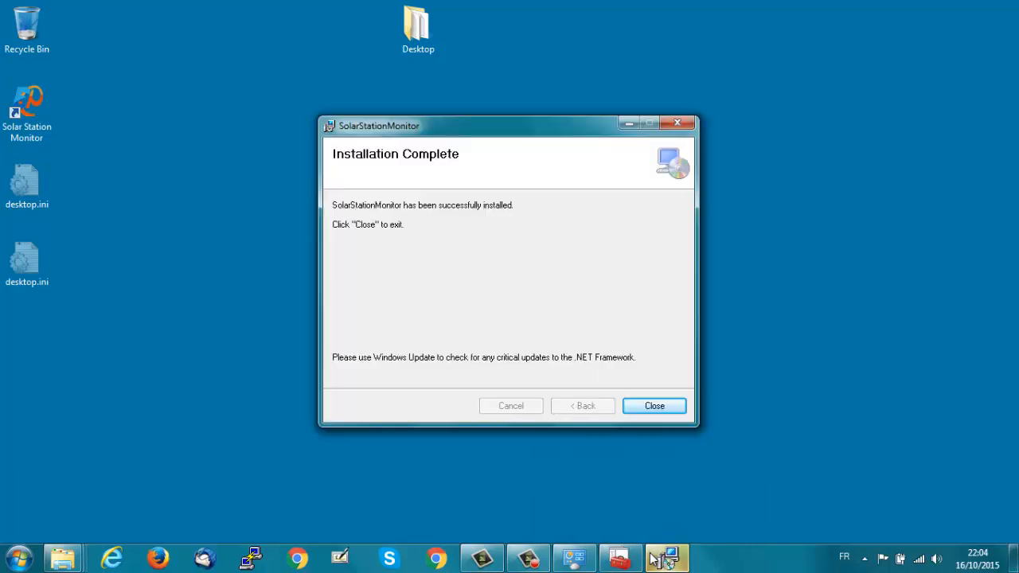
mouse_move(617, 382)
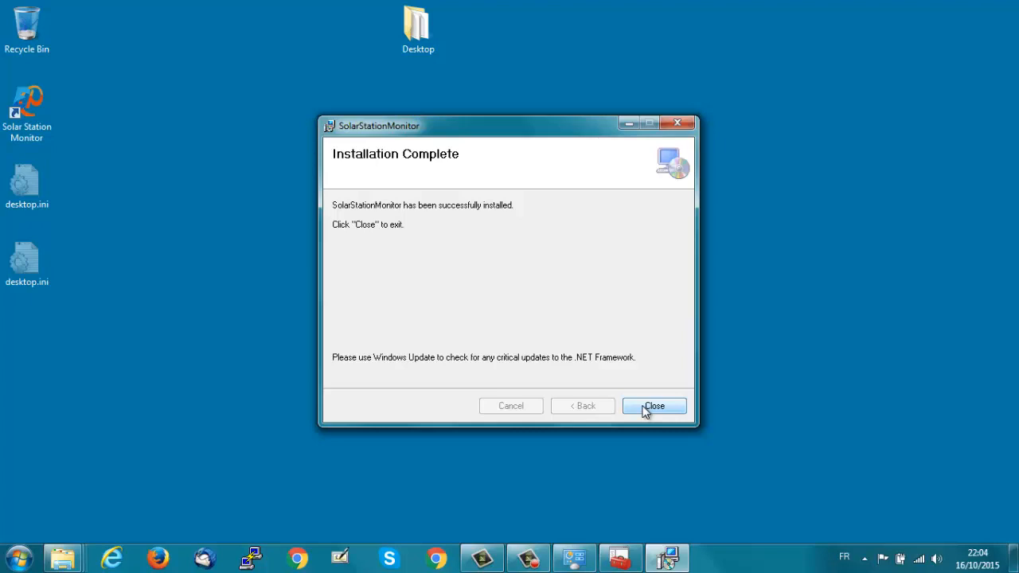
left_click(652, 406)
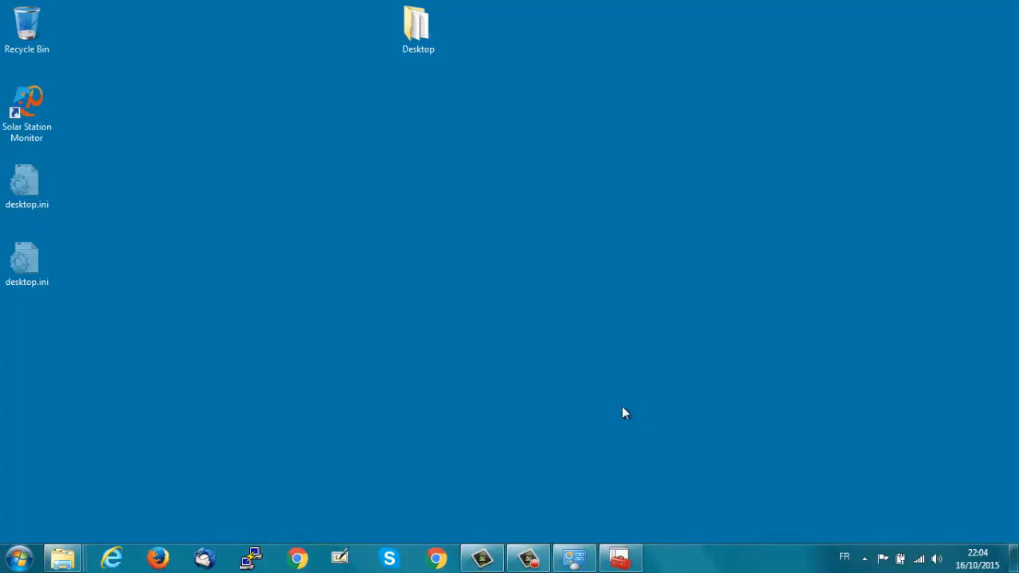
mouse_move(86, 152)
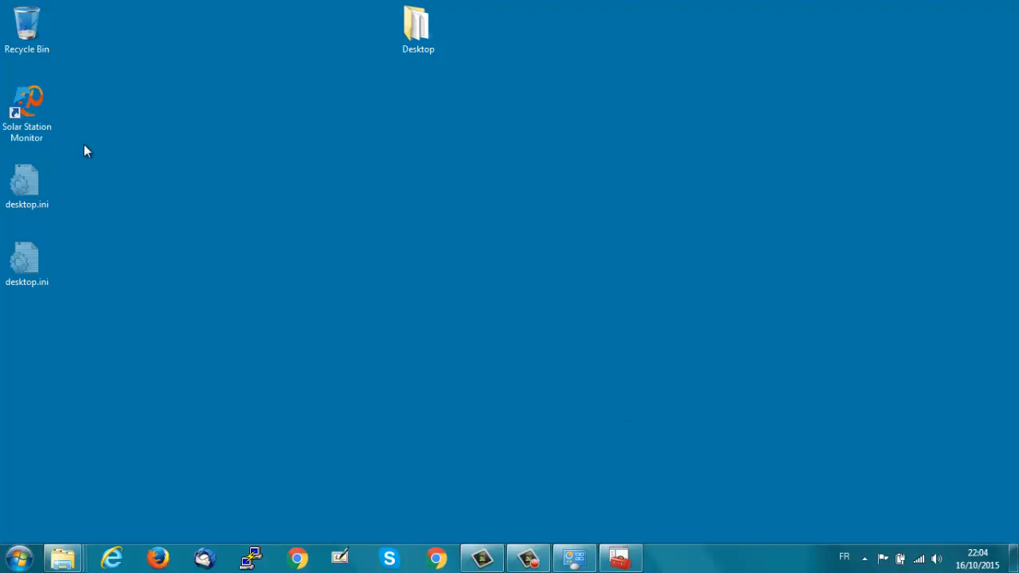
- Show the Windows System page with this computer's basic information
left_click(27, 108)
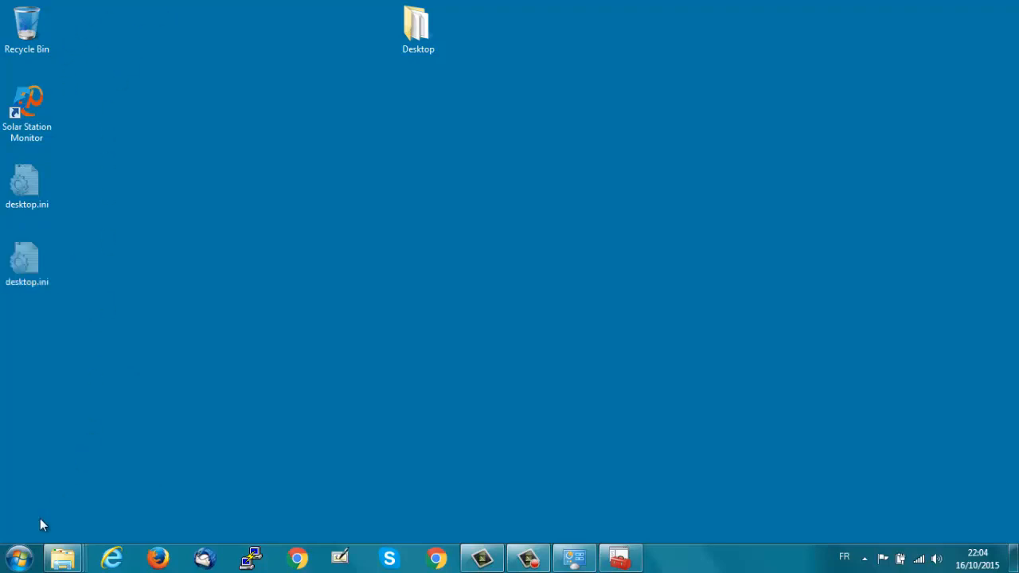
left_click(16, 557)
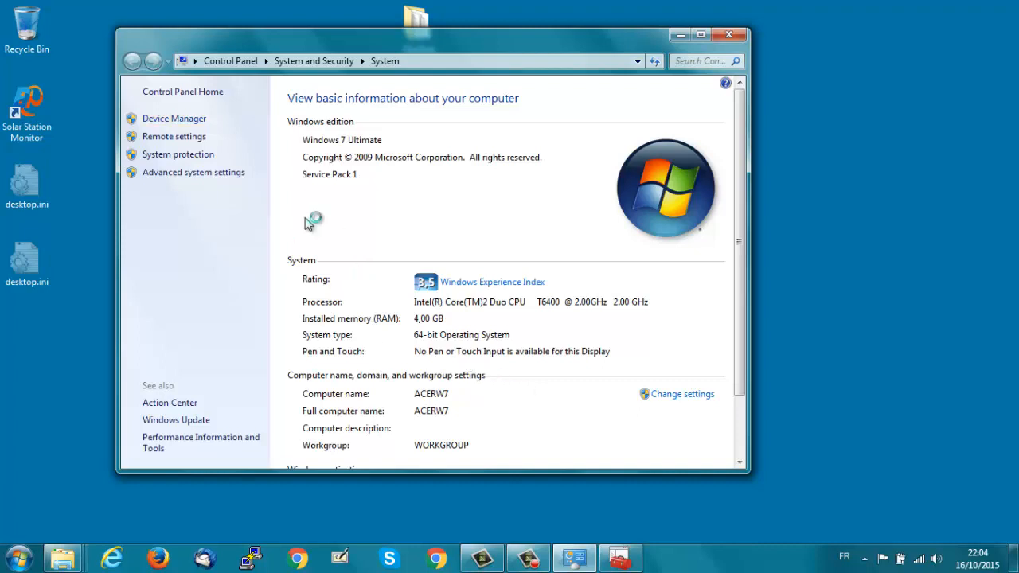
- Expand Ports in Device Manager to reveal the XR21B1411 USB UART on COM5
left_click(173, 117)
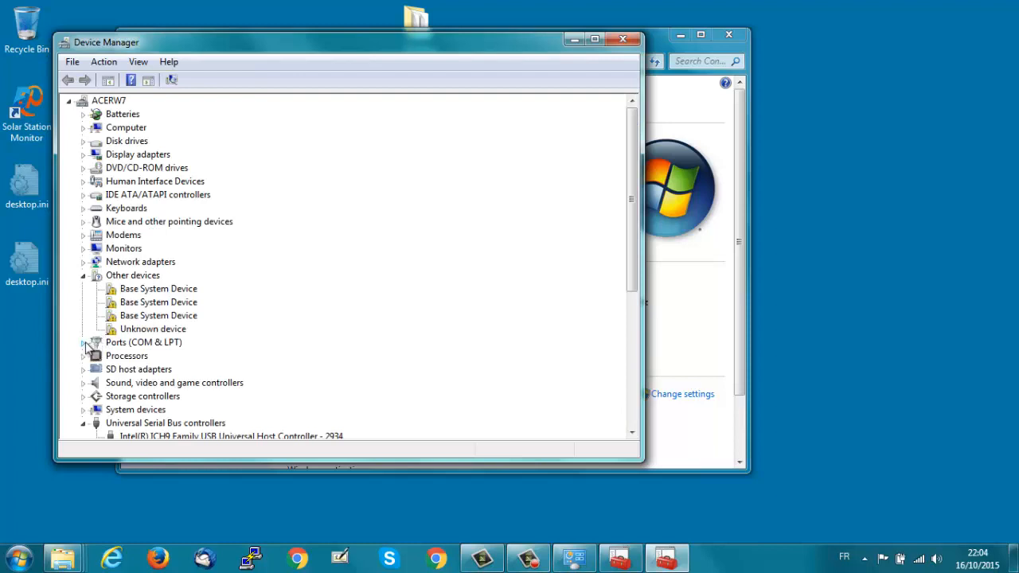
left_click(83, 341)
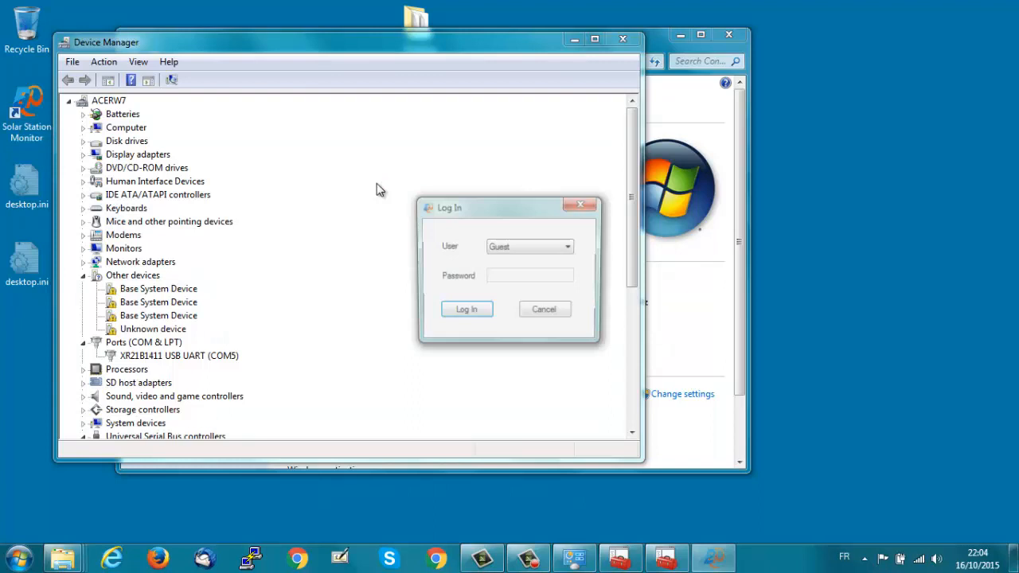
left_click(567, 246)
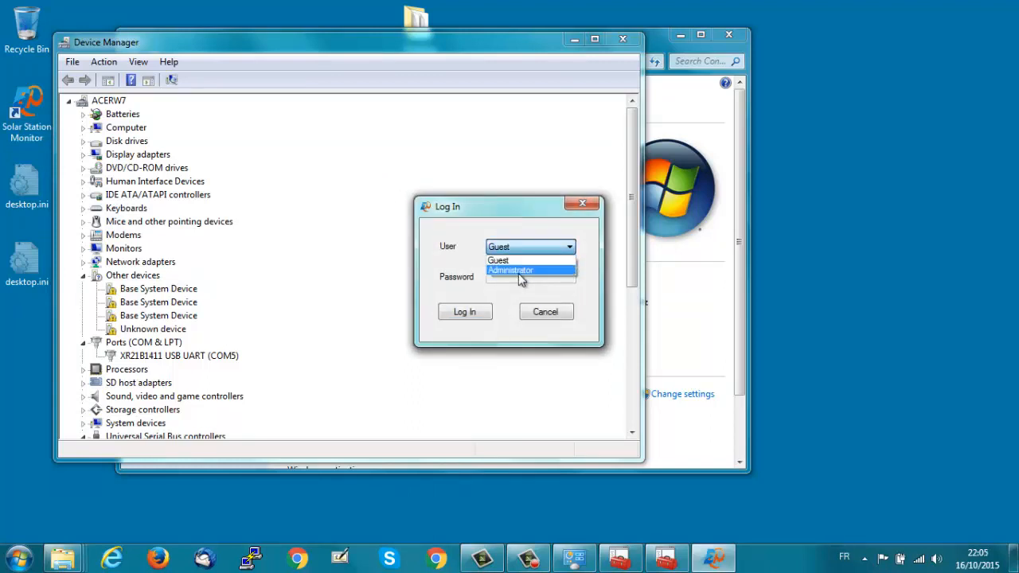
left_click(509, 271)
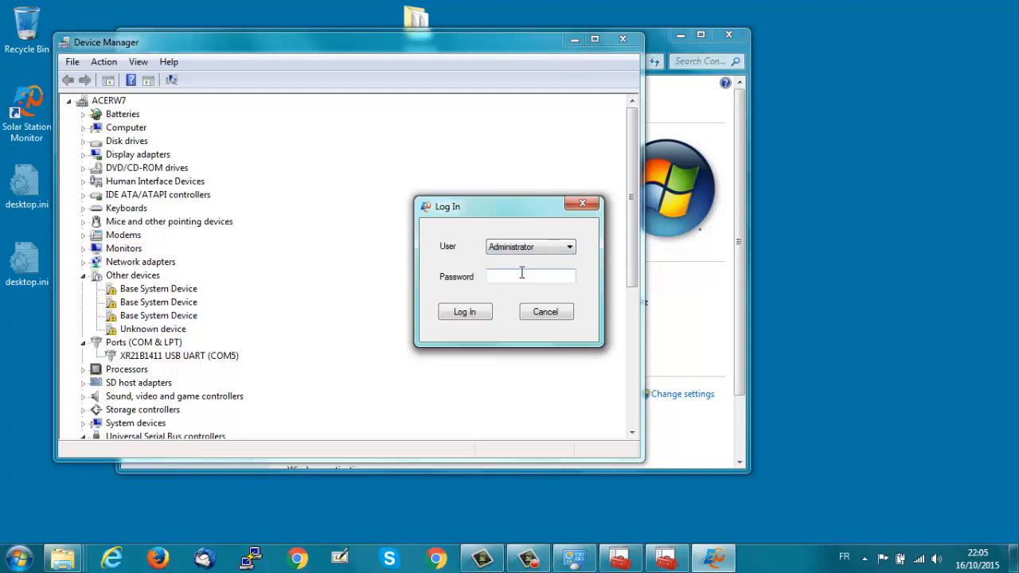
type("1")
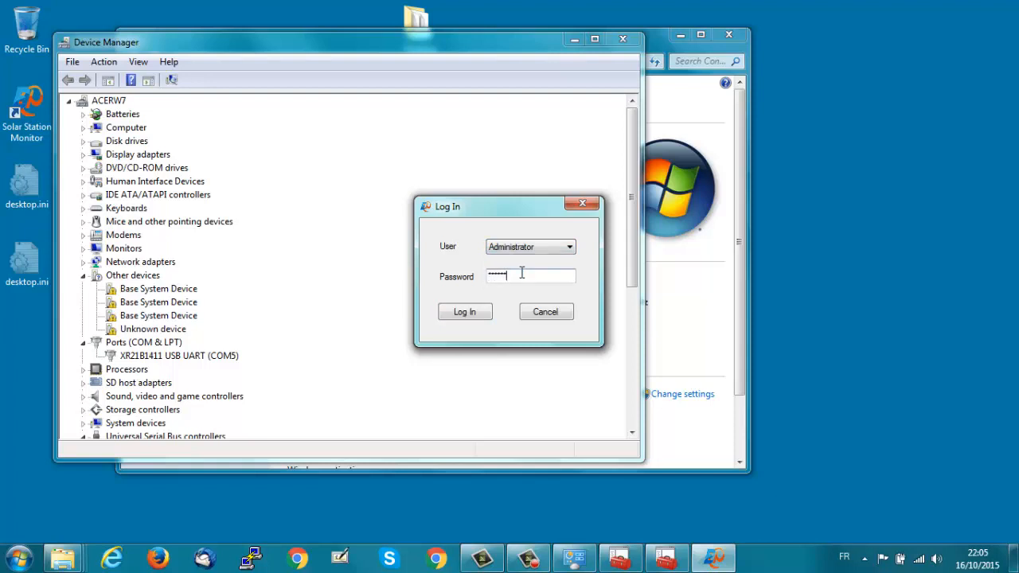
left_click(464, 311)
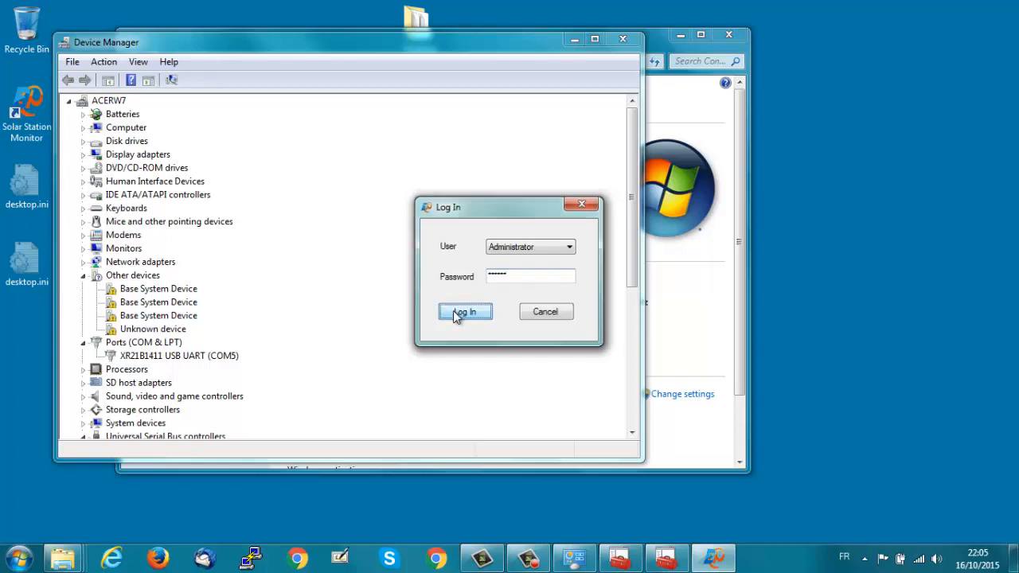
left_click(465, 311)
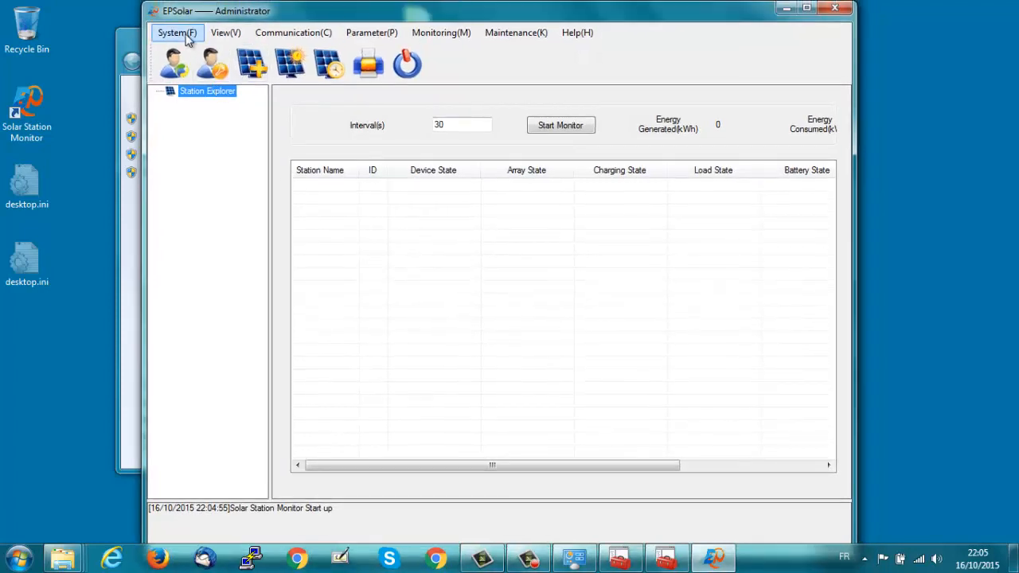
- Choose COM5 in Communication > Port Configuration
left_click(226, 32)
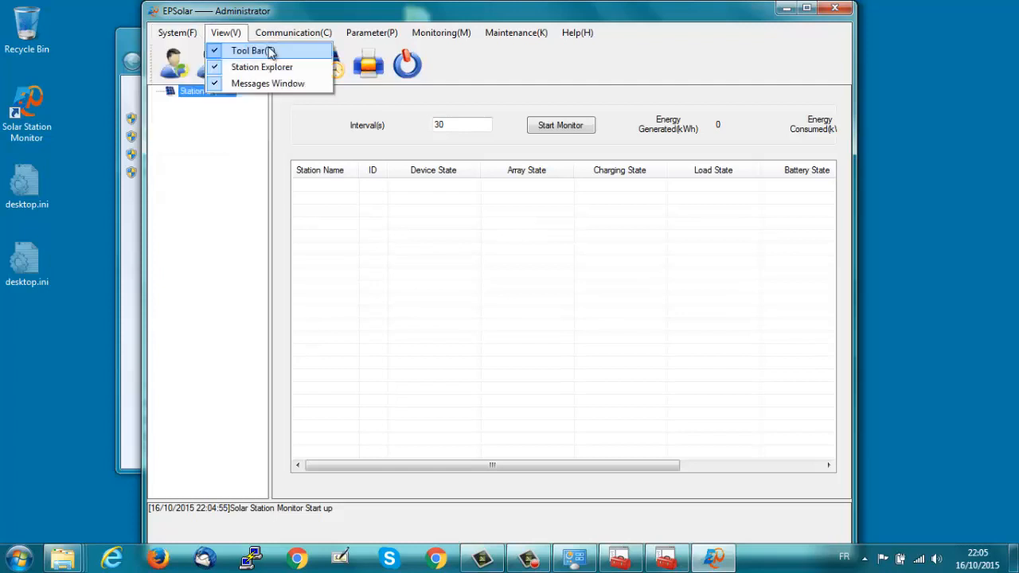
left_click(293, 31)
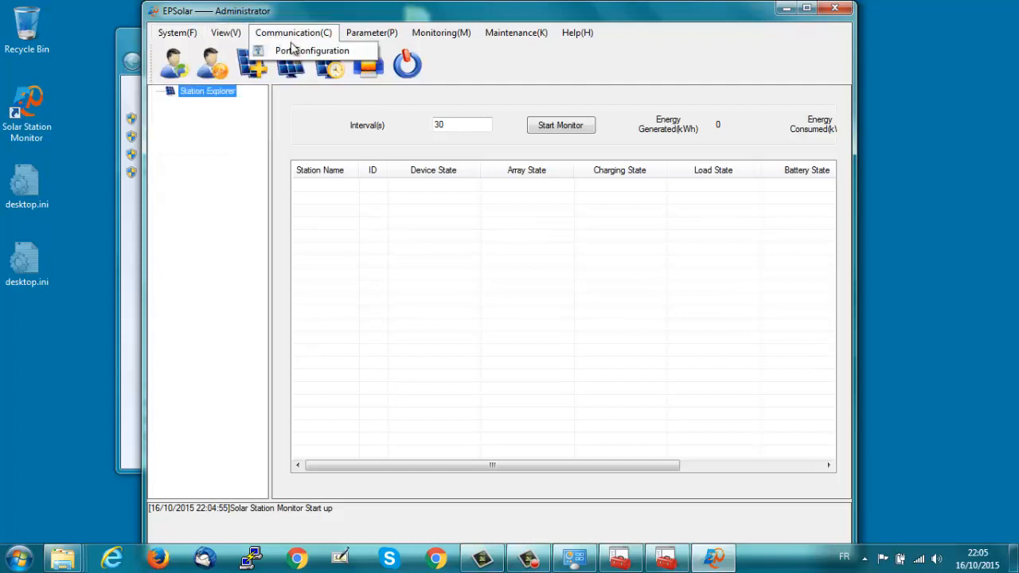
left_click(312, 49)
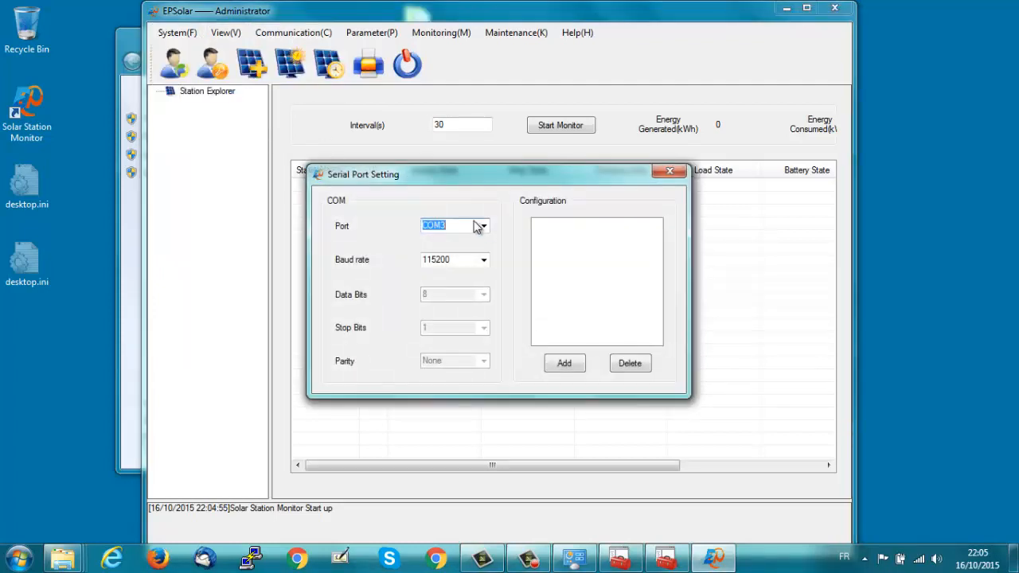
left_click(453, 226)
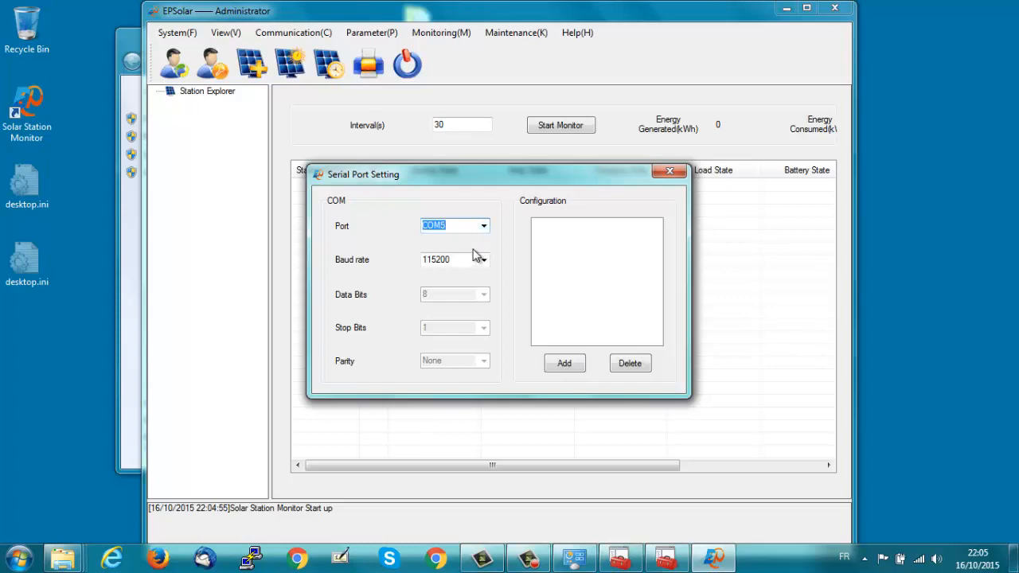
- Add and save the COM5 configuration so it appears under Station Explorer
left_click(563, 363)
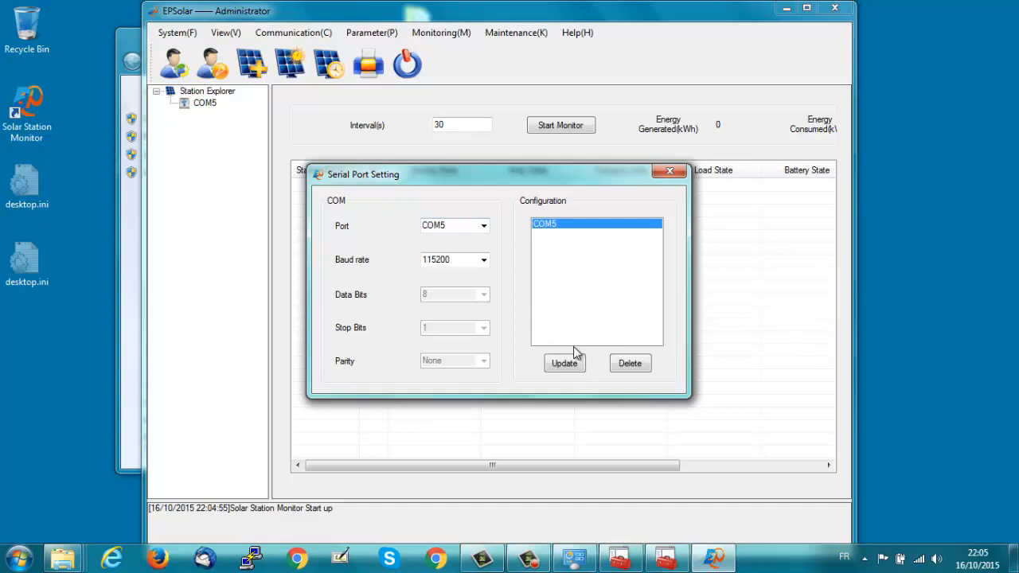
left_click(563, 363)
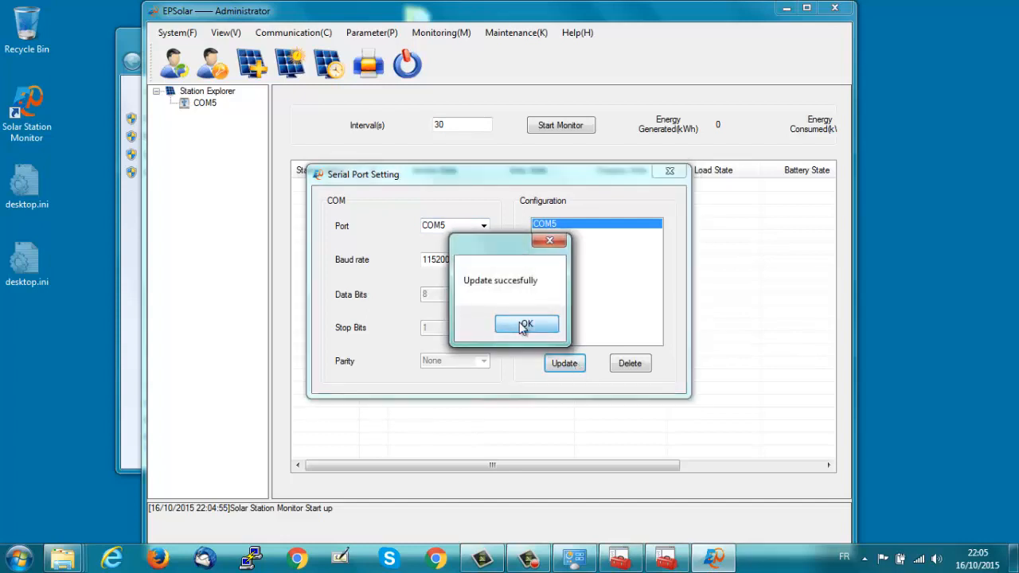
left_click(526, 324)
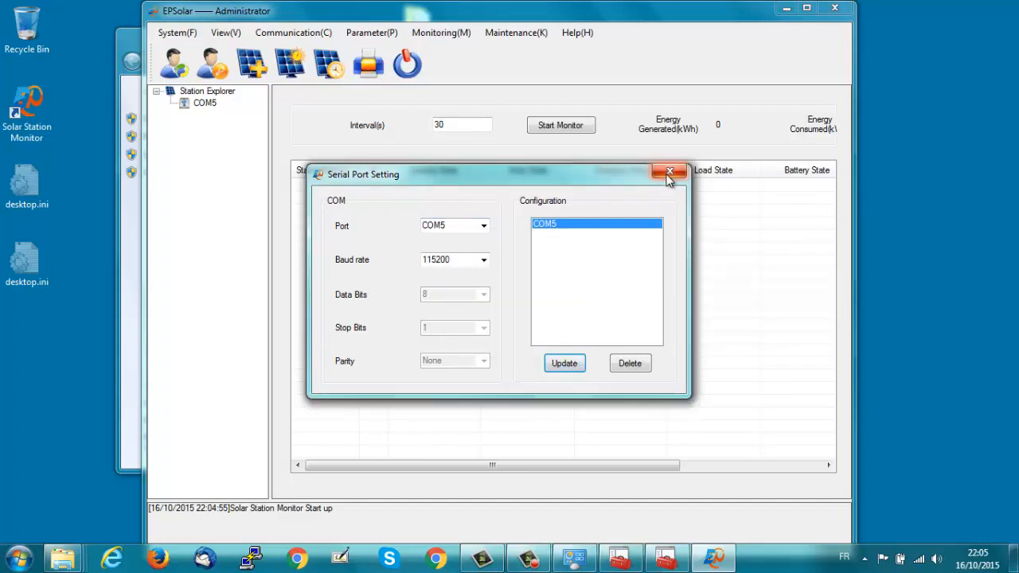
left_click(668, 172)
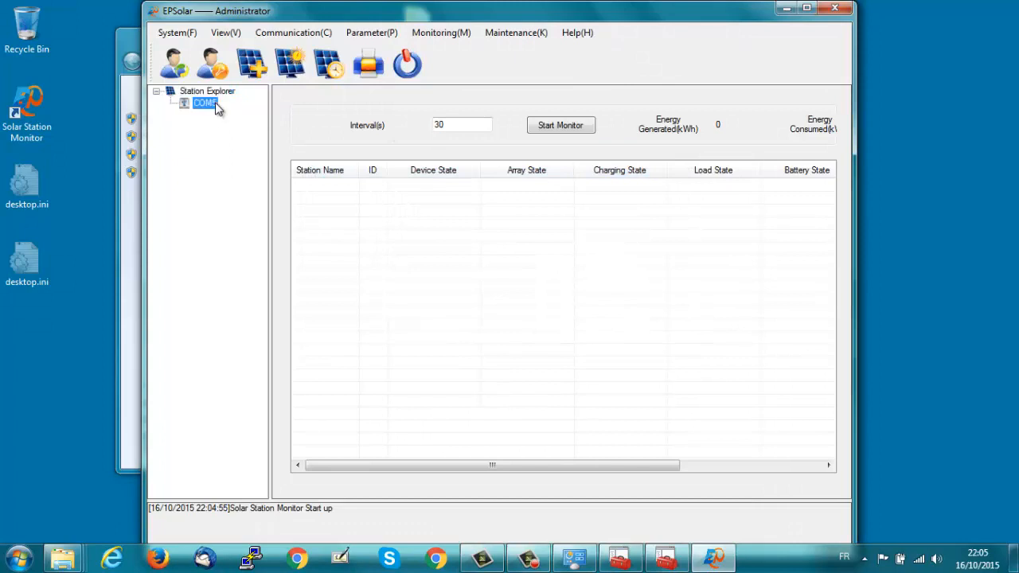
mouse_move(252, 64)
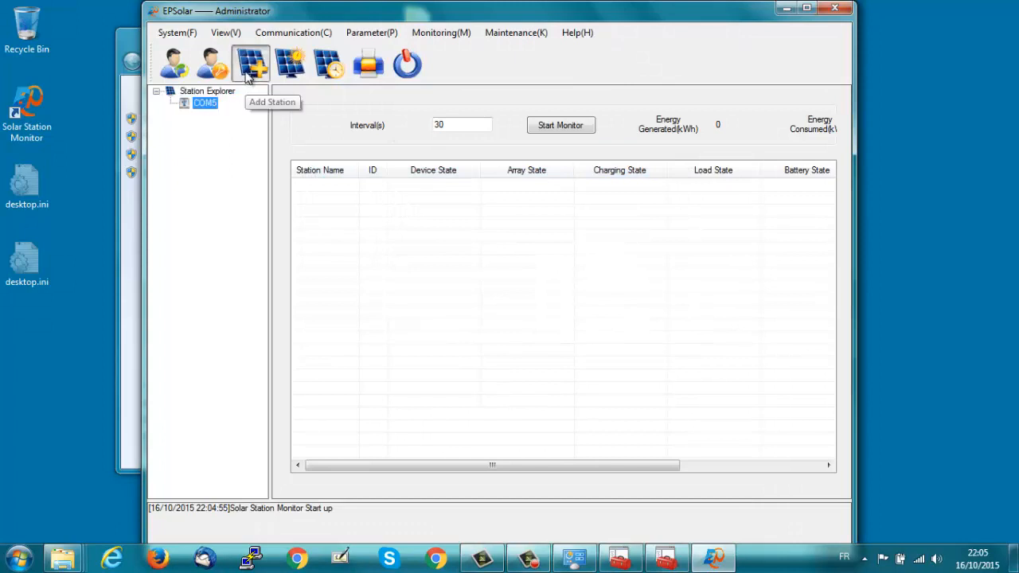
- Add a new station named Station1 with device ID 1, district and location 1
left_click(251, 63)
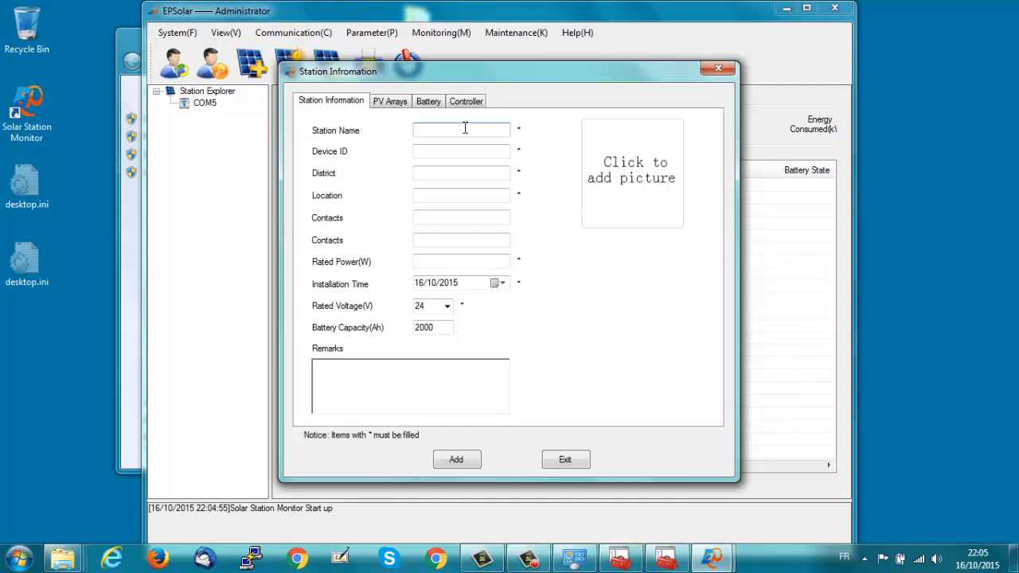
type("Station")
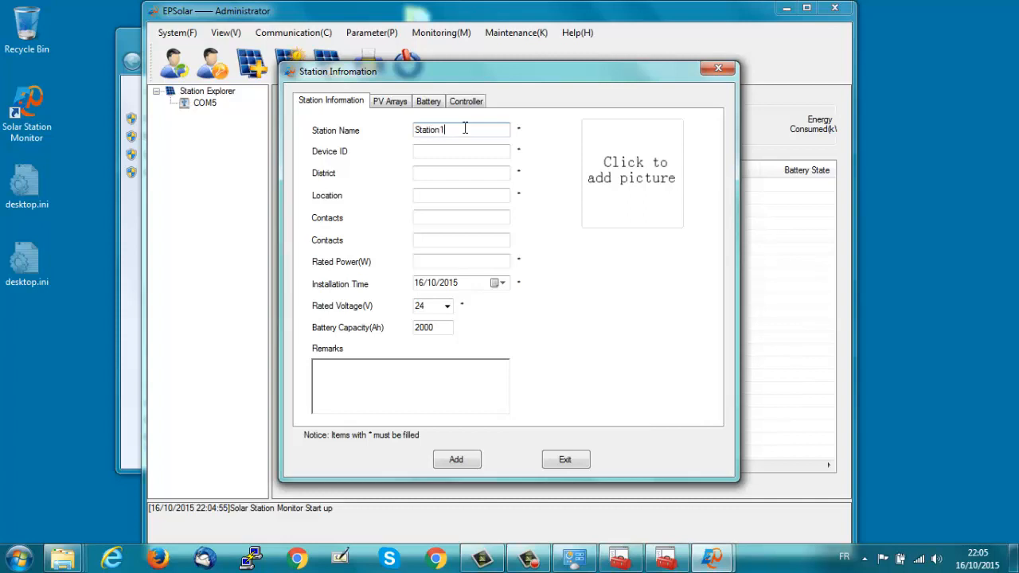
type("1")
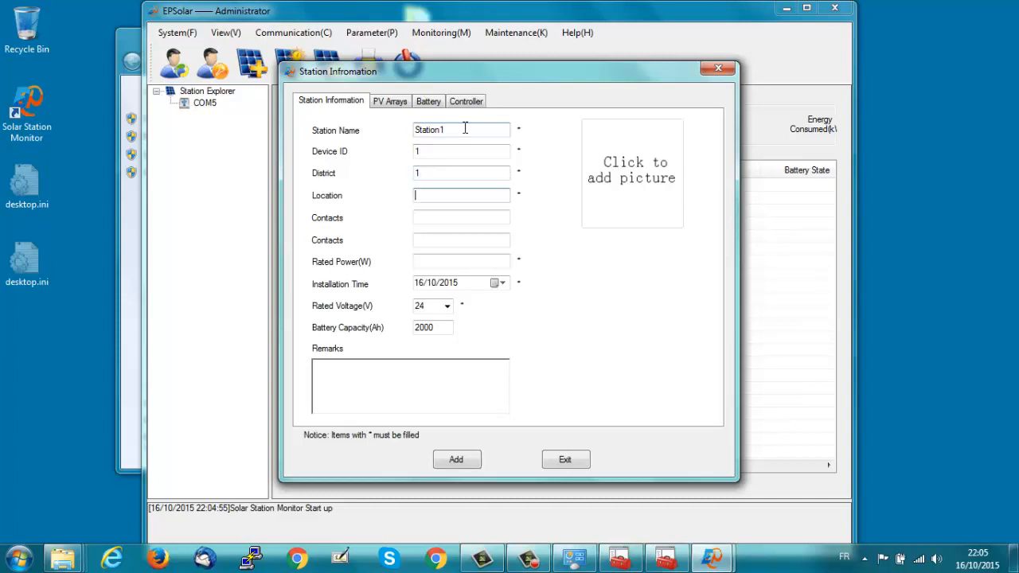
type("1")
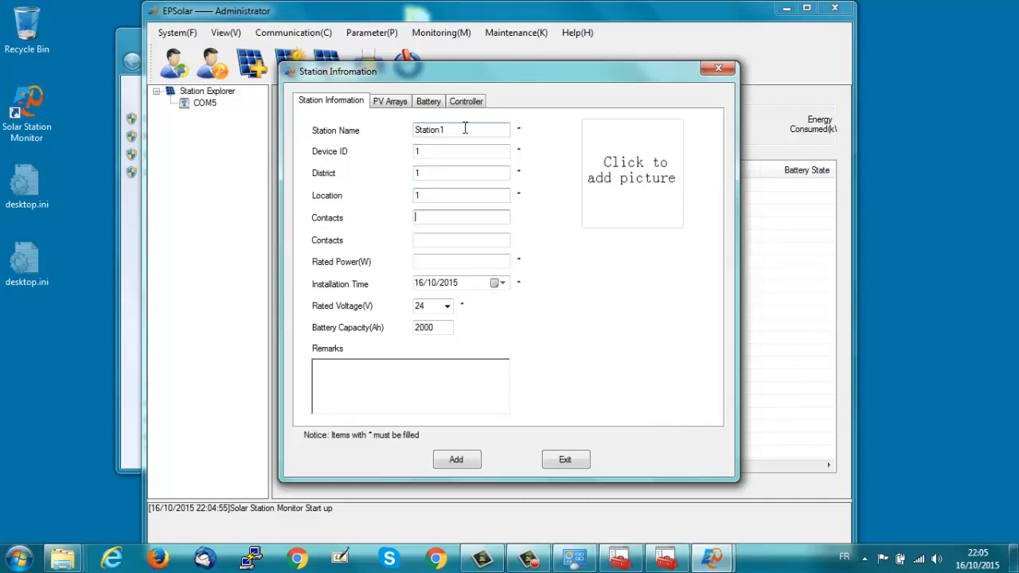
- Set the station's rated voltage to 12 V and battery capacity to 400 Ah
left_click(436, 284)
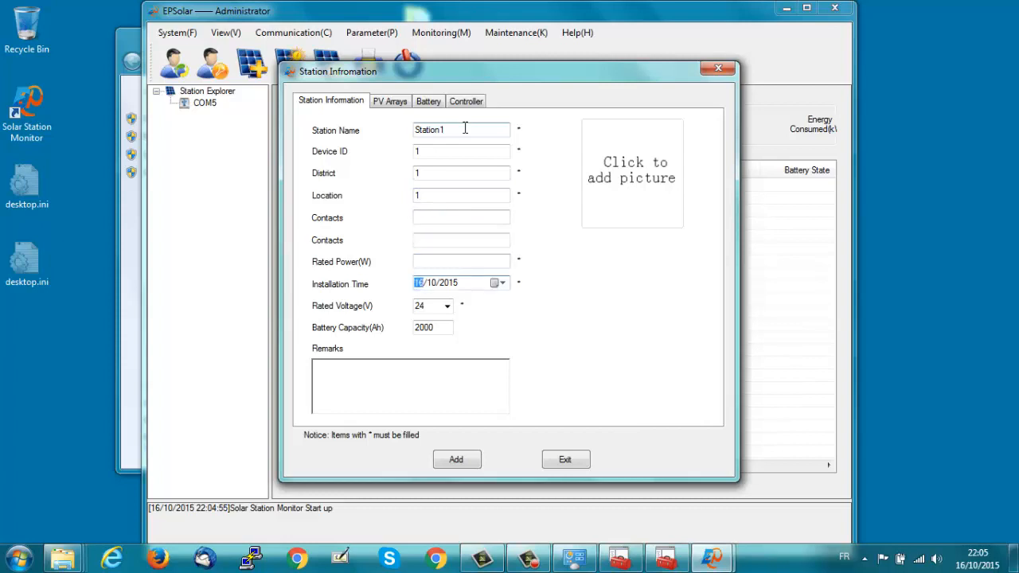
left_click(446, 306)
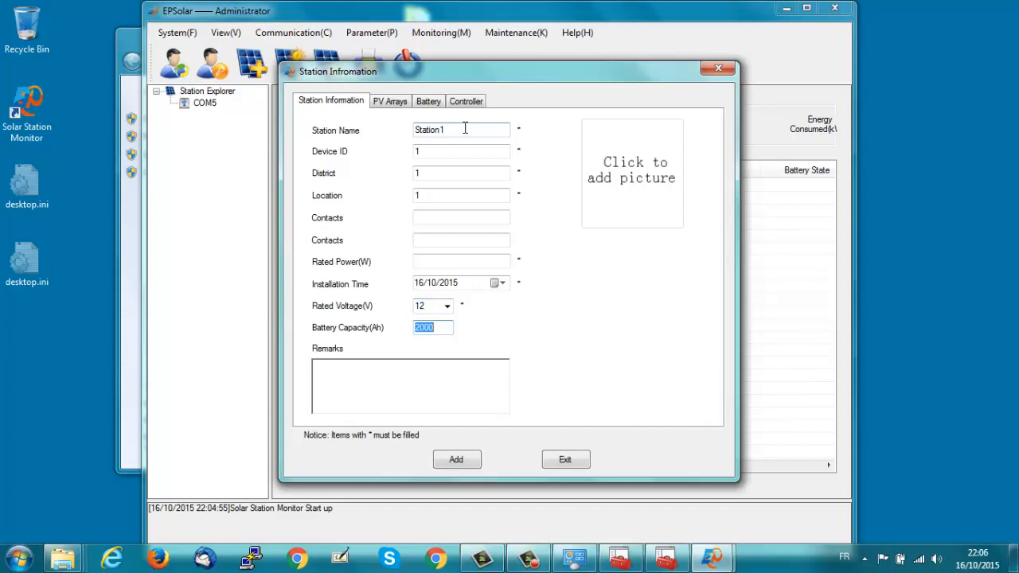
type("400")
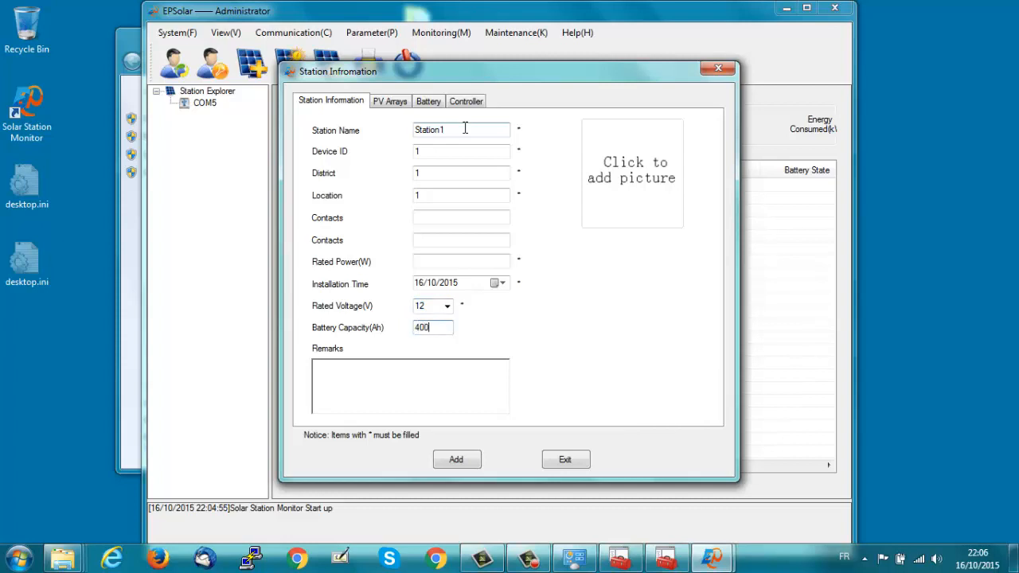
left_click(411, 365)
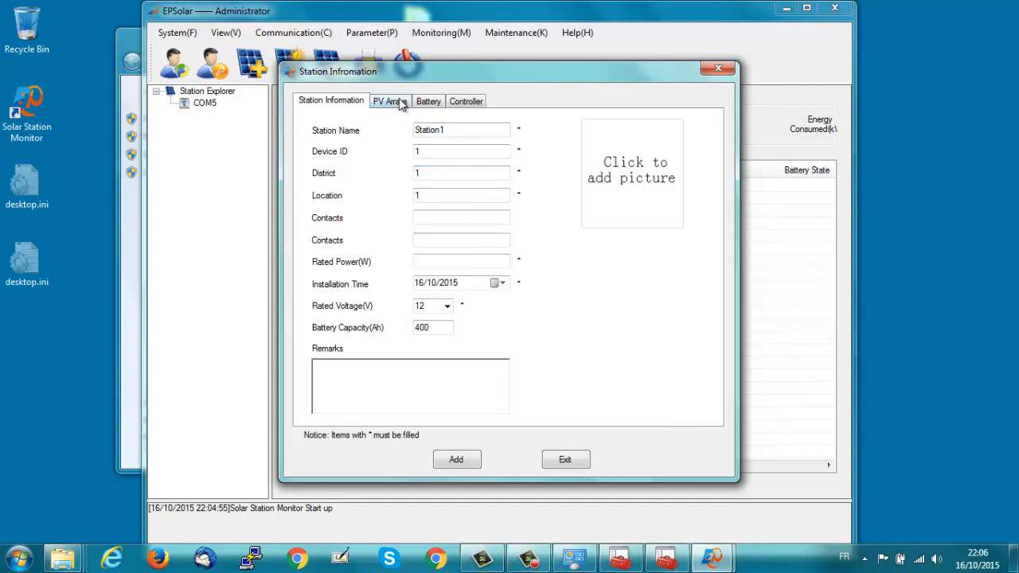
- Enter the PV array's 720 peak power, 1 parallel array and 720 total peak power
left_click(388, 101)
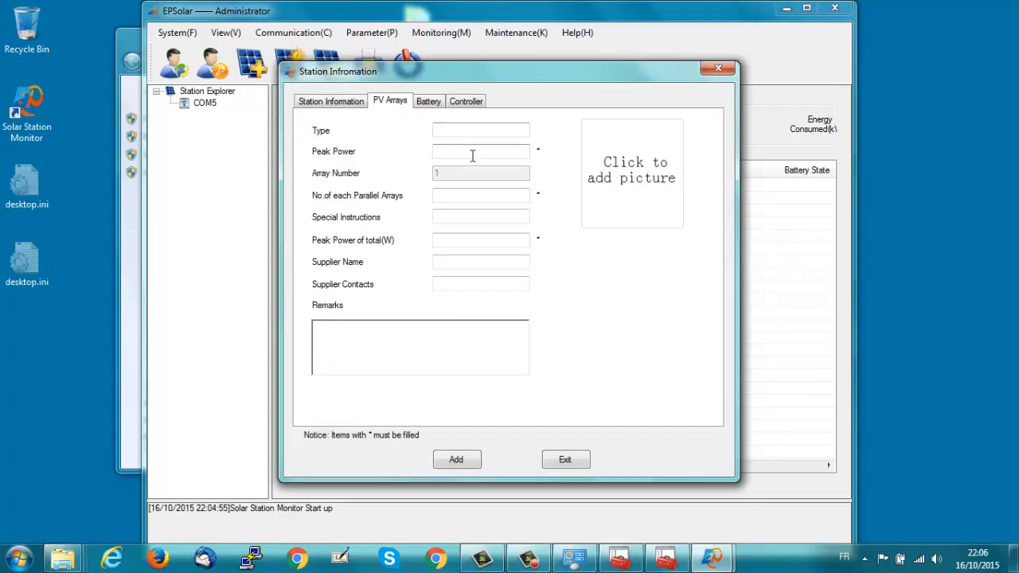
left_click(480, 152)
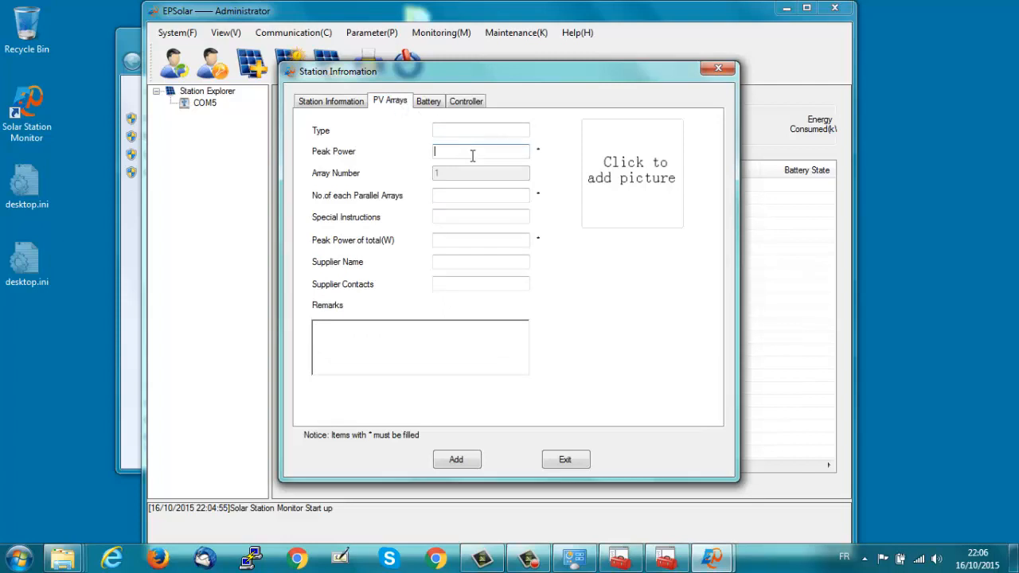
type("720")
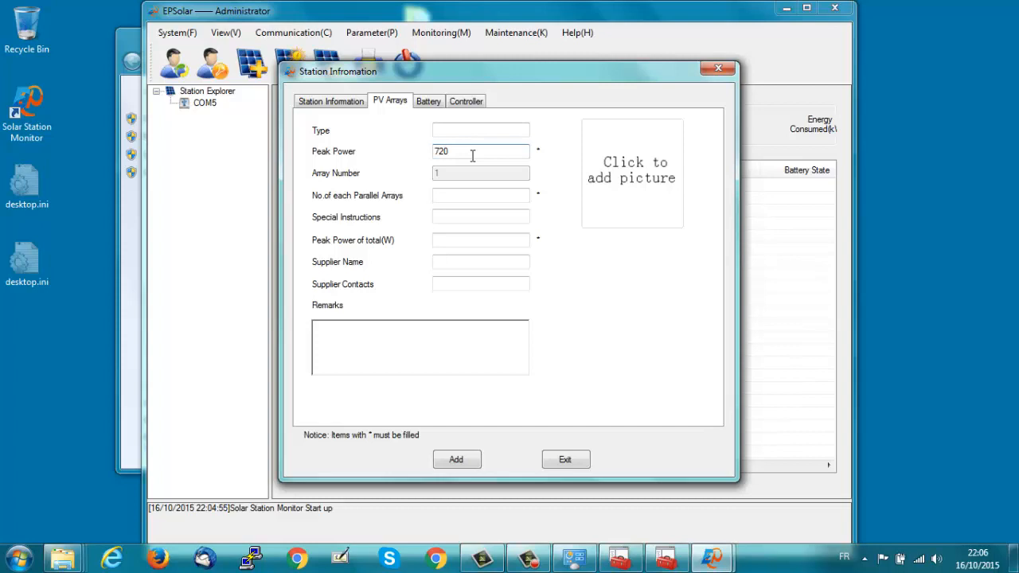
left_click(481, 195)
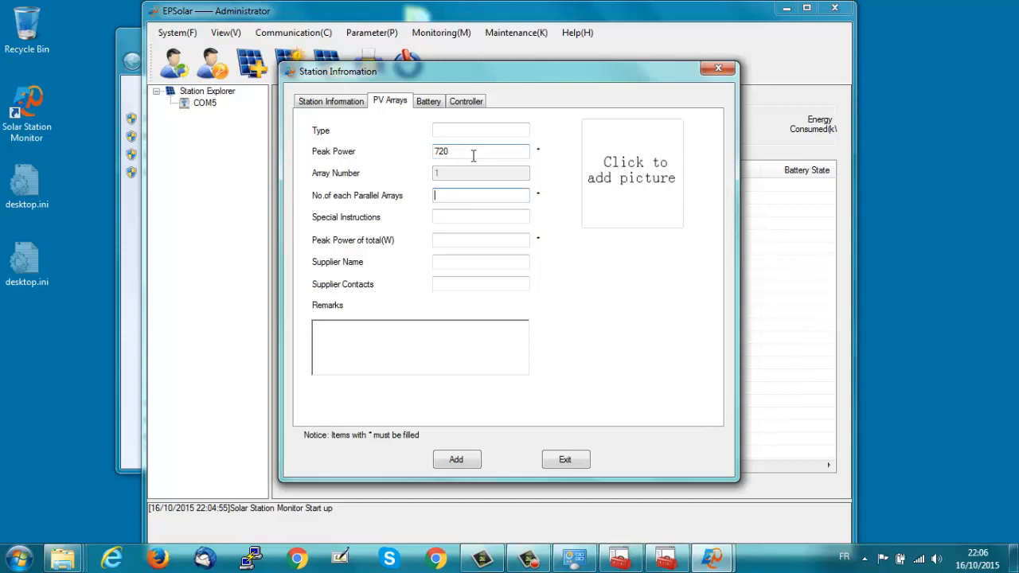
type("1")
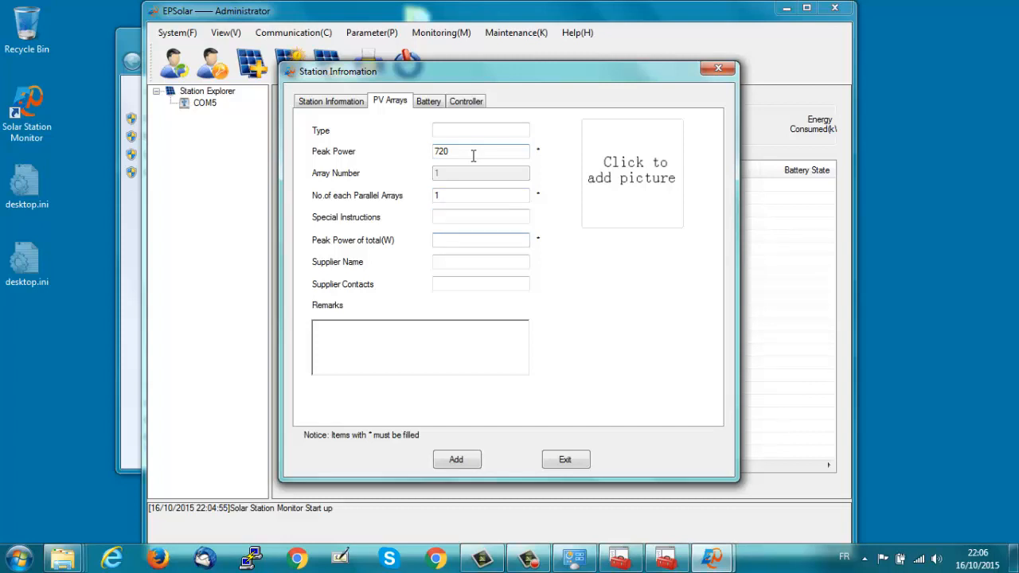
type("720")
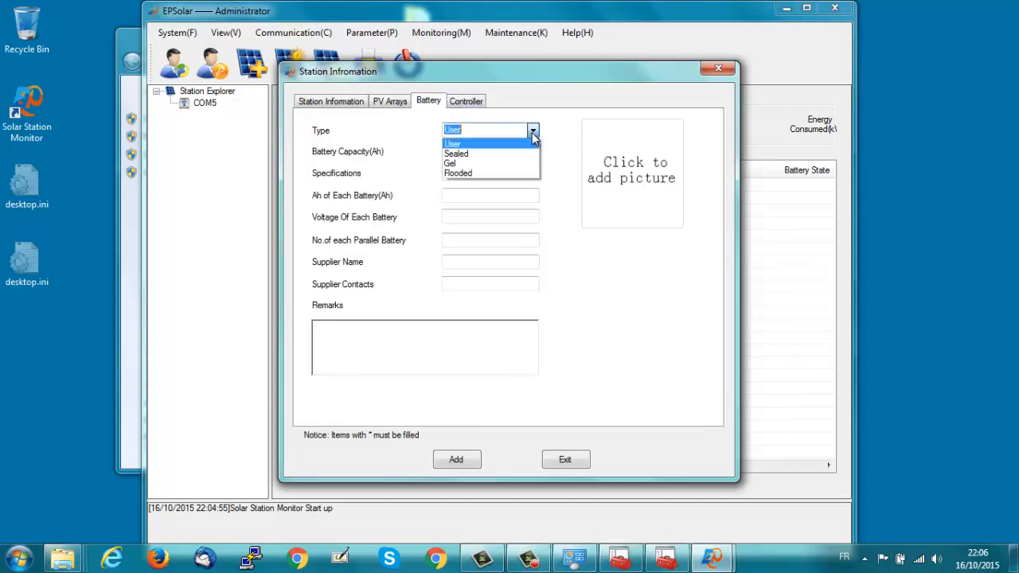
- Keep User battery type and choose port COM5 on the Controller tab, dismissing the blank-fields warning
left_click(452, 131)
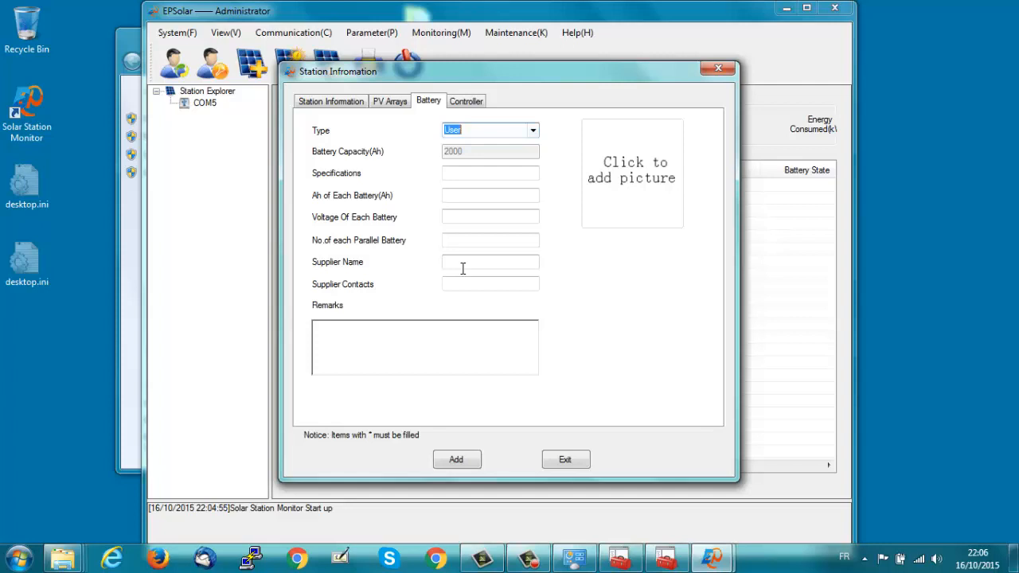
left_click(465, 101)
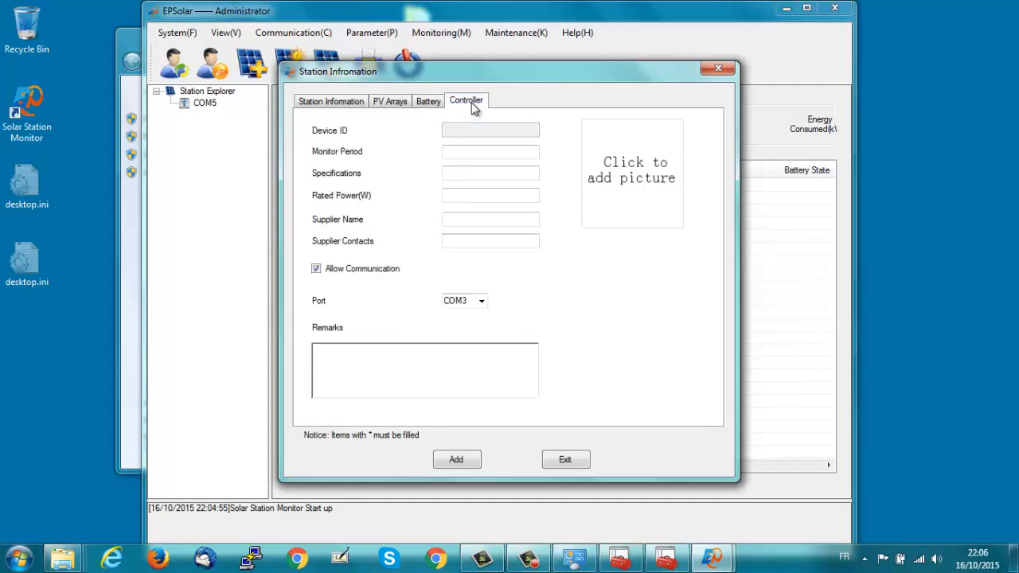
mouse_move(488, 308)
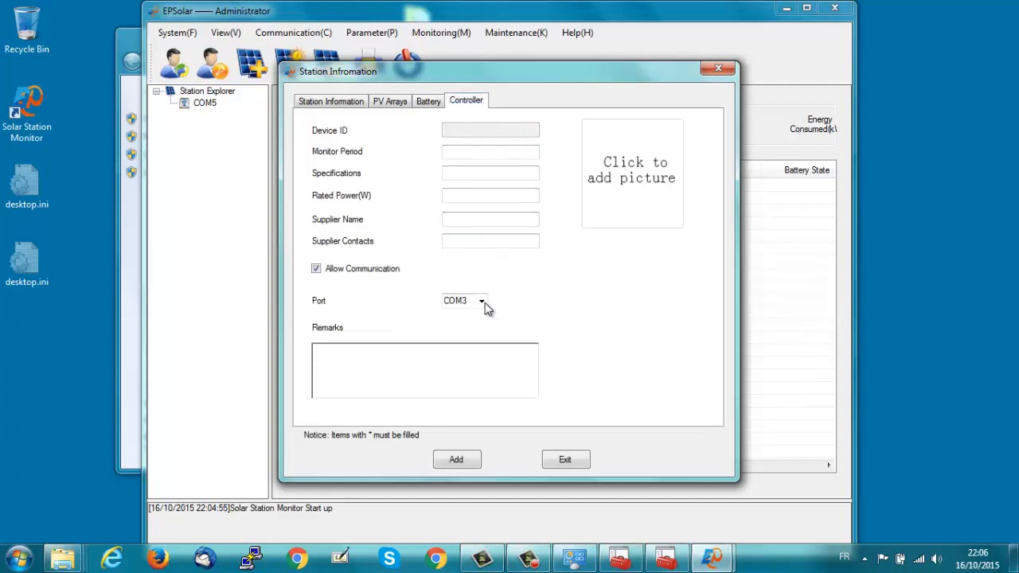
left_click(463, 299)
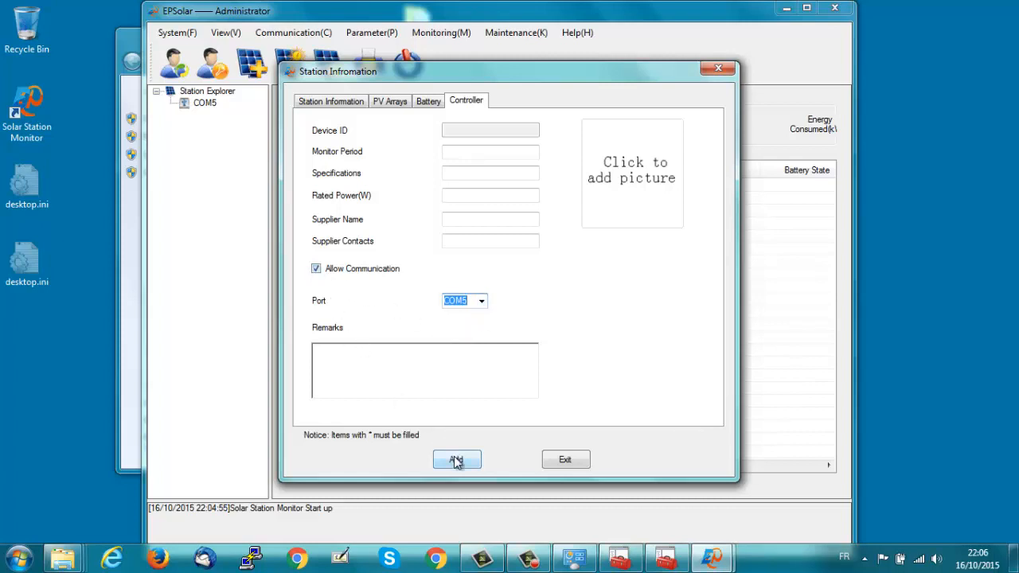
left_click(456, 460)
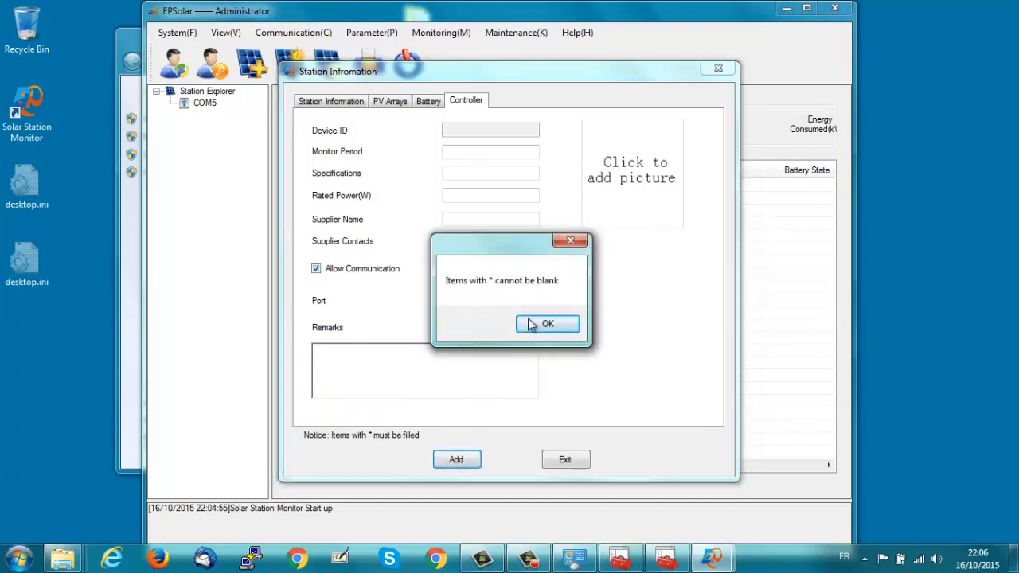
left_click(547, 325)
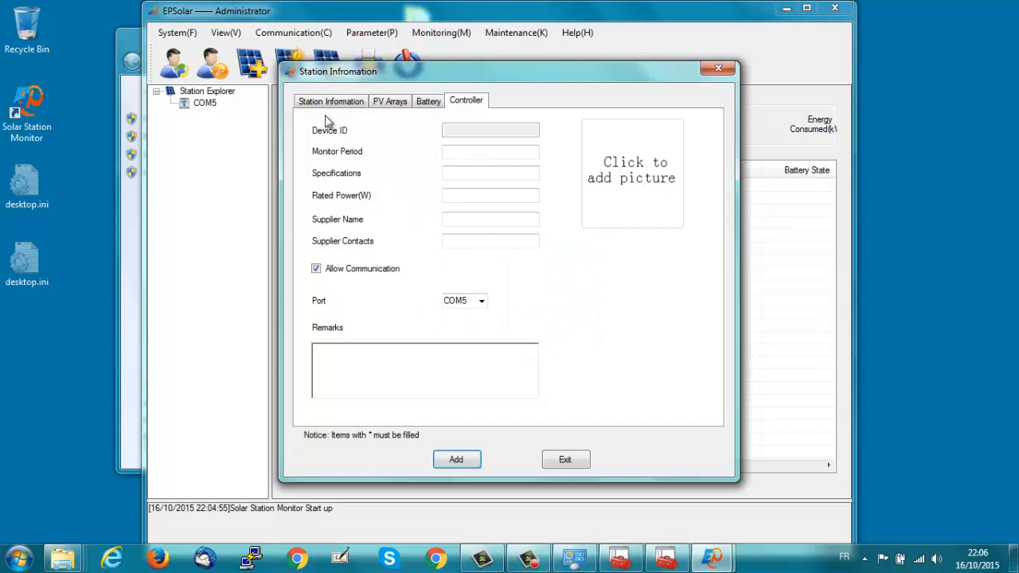
- Enter 720 rated power, save Station1 and close the station information form
left_click(331, 101)
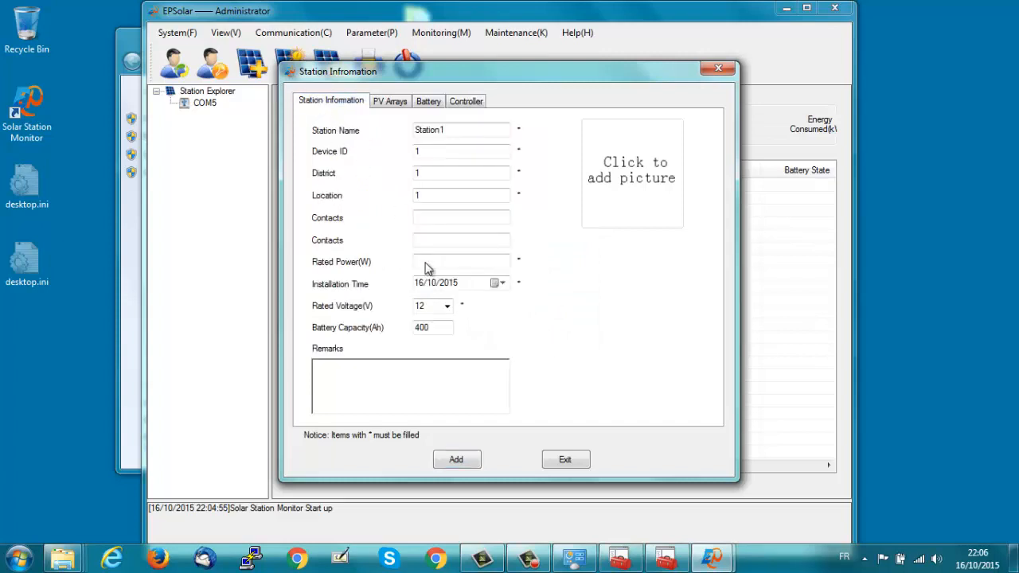
type("720")
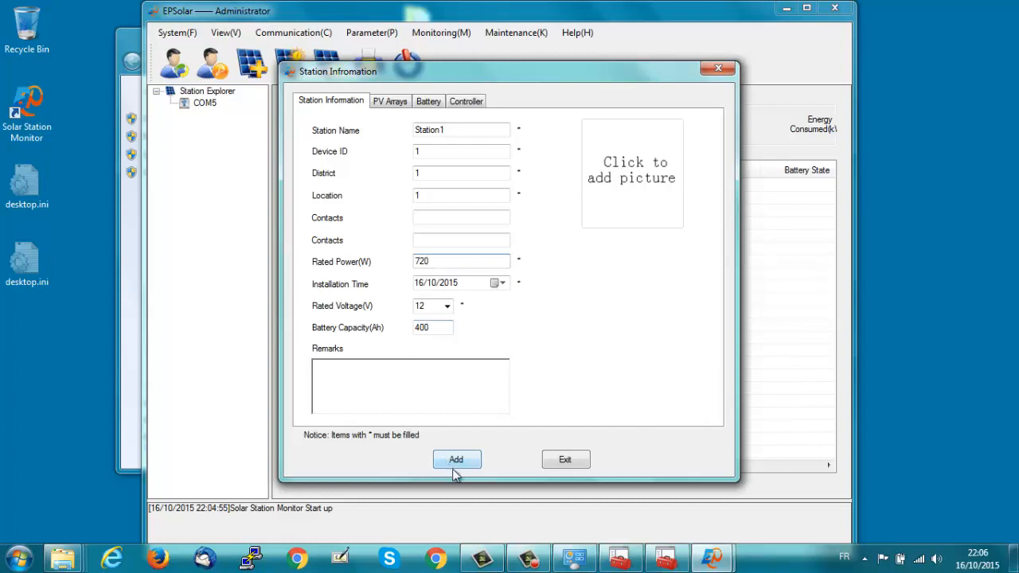
left_click(455, 459)
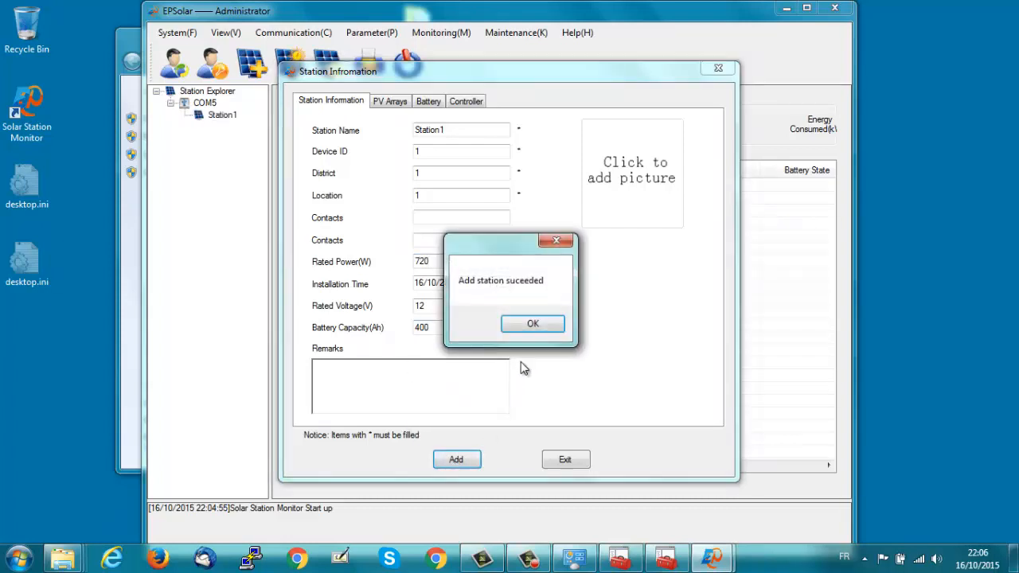
left_click(532, 323)
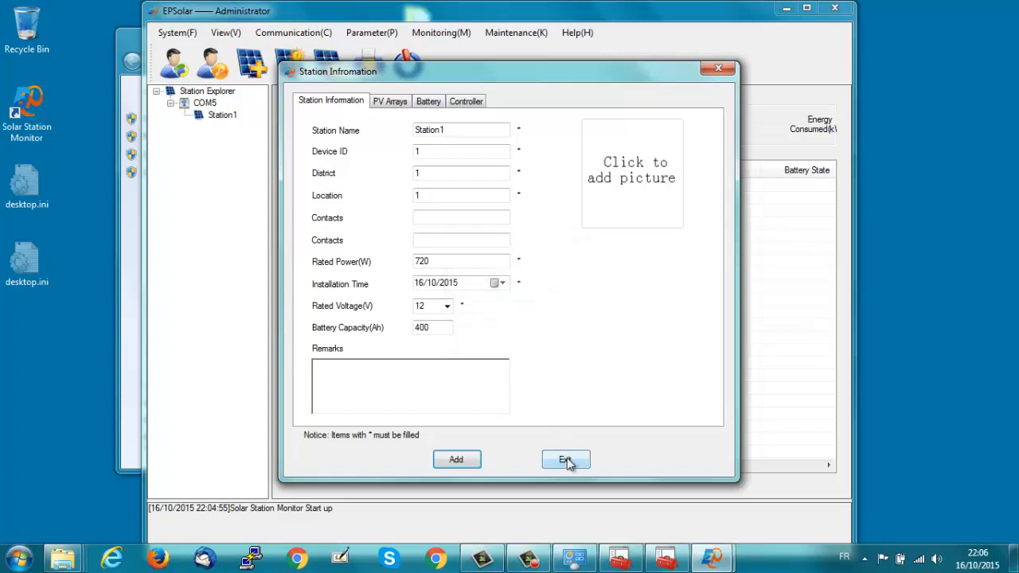
left_click(566, 459)
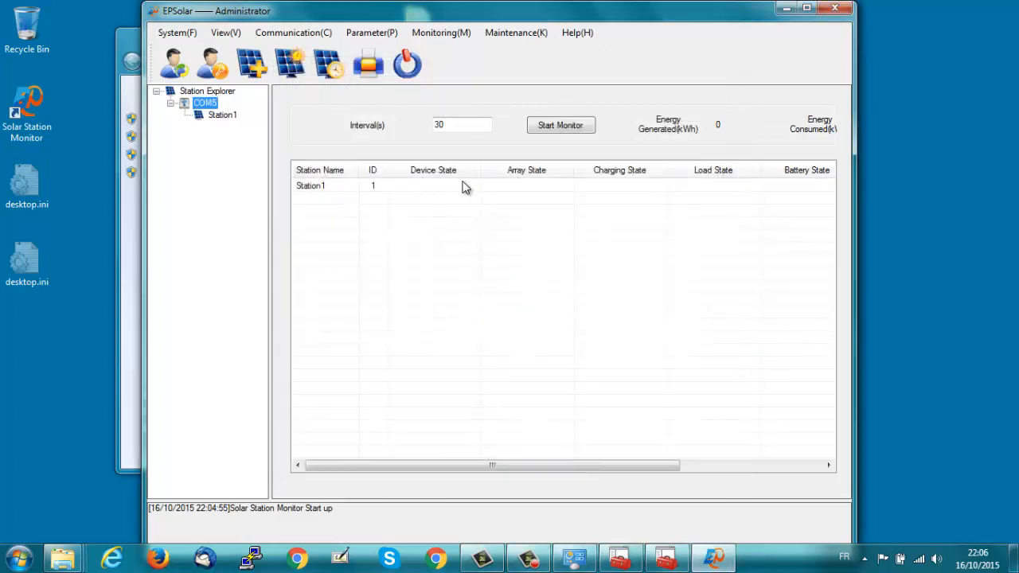
- Start live monitoring of Station1 from the Station Explorer tree
left_click(223, 114)
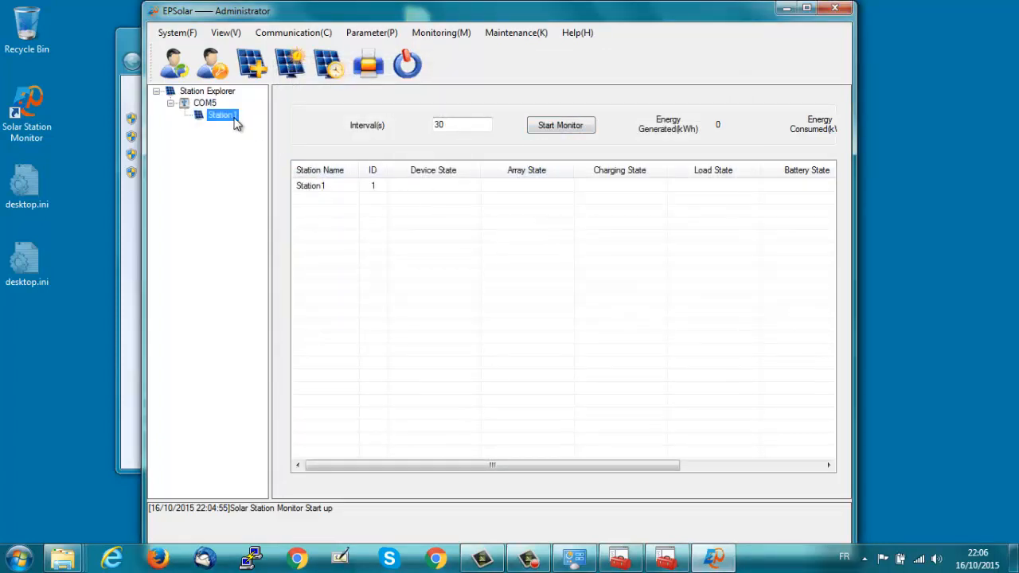
double_click(221, 115)
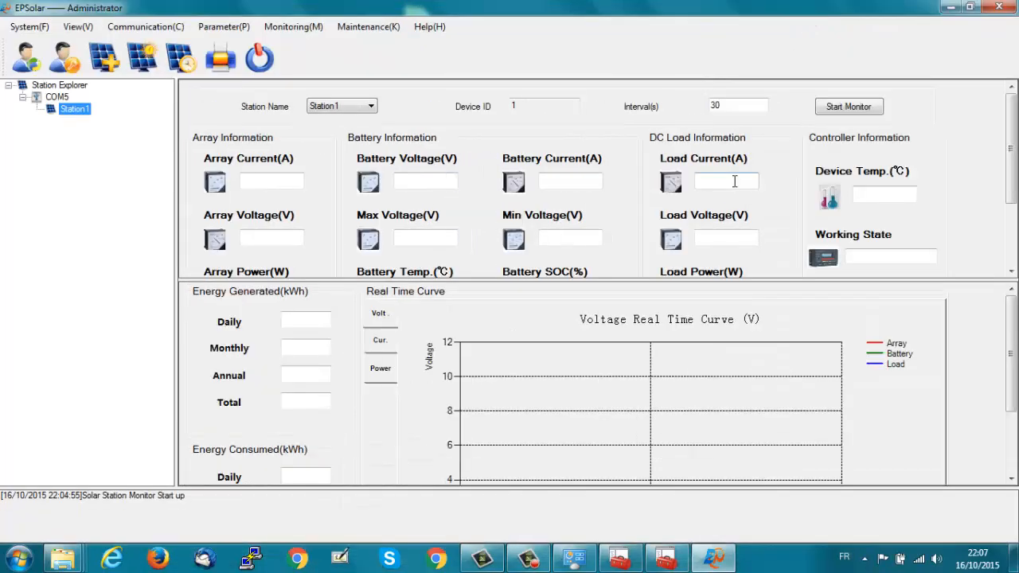
left_click(848, 106)
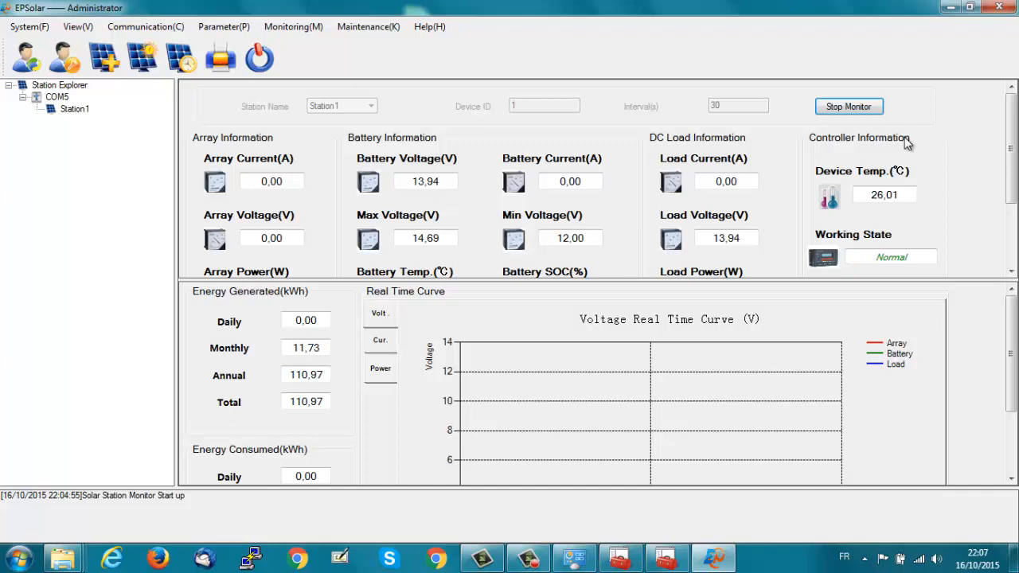
mouse_move(996, 124)
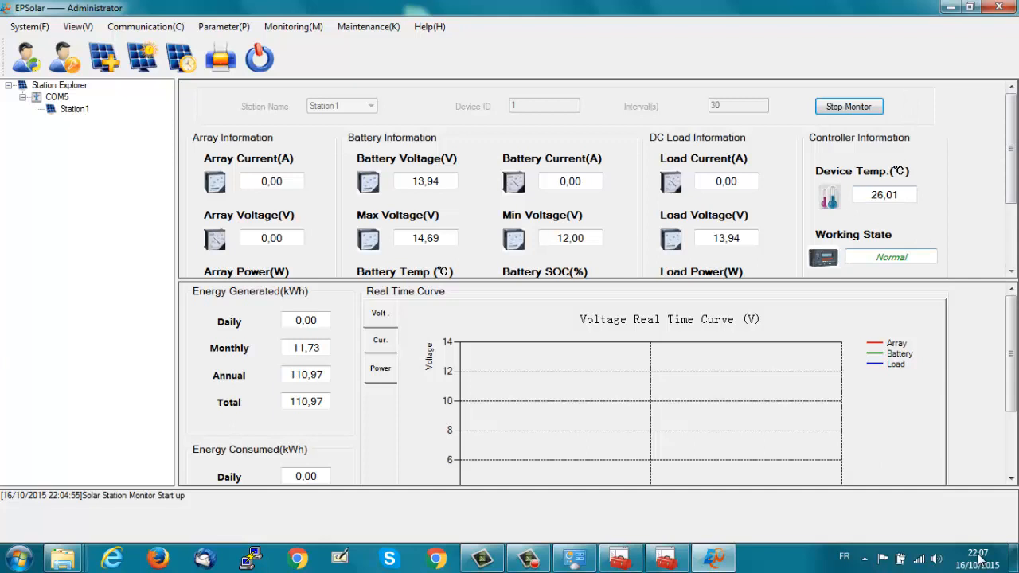
mouse_move(423, 333)
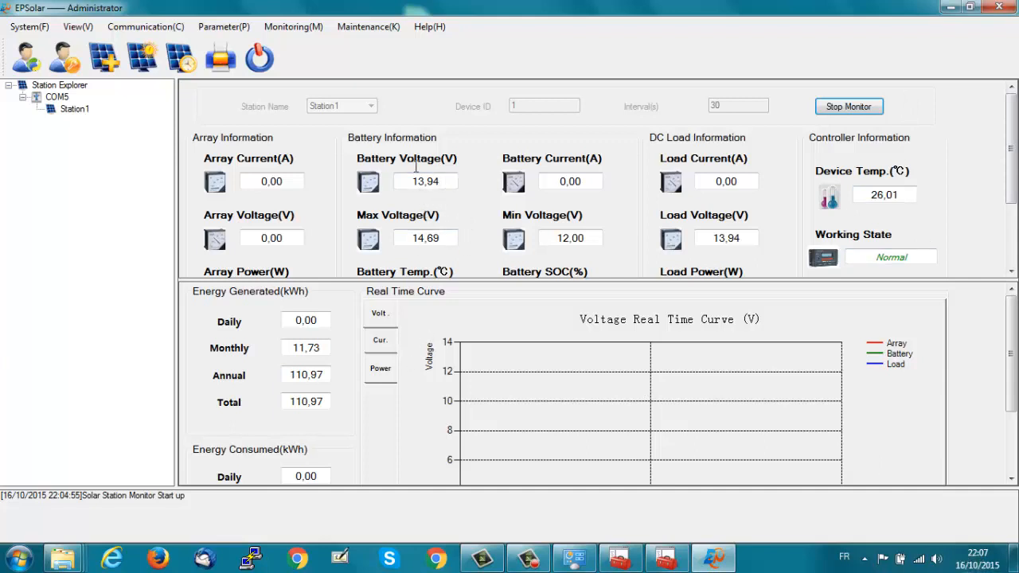
mouse_move(573, 188)
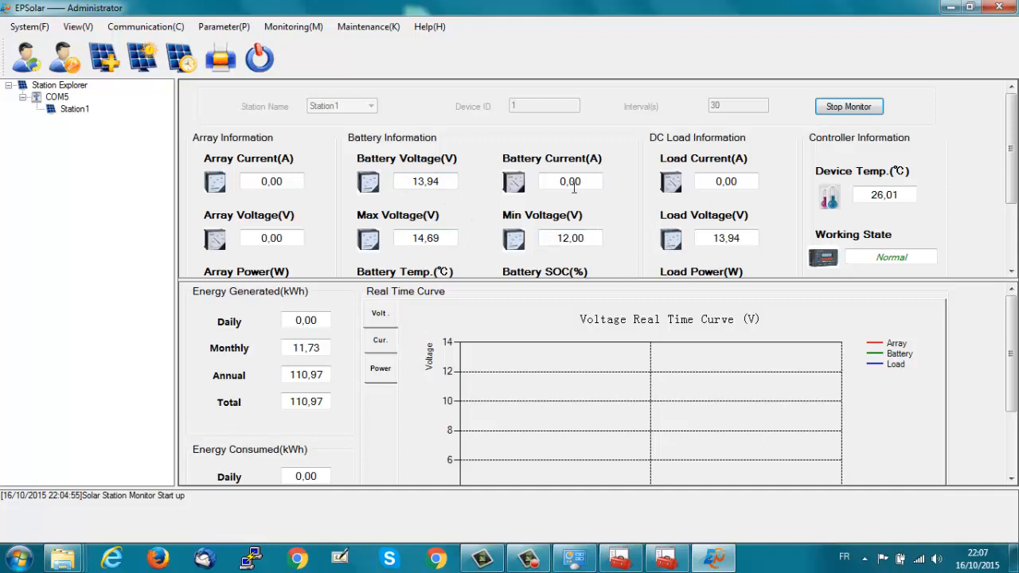
mouse_move(713, 201)
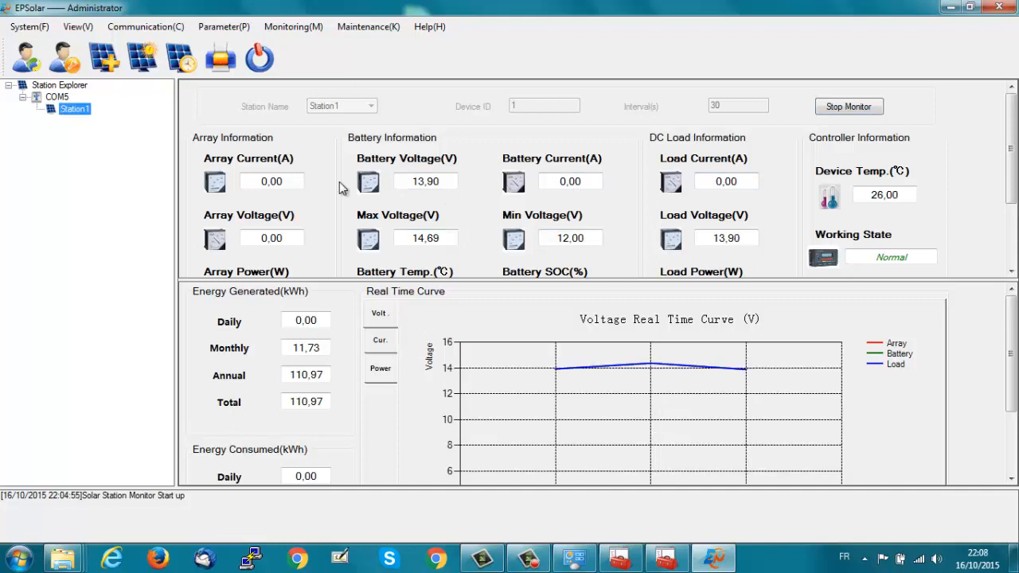
- Bring up the Real Time Clock settings from the Parameter menu
left_click(223, 26)
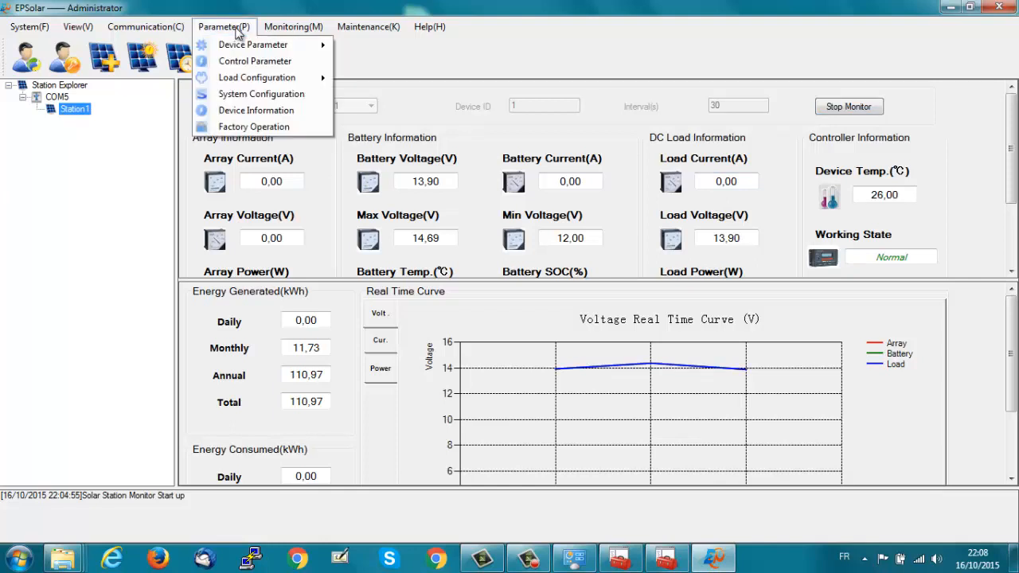
mouse_move(261, 94)
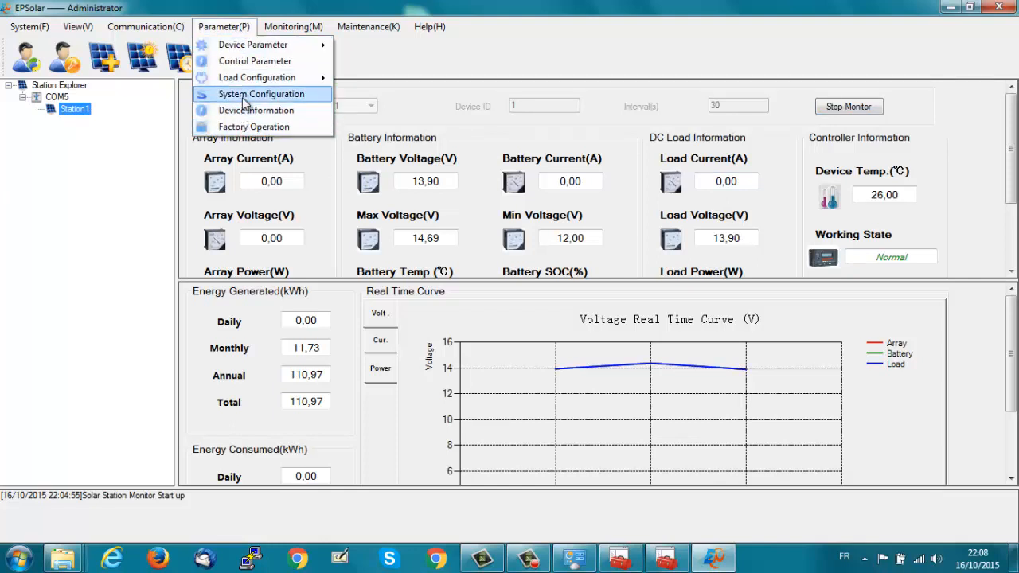
mouse_move(257, 77)
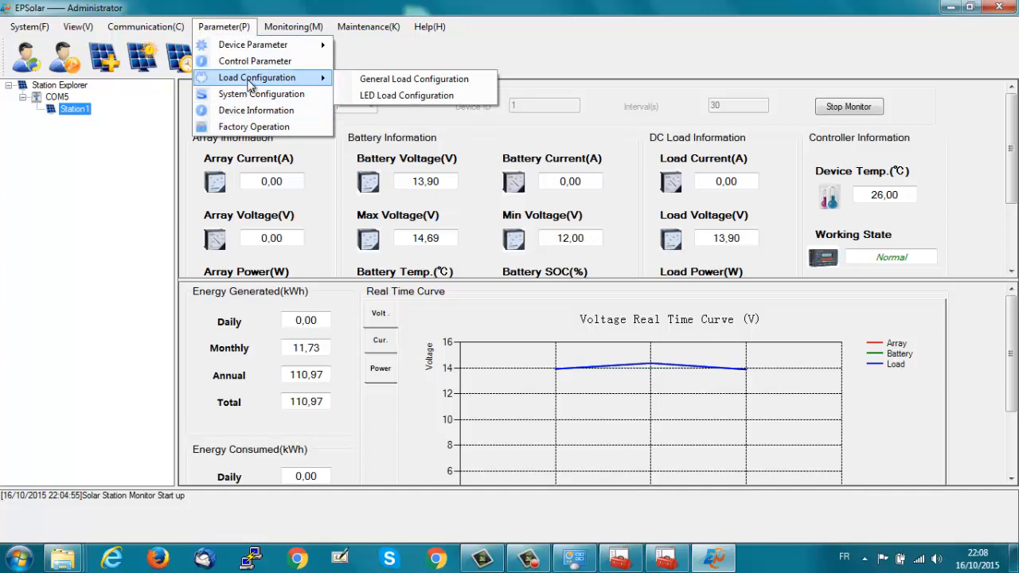
mouse_move(253, 45)
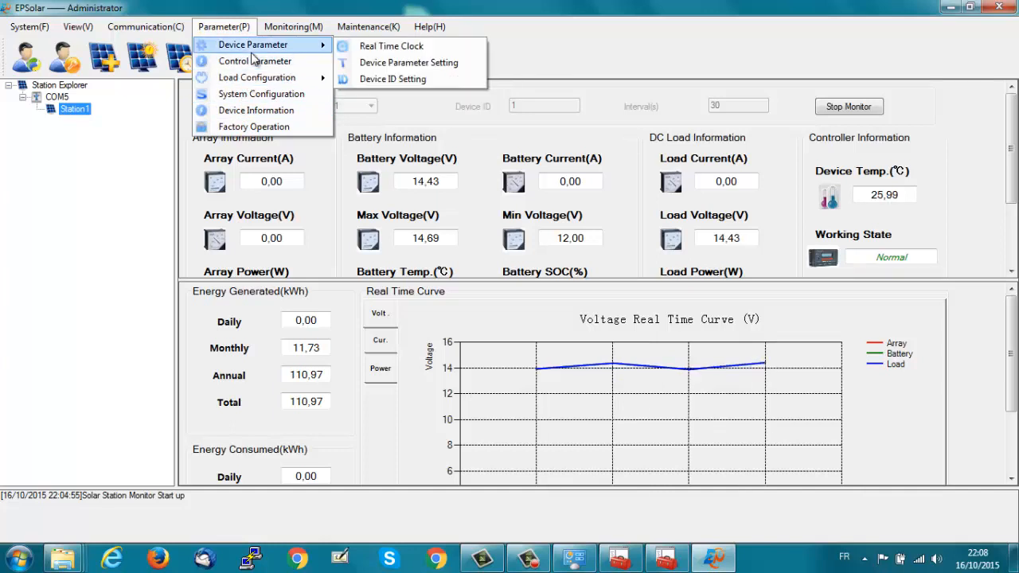
mouse_move(391, 44)
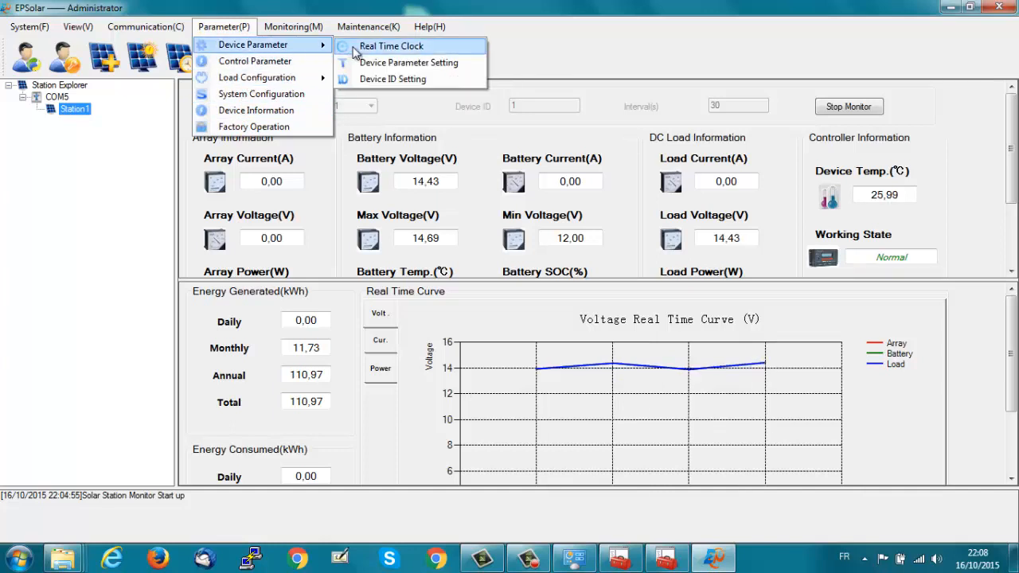
left_click(391, 45)
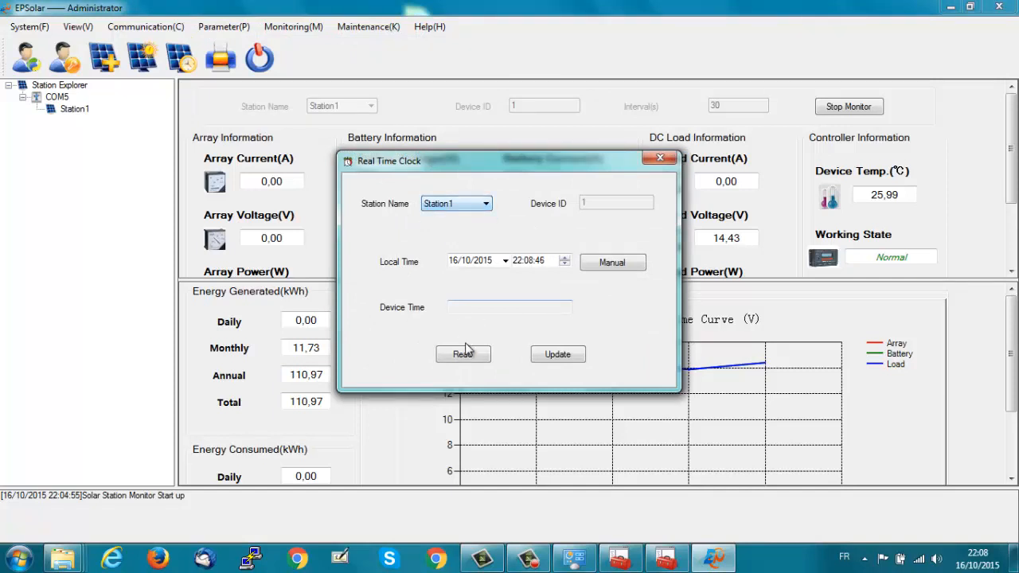
- Read the controller's clock, update it to the computer's time, then move to Device Parameter Setting
left_click(462, 354)
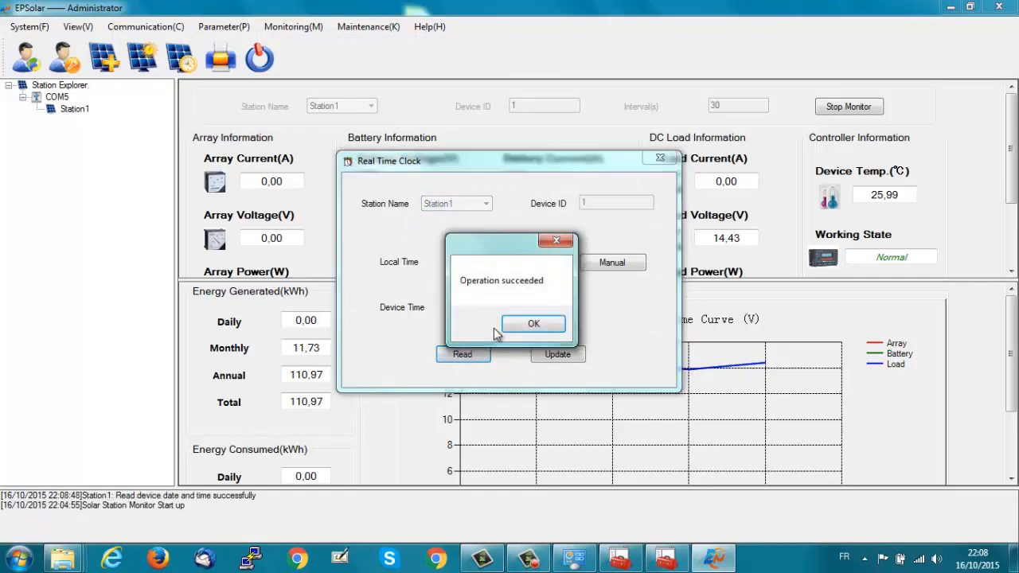
left_click(533, 323)
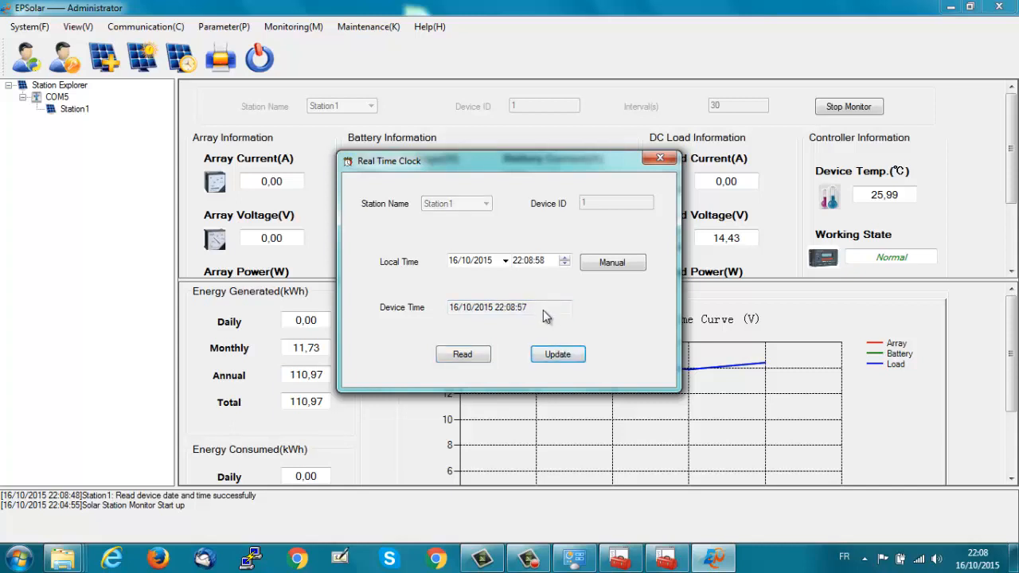
left_click(557, 354)
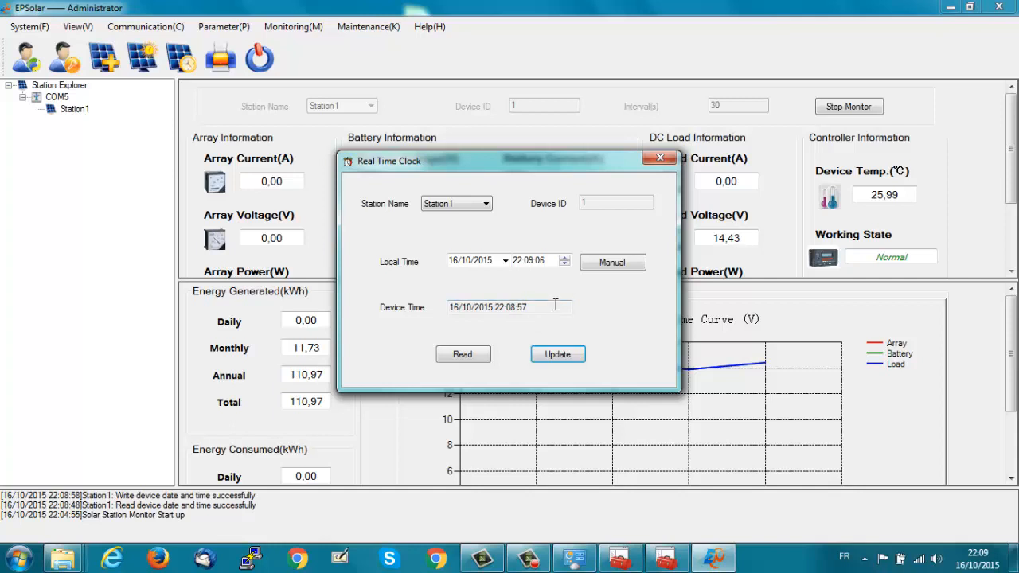
mouse_move(560, 318)
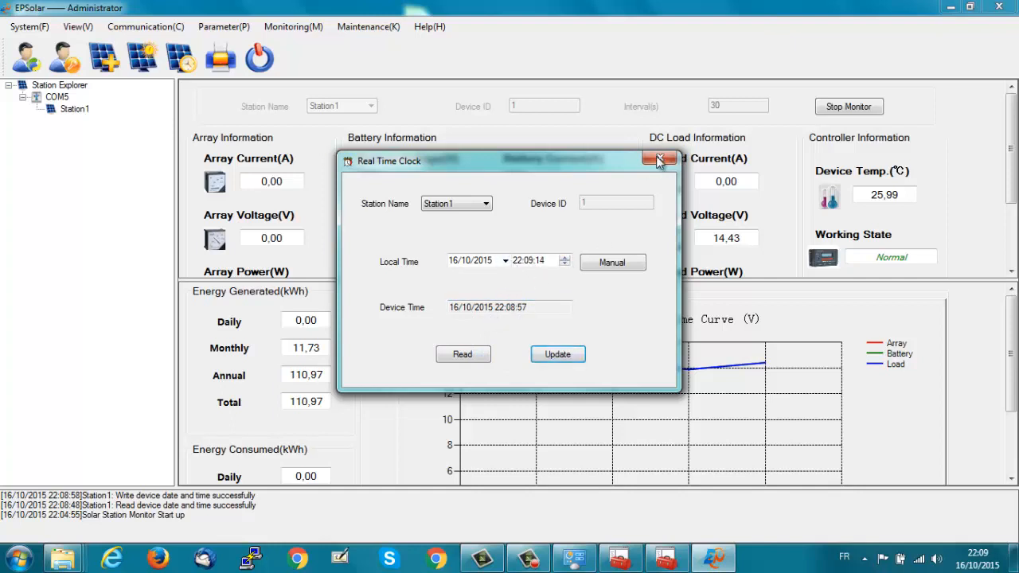
left_click(223, 26)
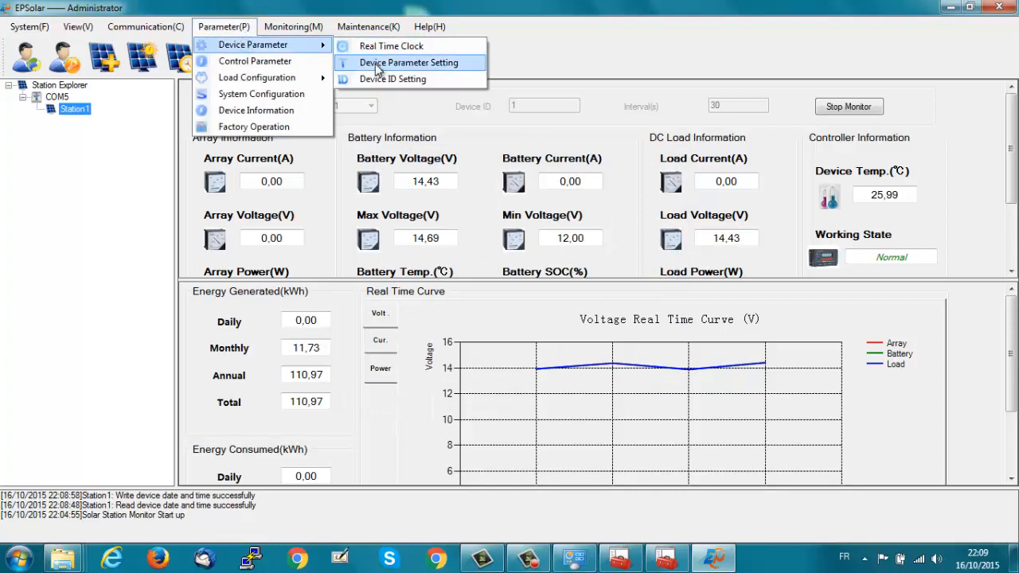
left_click(409, 62)
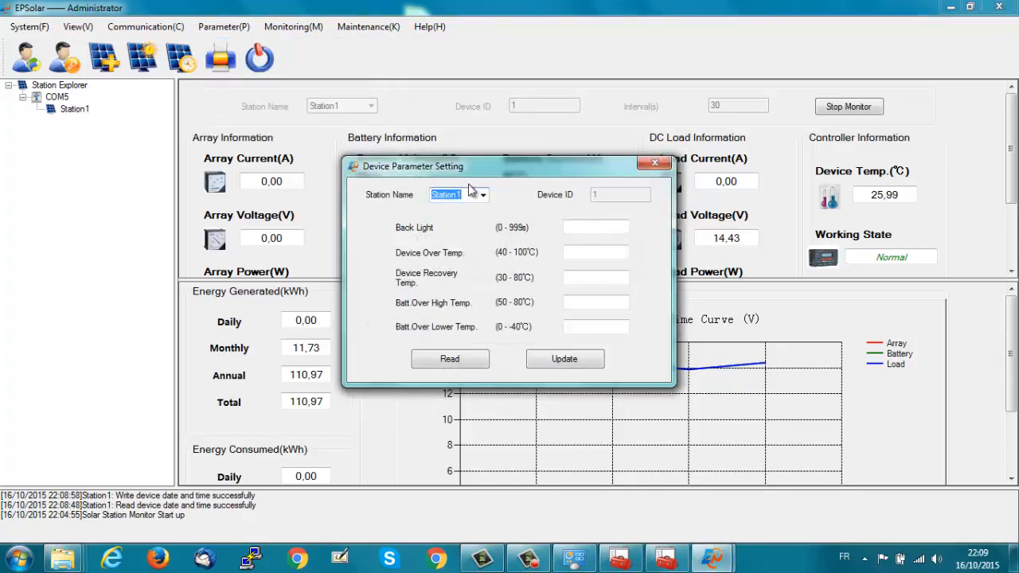
mouse_move(485, 201)
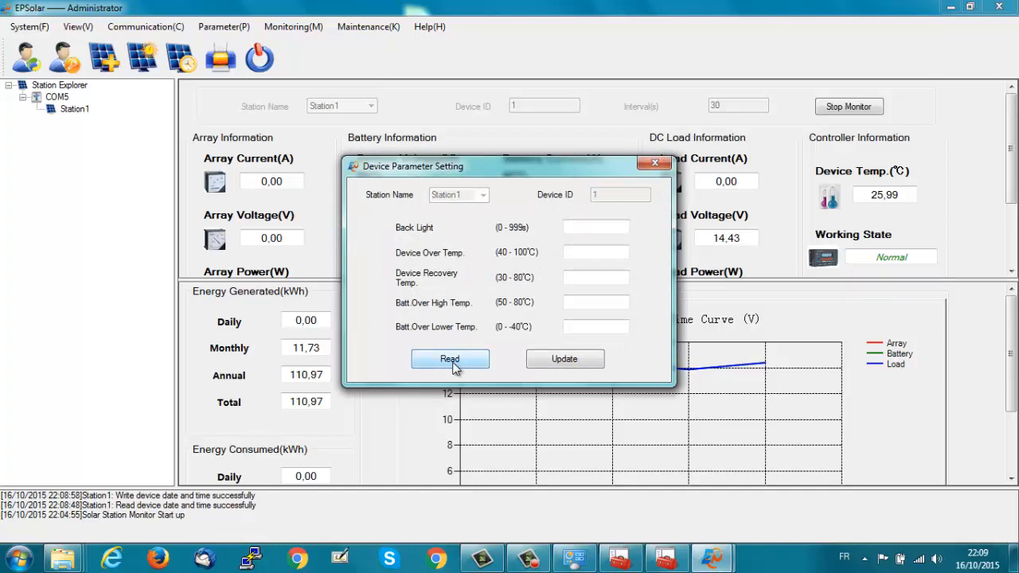
- Read the device parameter settings from the controller and go to Device ID Setting
left_click(449, 359)
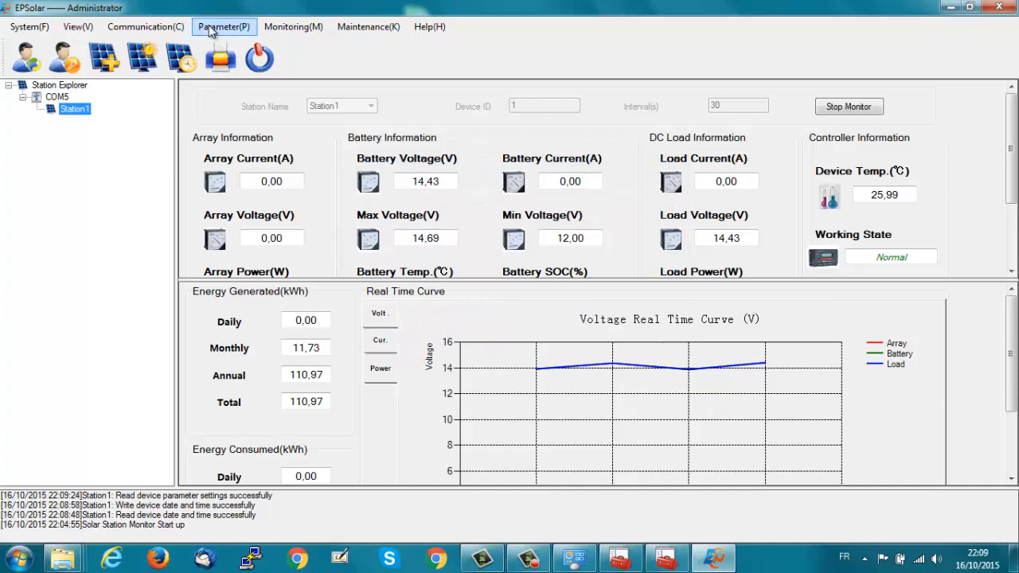
left_click(223, 26)
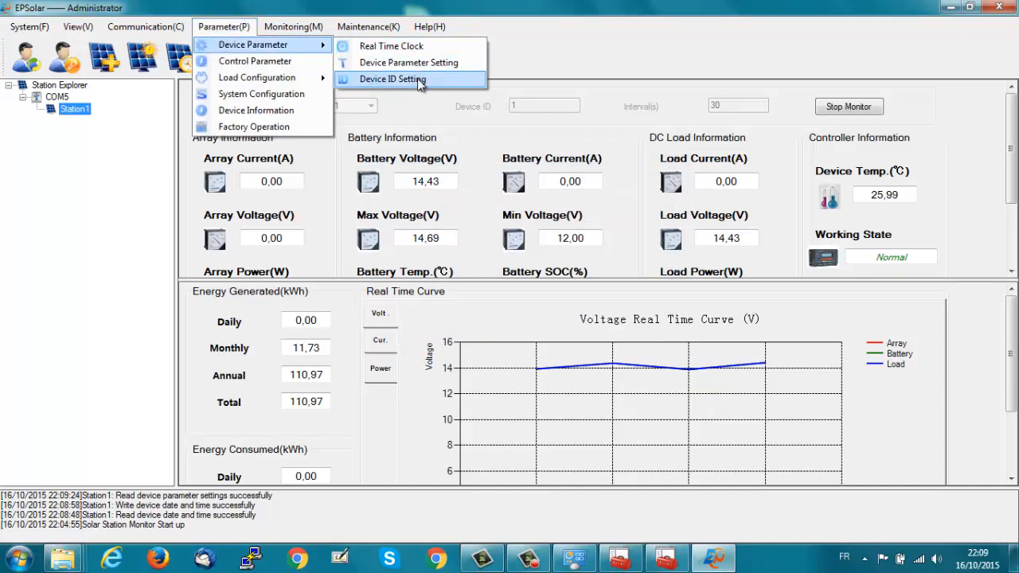
left_click(391, 80)
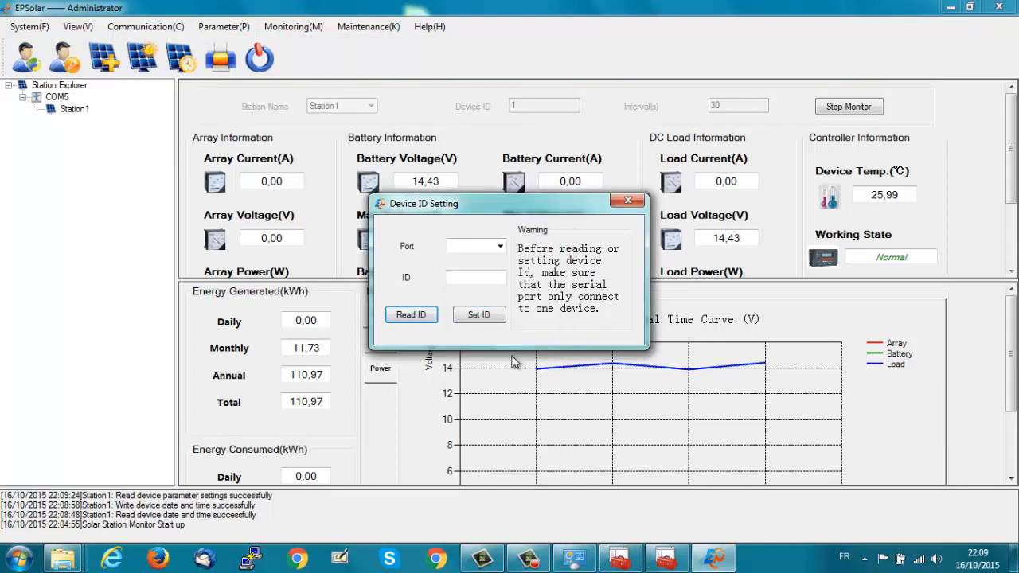
- Read the controller's device ID over port COM5
left_click(500, 245)
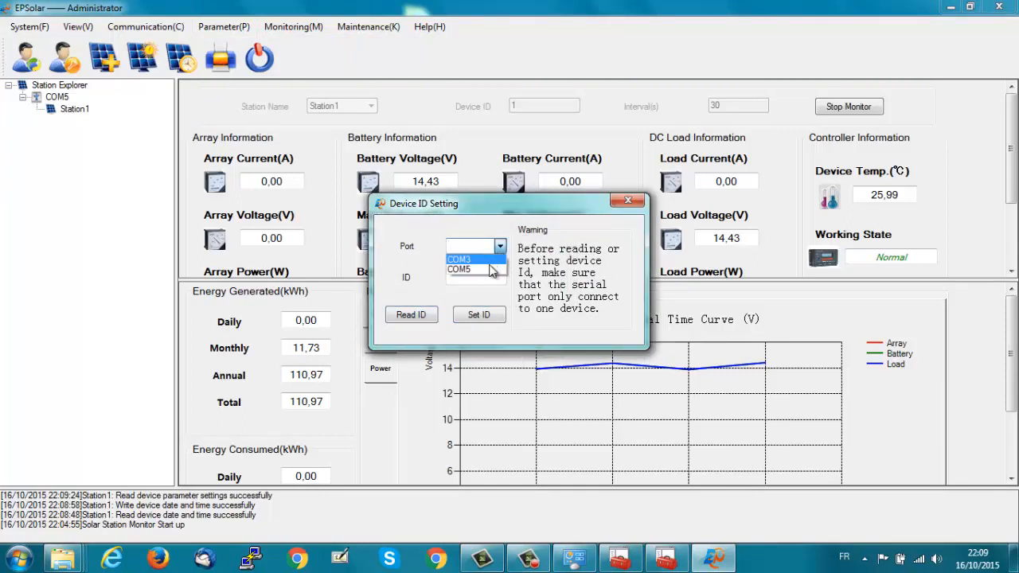
left_click(458, 269)
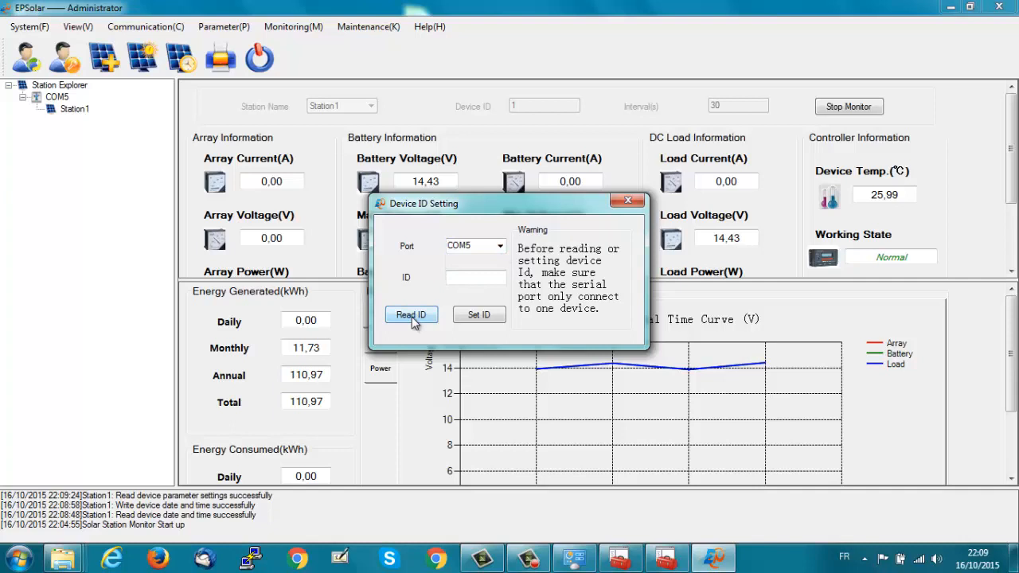
left_click(410, 316)
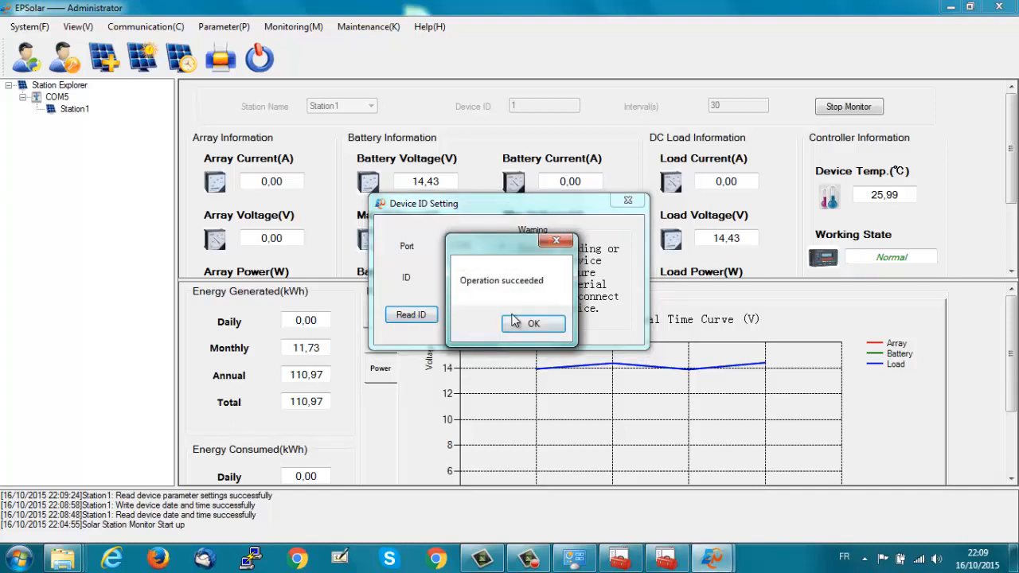
left_click(533, 323)
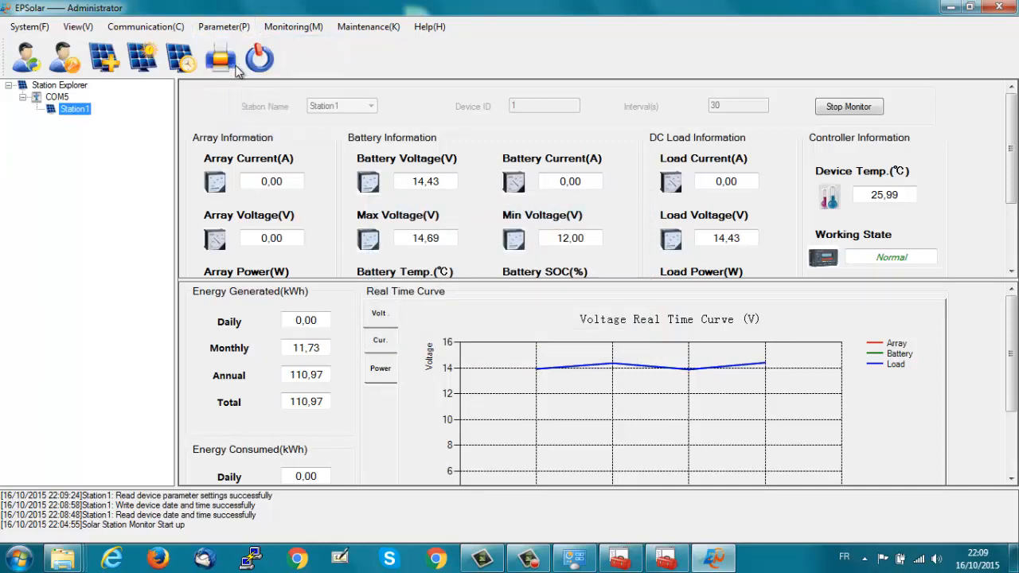
- Read the current control parameters, showing User battery type and 440 Ah capacity
left_click(220, 57)
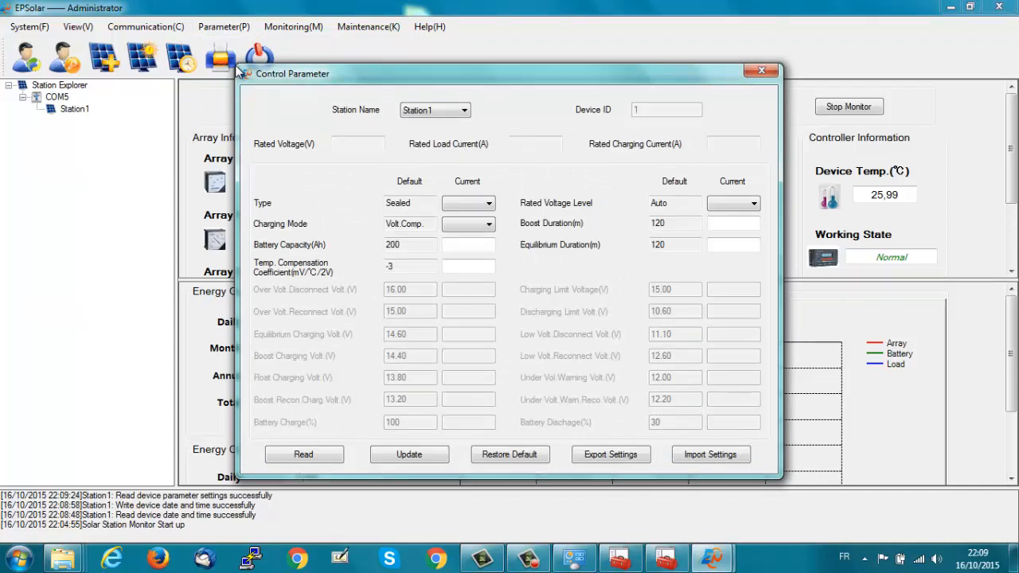
mouse_move(255, 353)
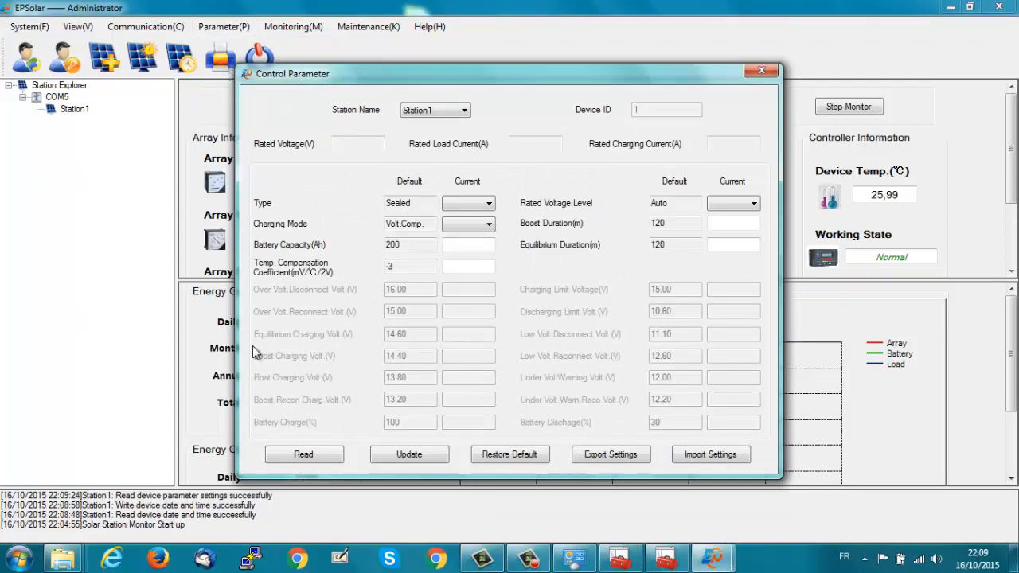
left_click(302, 454)
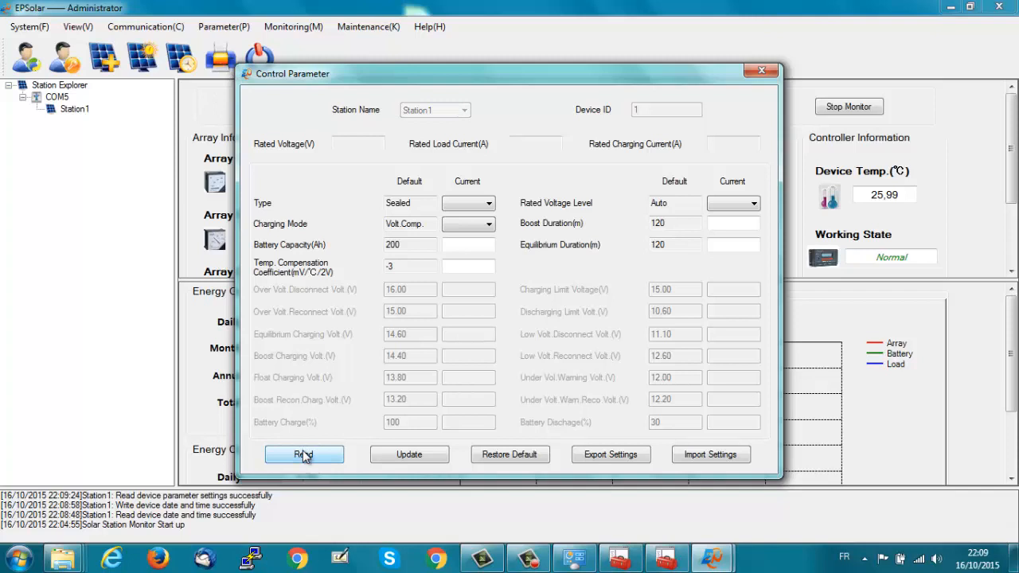
left_click(302, 454)
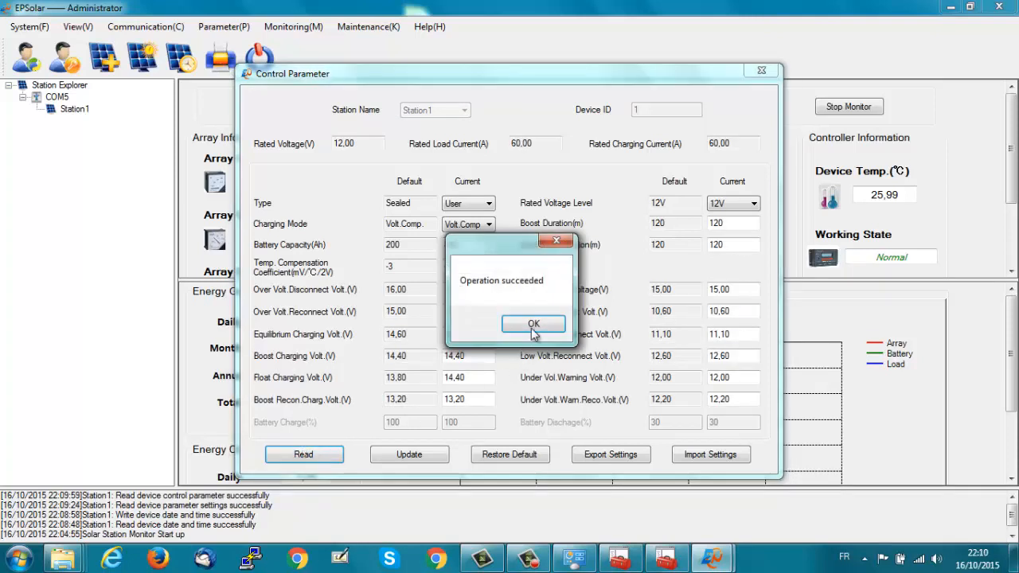
left_click(532, 323)
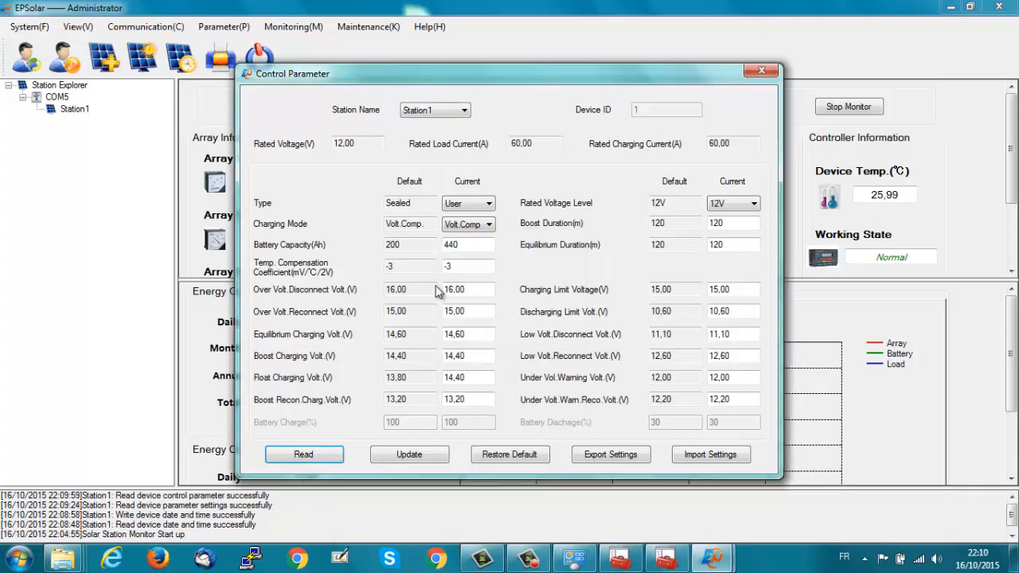
left_click(359, 143)
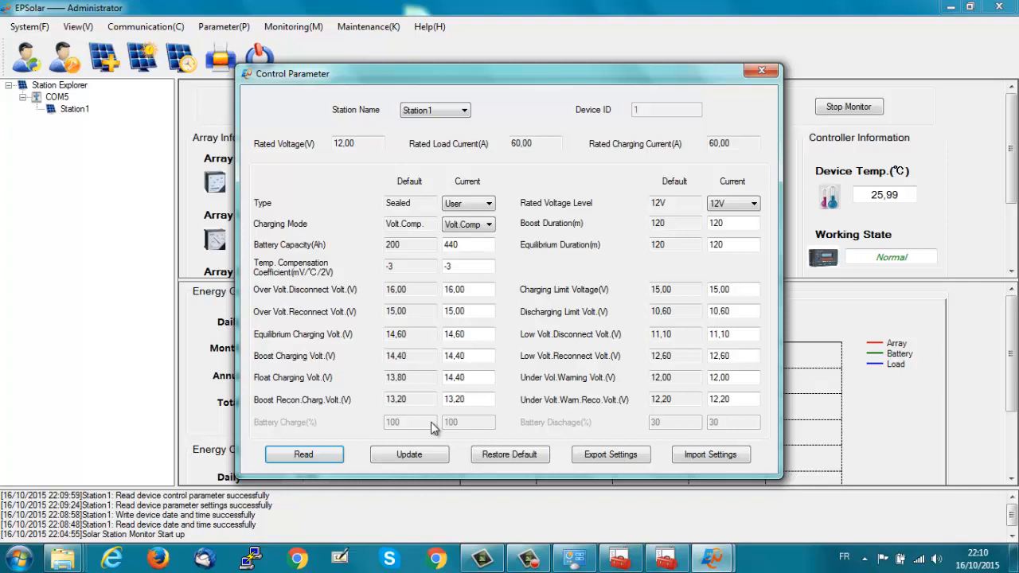
mouse_move(544, 436)
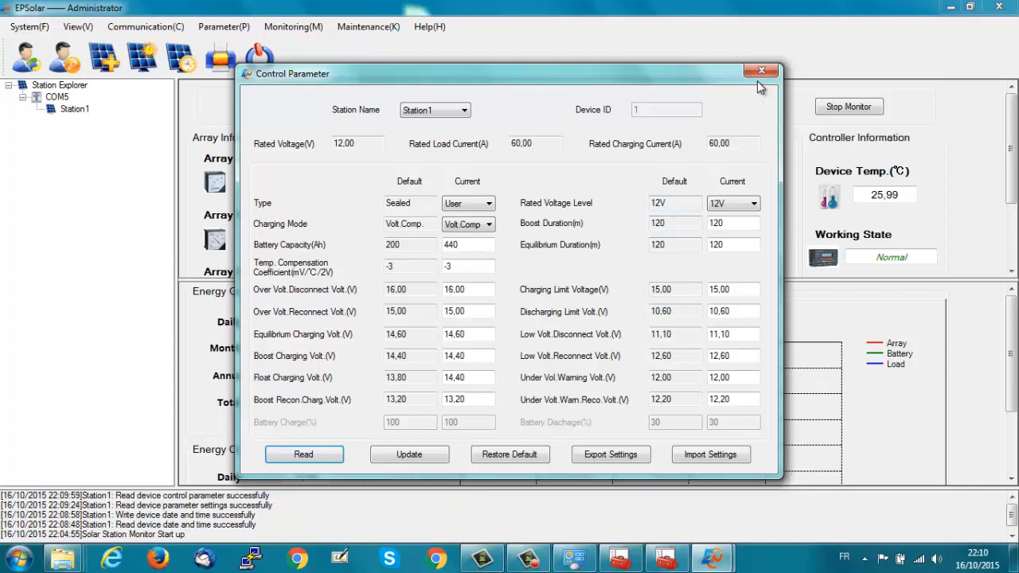
left_click(761, 71)
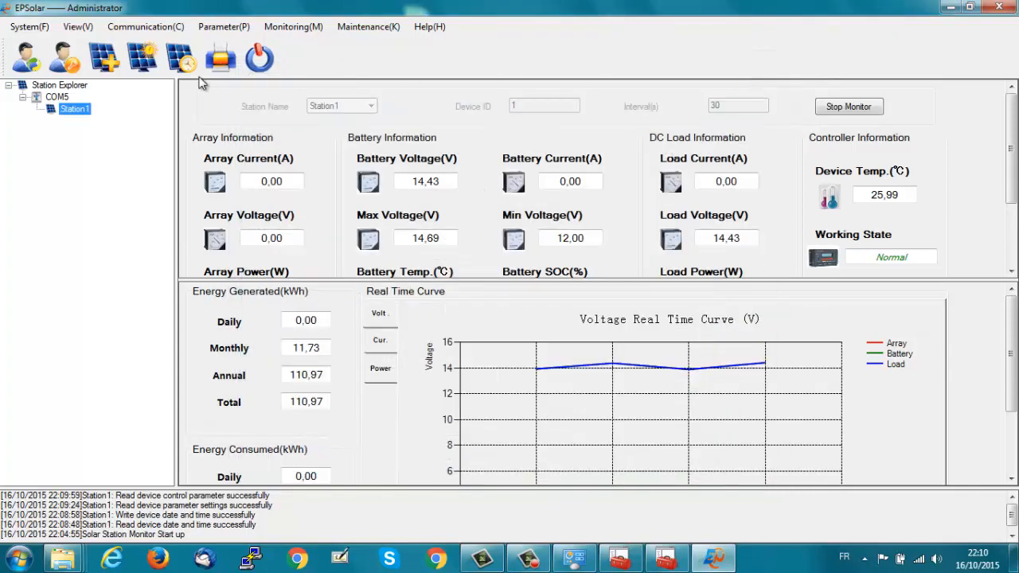
left_click(223, 25)
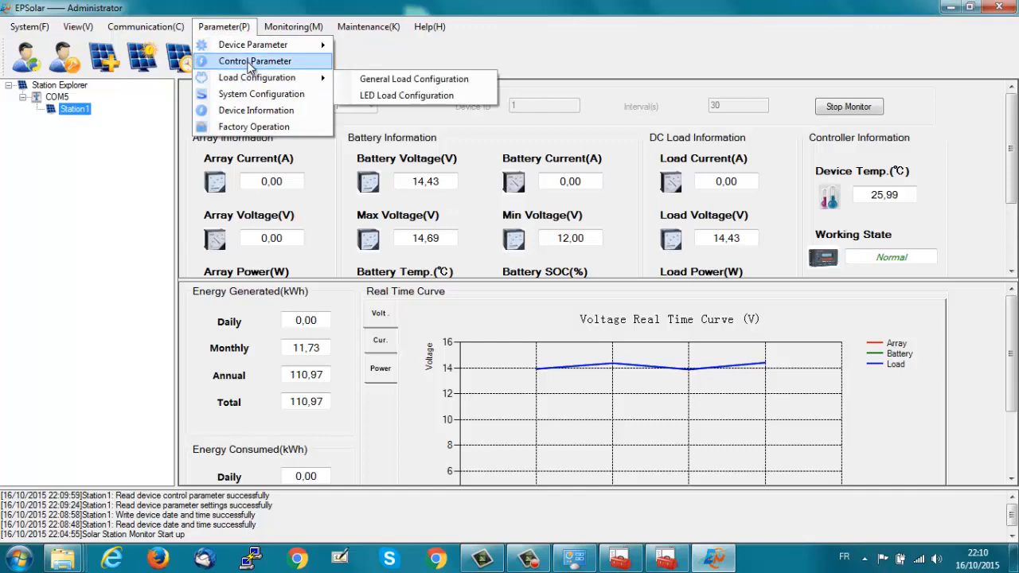
mouse_move(256, 77)
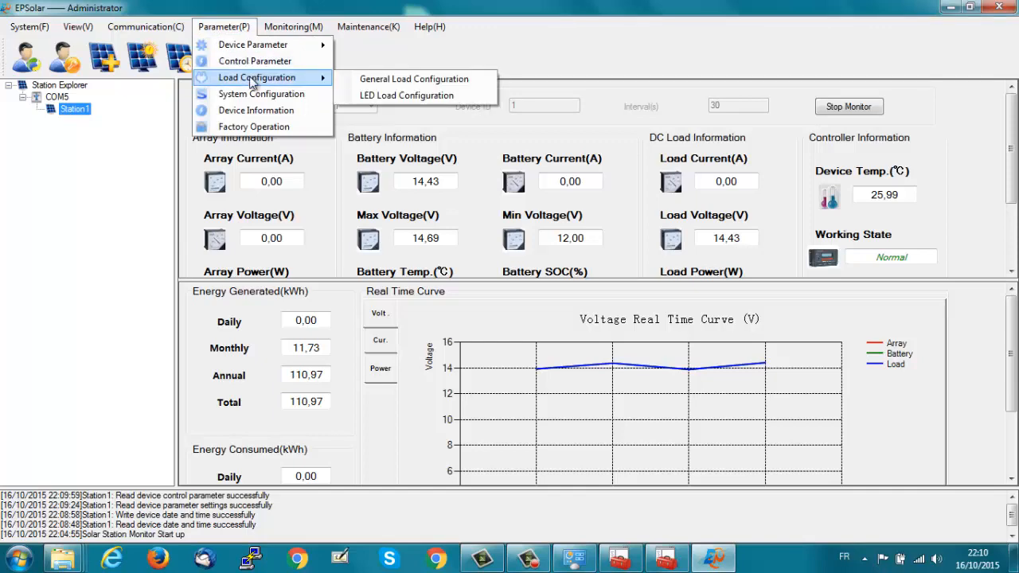
left_click(414, 78)
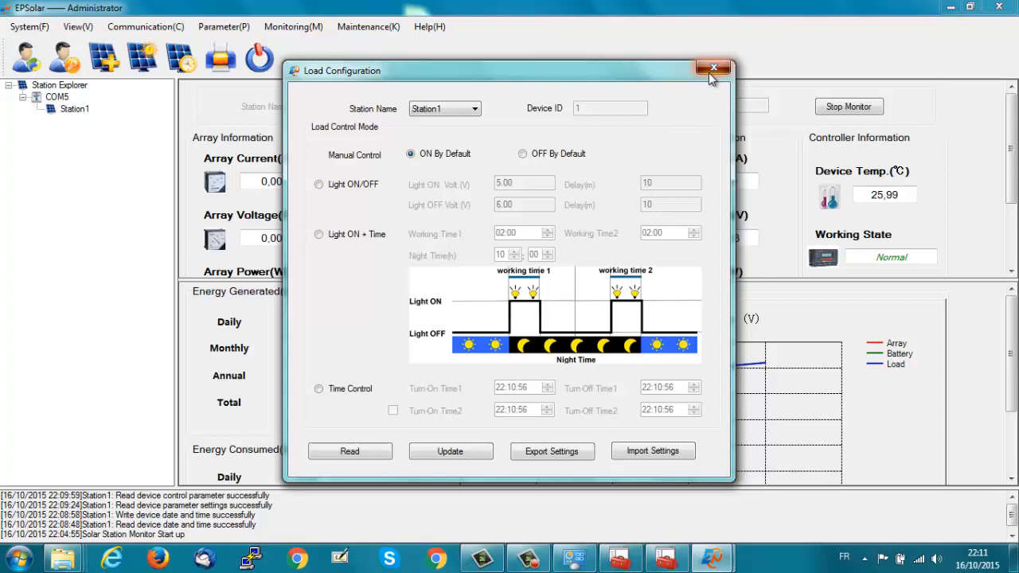
left_click(713, 67)
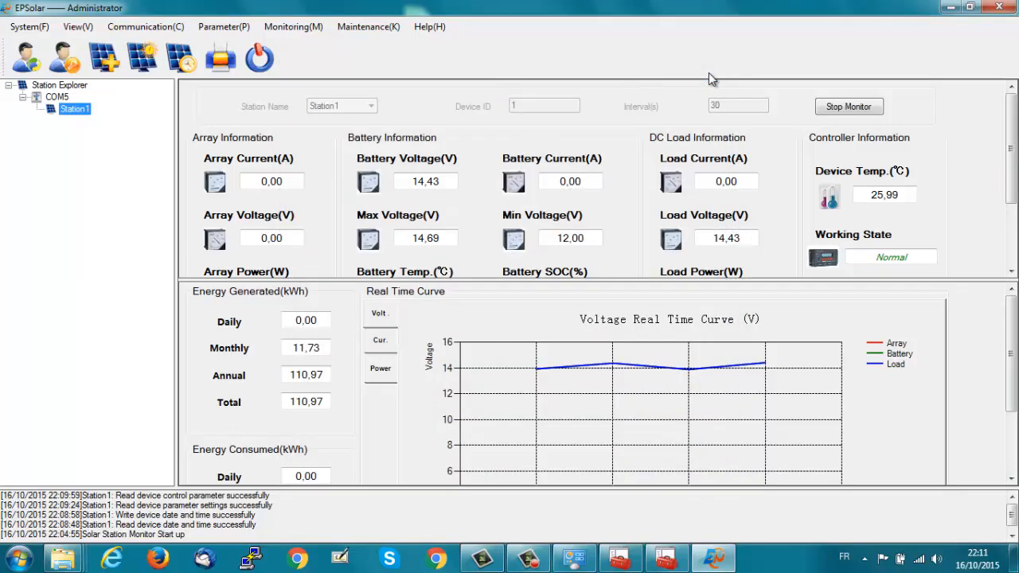
mouse_move(299, 67)
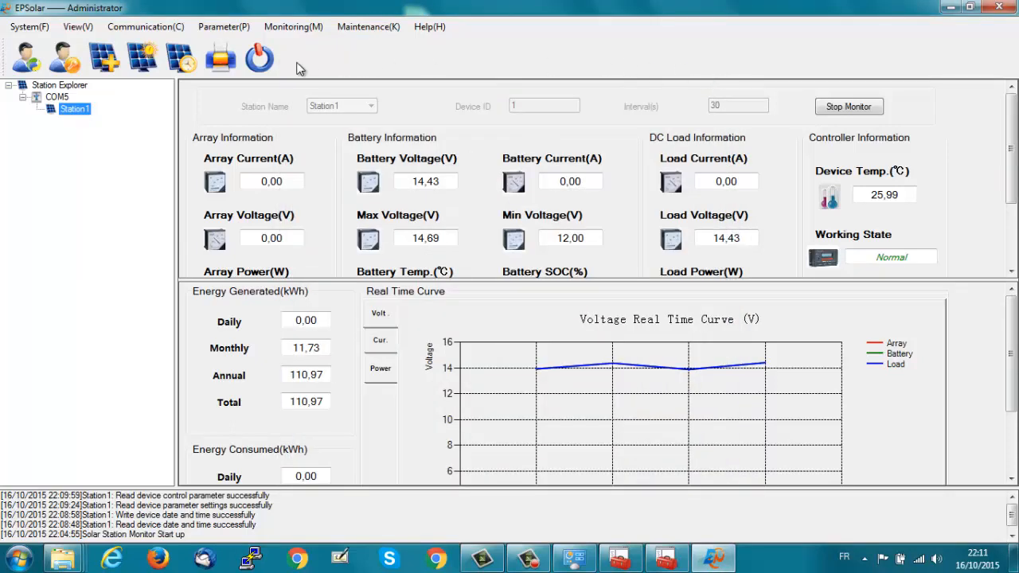
left_click(223, 26)
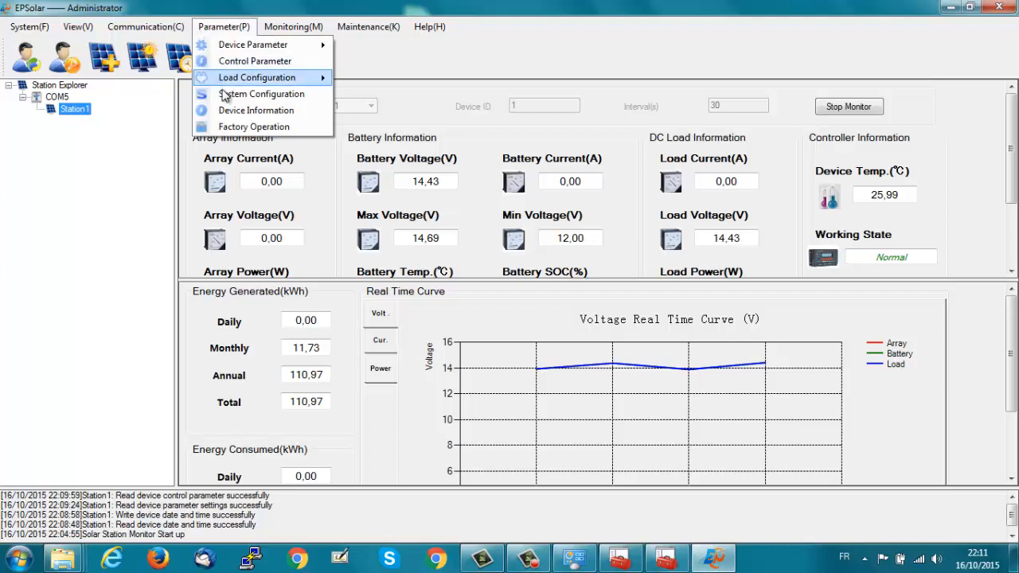
mouse_move(256, 76)
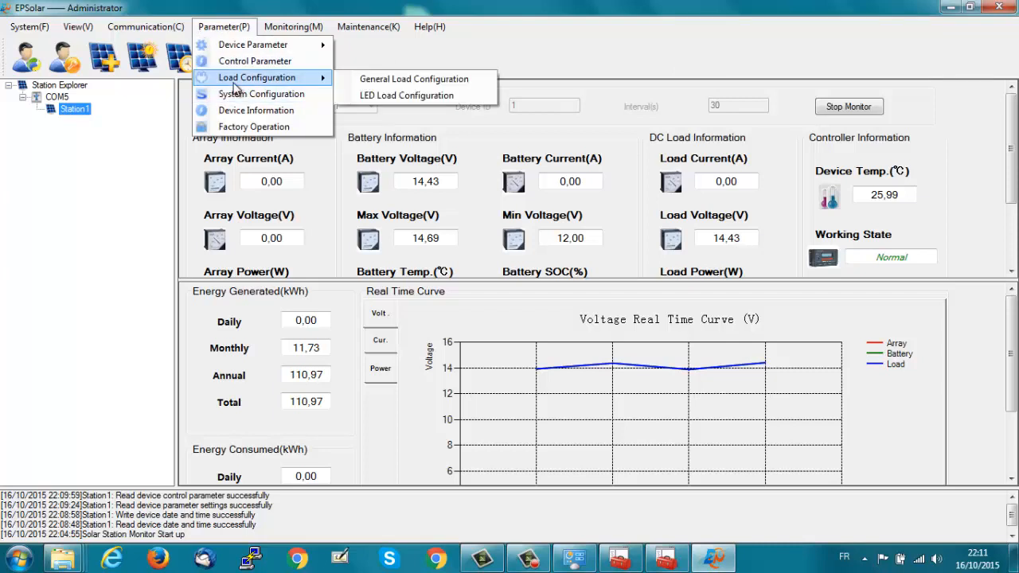
mouse_move(261, 94)
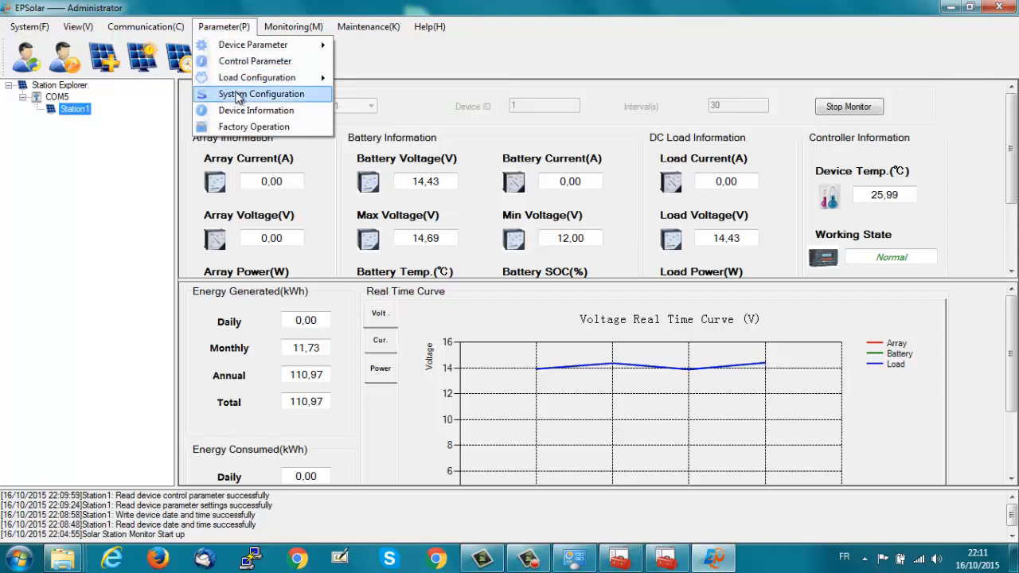
left_click(271, 94)
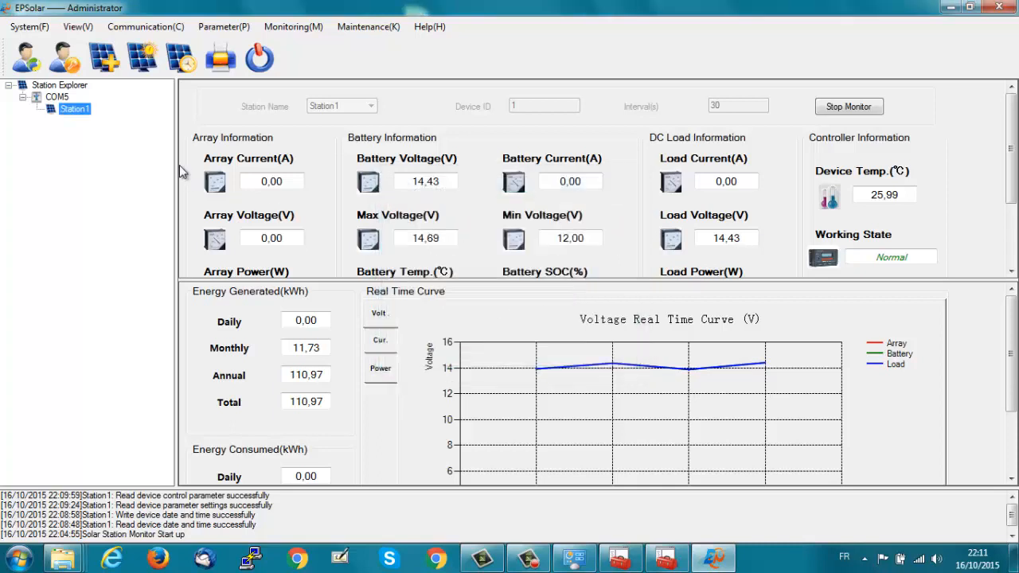
left_click(223, 26)
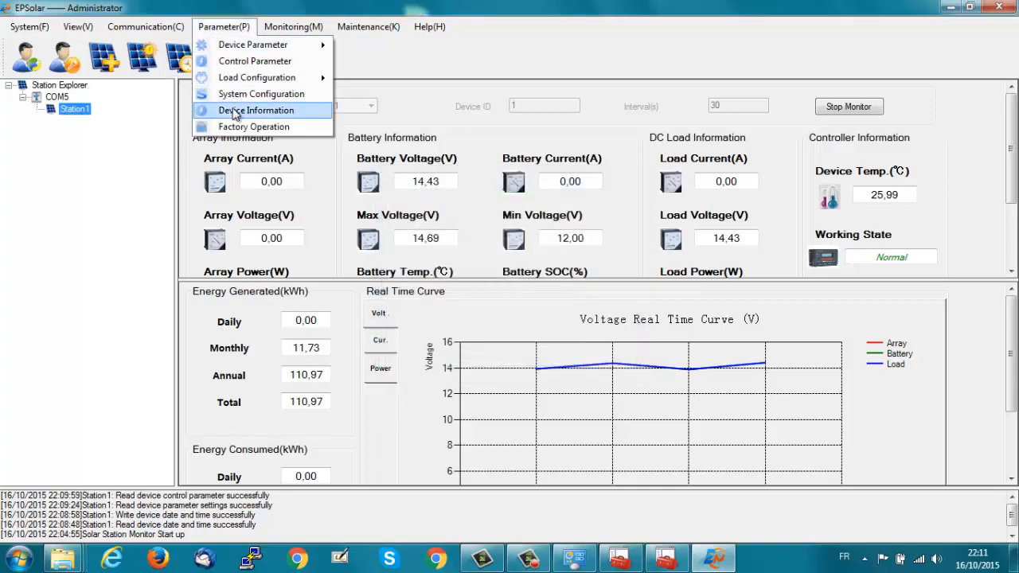
- Read the device information (model ET6415BND, version V03.02+V01.15), then review and close Factory Operation
left_click(255, 109)
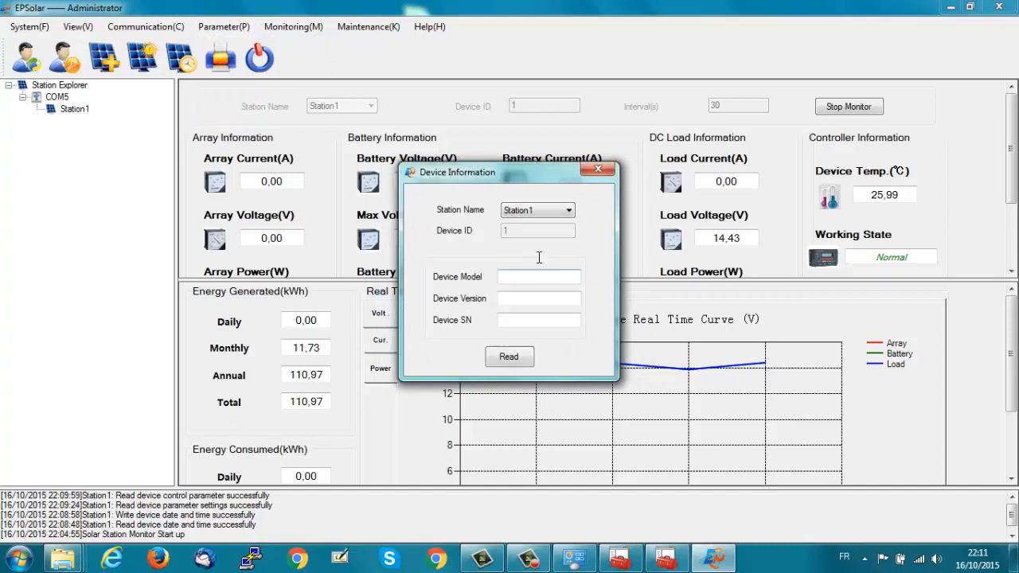
left_click(509, 357)
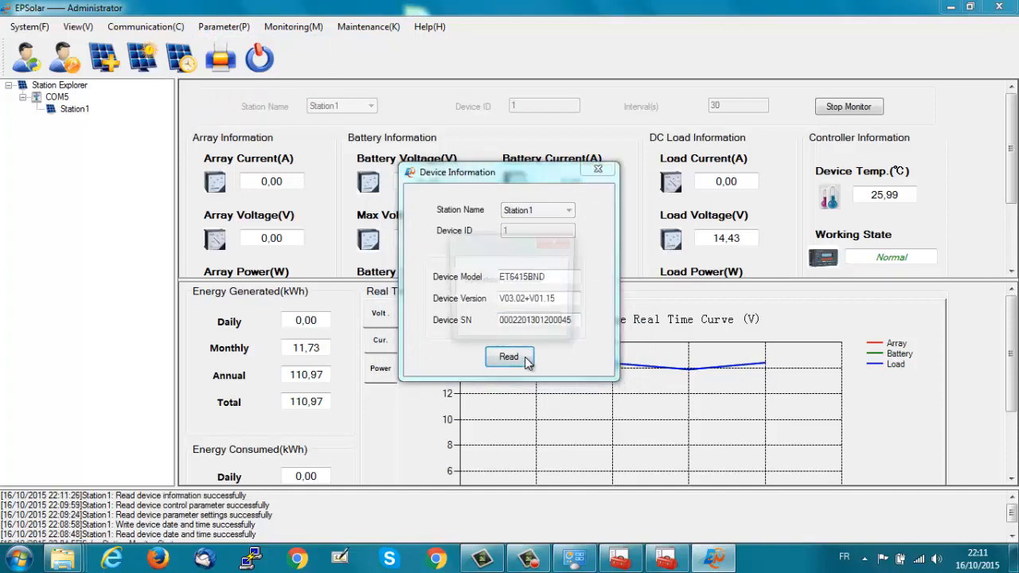
left_click(510, 357)
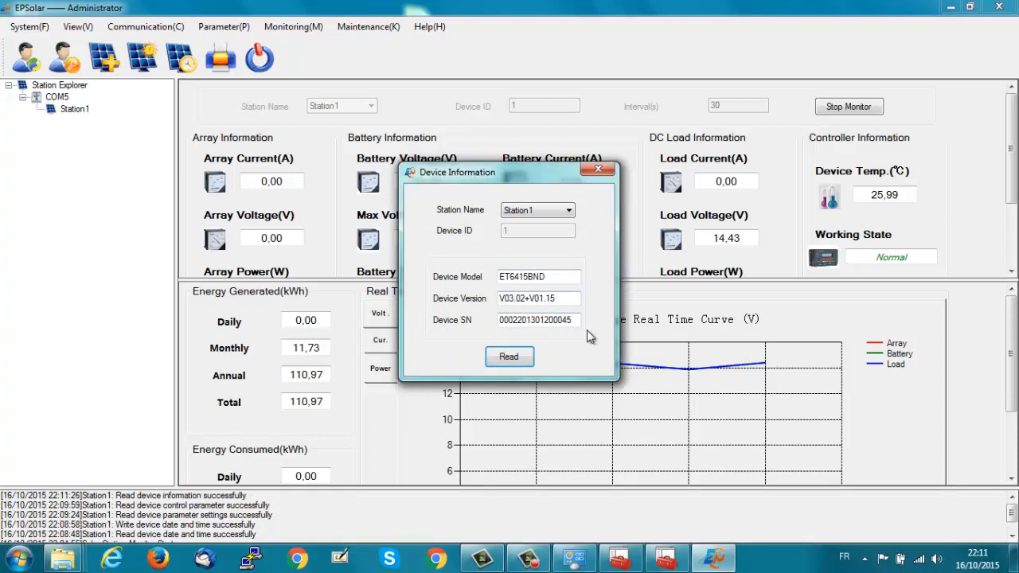
left_click(599, 168)
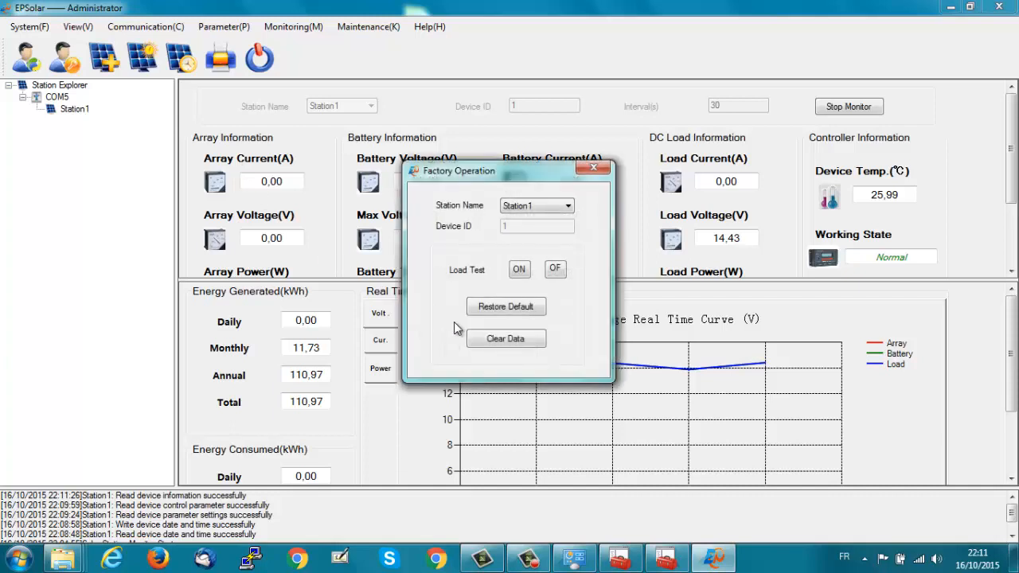
mouse_move(592, 169)
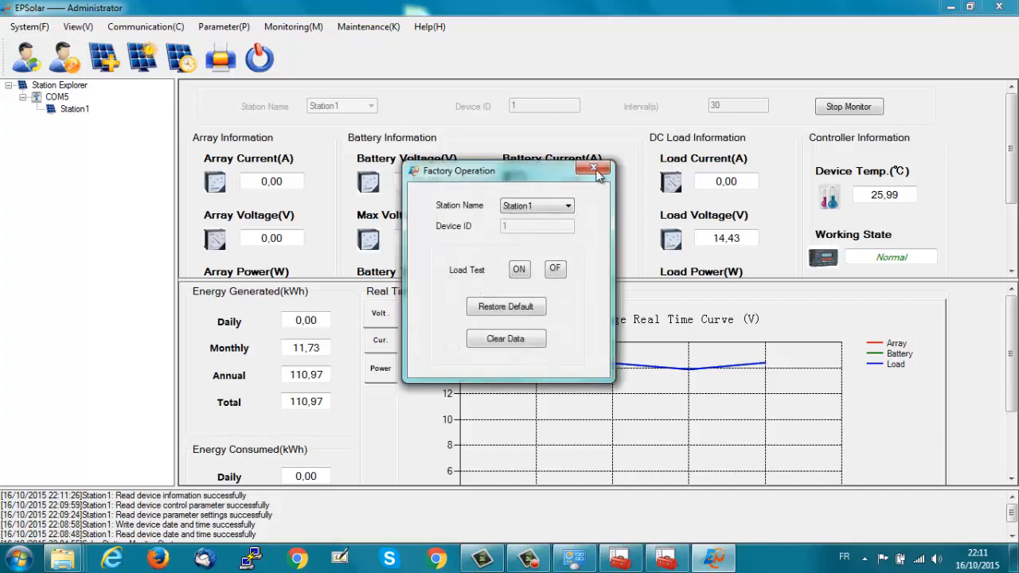
left_click(592, 169)
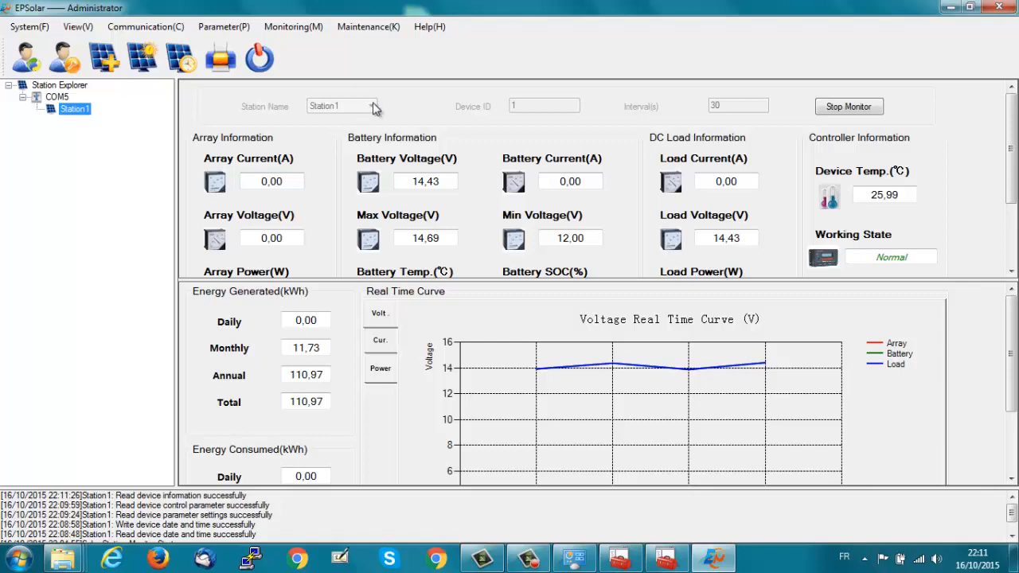
- Inquire the running log from LogData Download, finding 6235 records
left_click(367, 25)
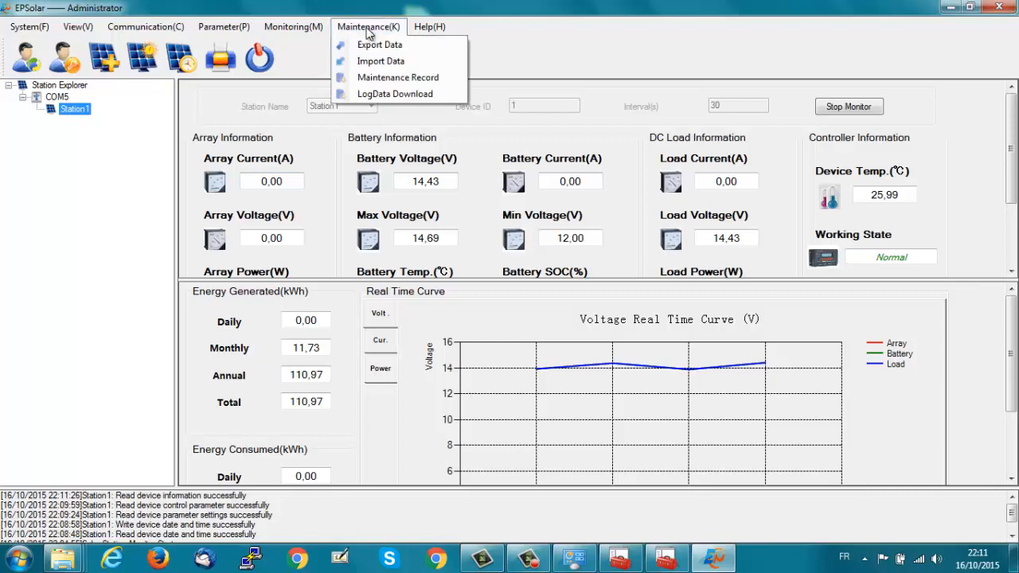
mouse_move(395, 94)
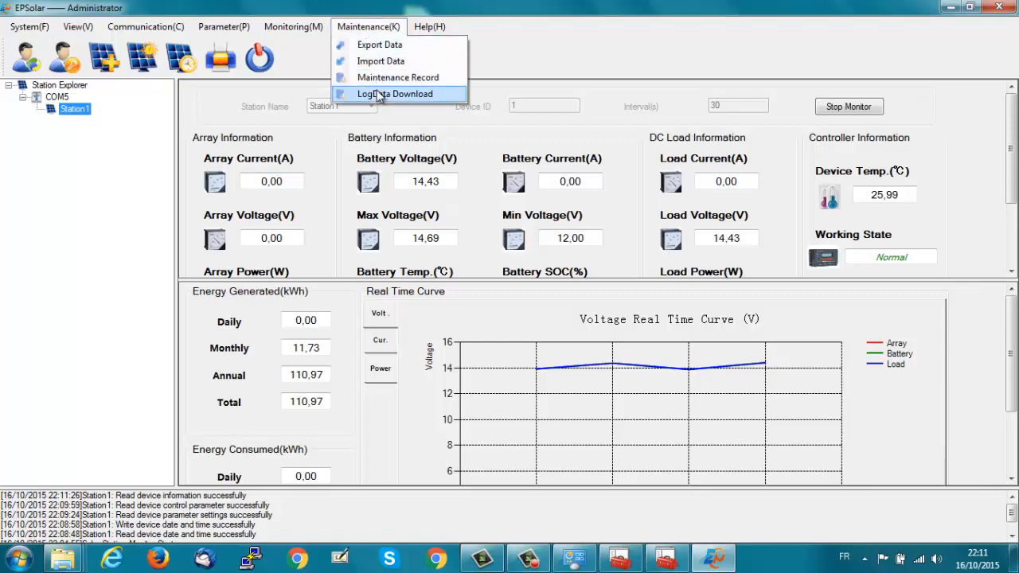
left_click(395, 94)
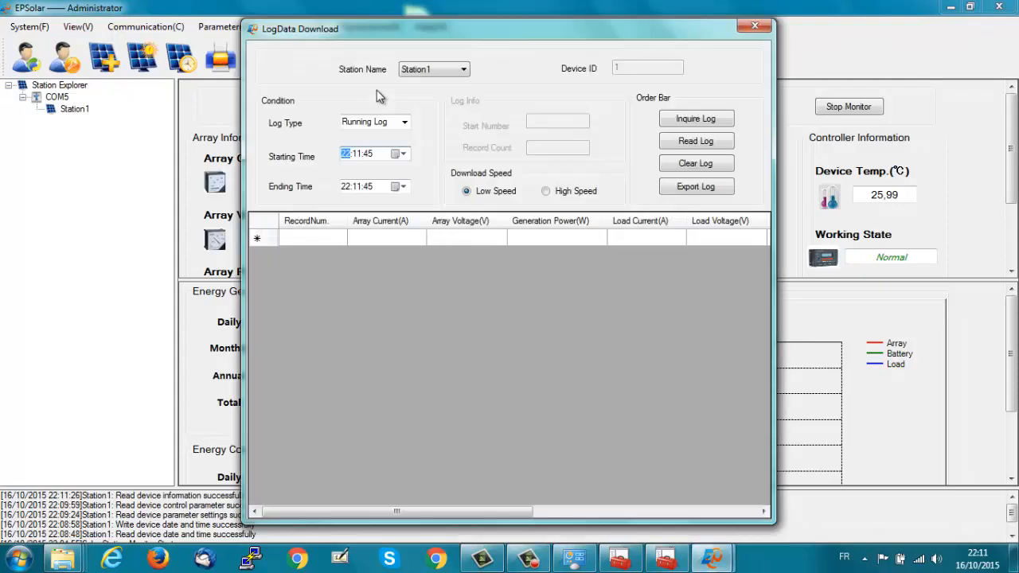
mouse_move(379, 99)
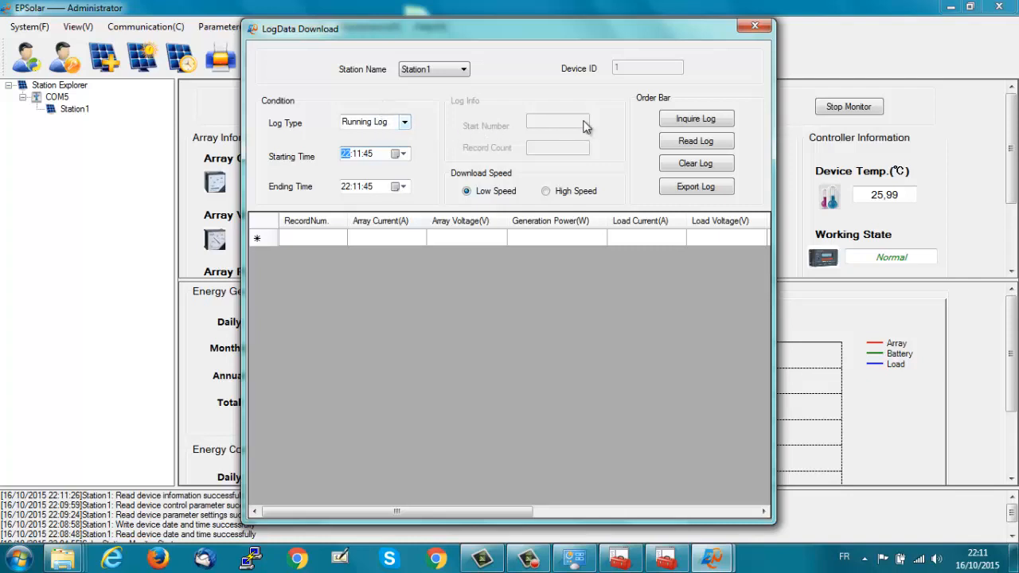
left_click(696, 118)
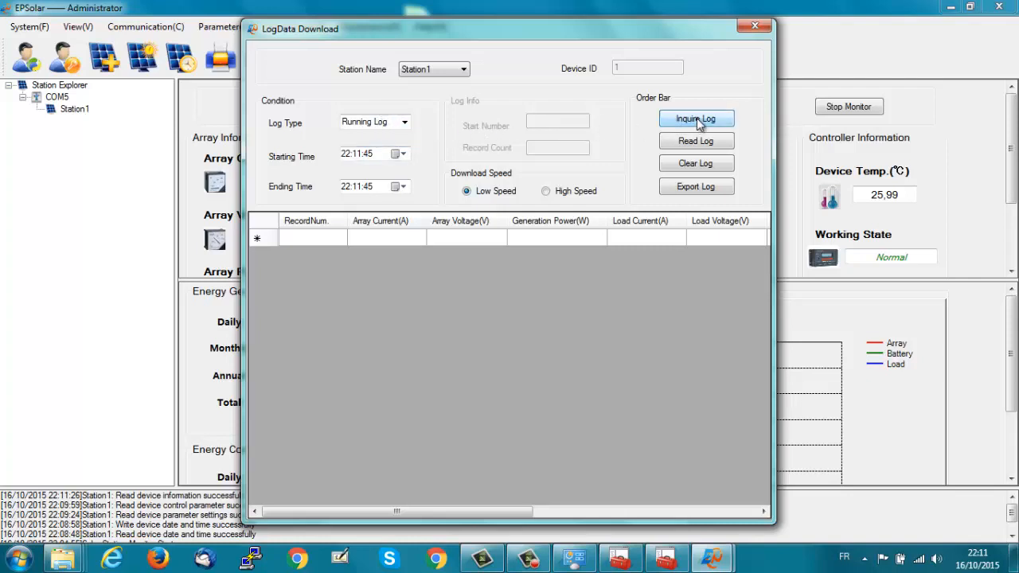
left_click(695, 118)
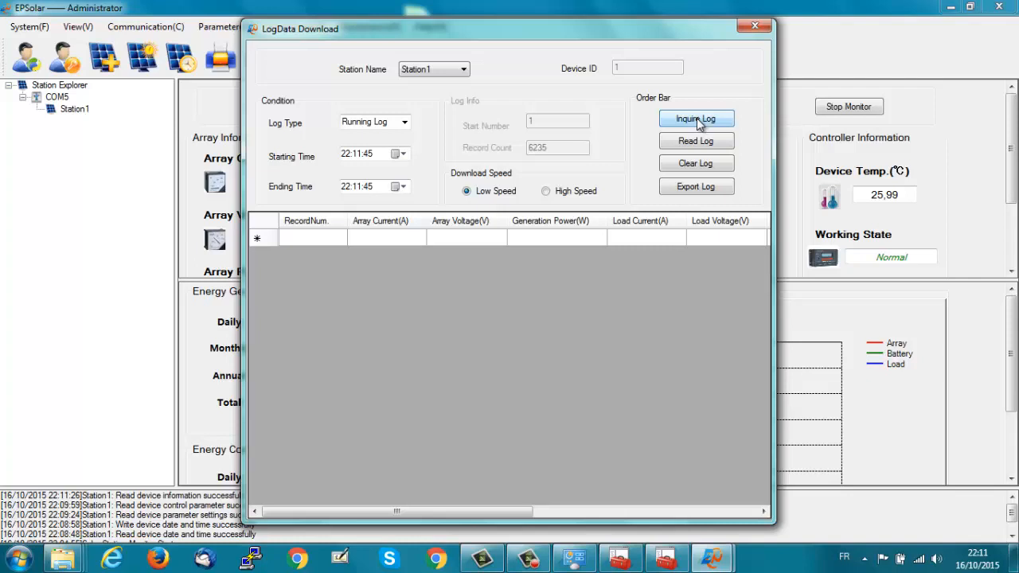
mouse_move(697, 145)
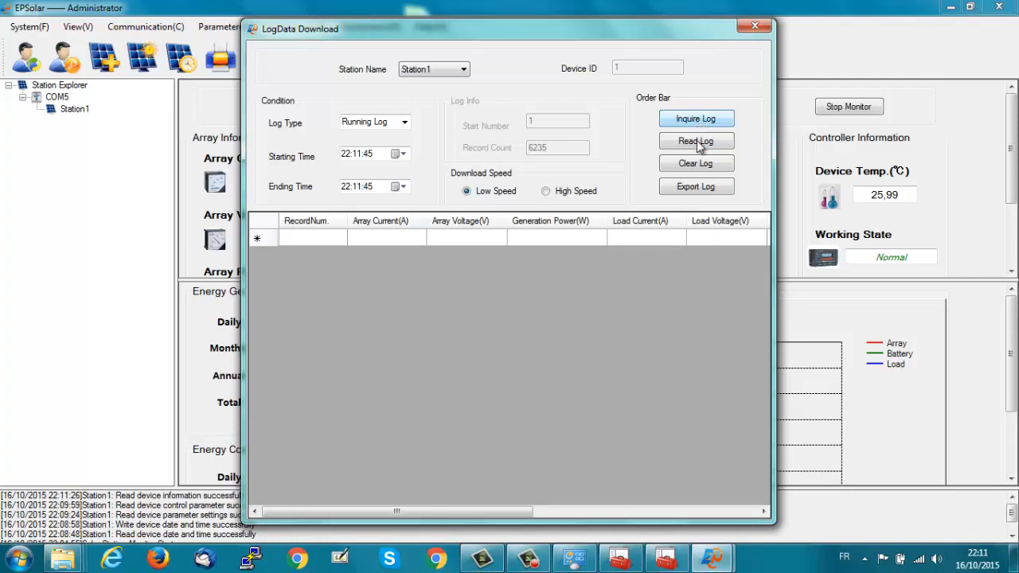
- Read the log records into the table, cancelling the progress dialog partway
left_click(694, 140)
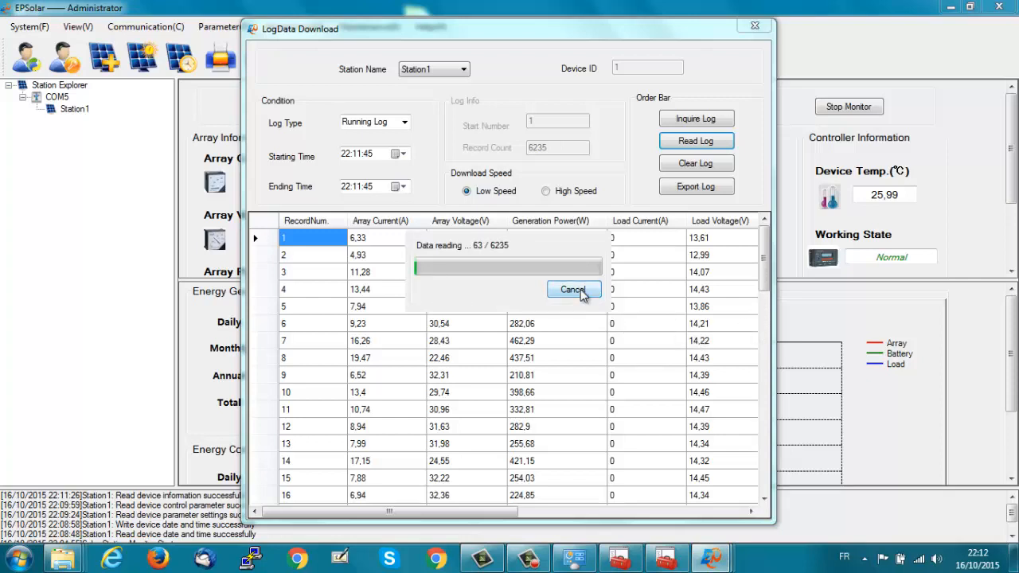
left_click(573, 289)
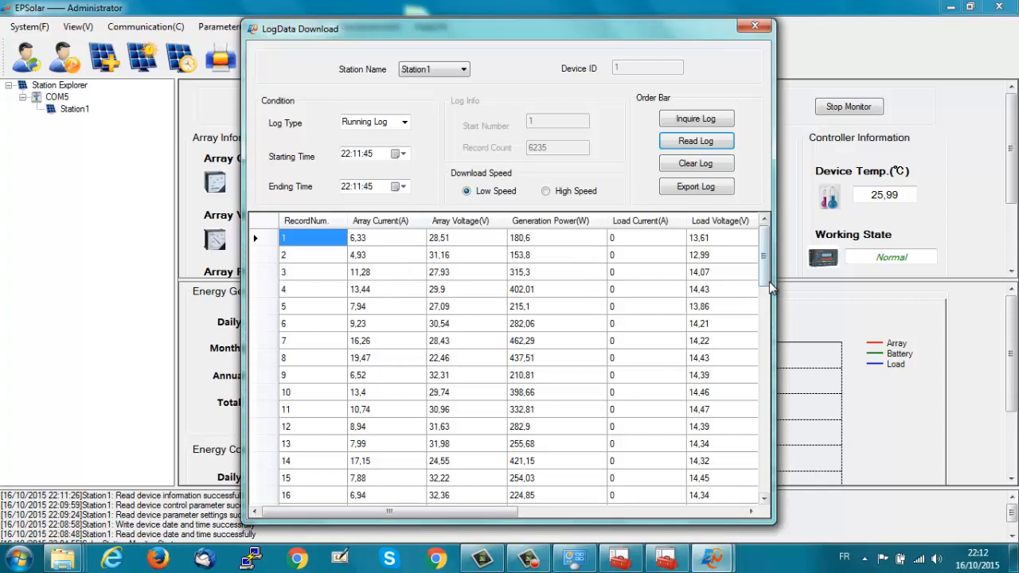